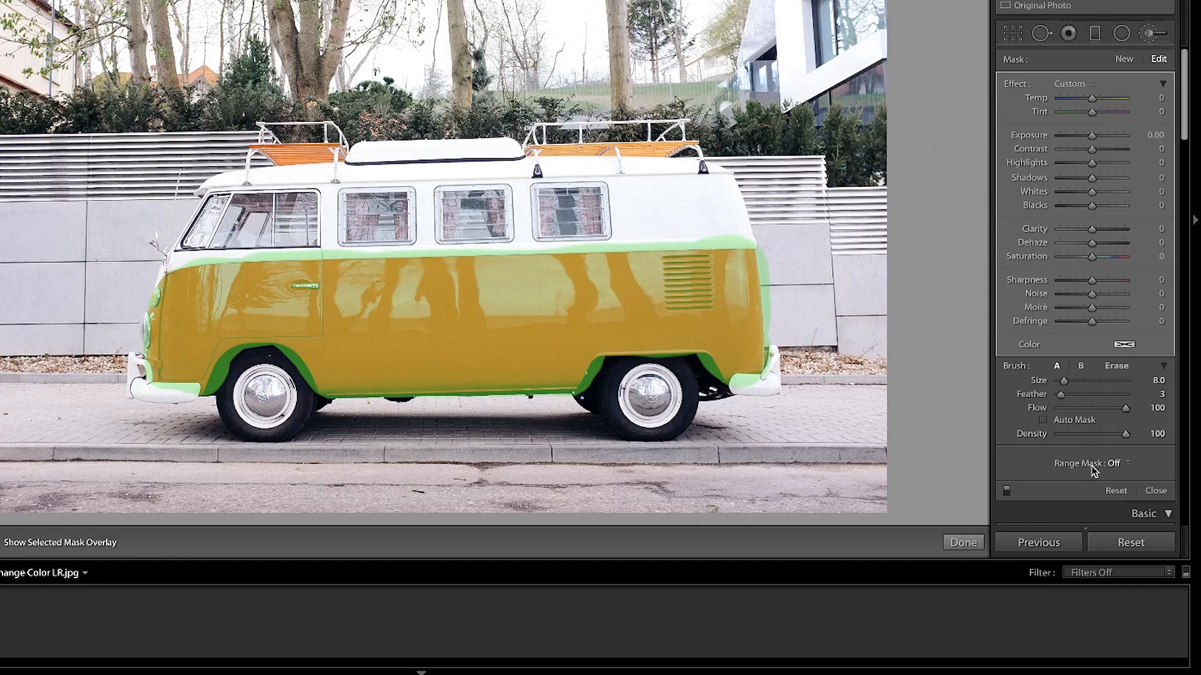
# Preview a color range mask and red hue shift, then return to the Library module.
pyautogui.click(1126, 463)
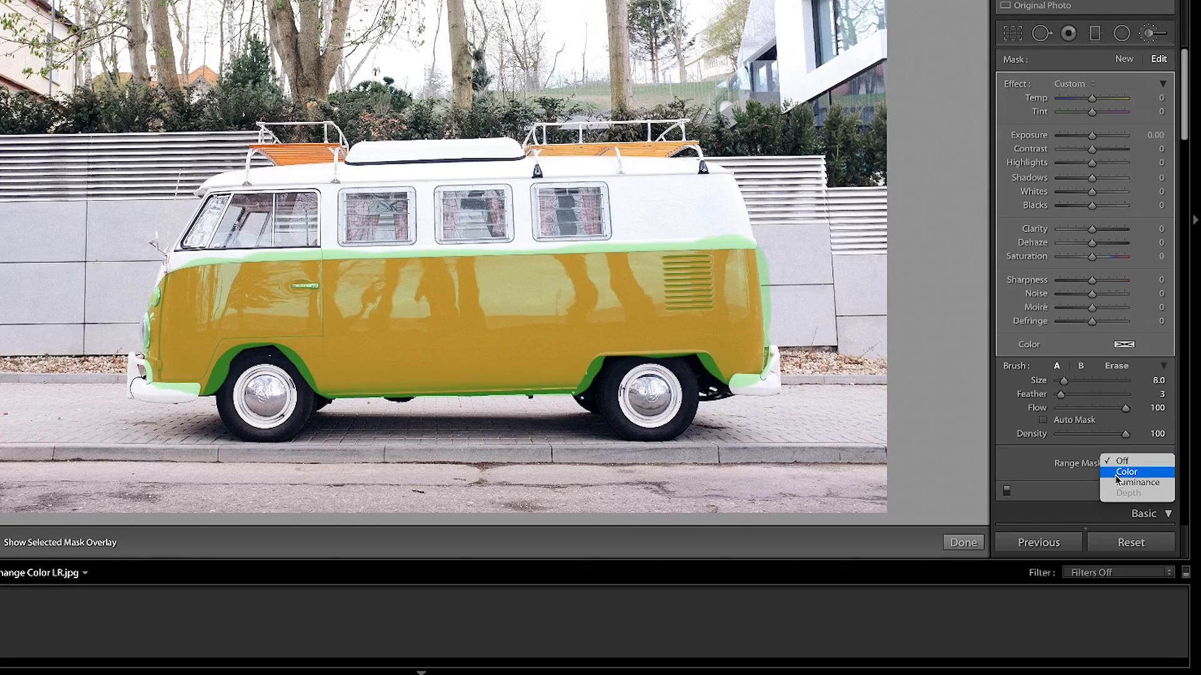
pyautogui.click(1125, 471)
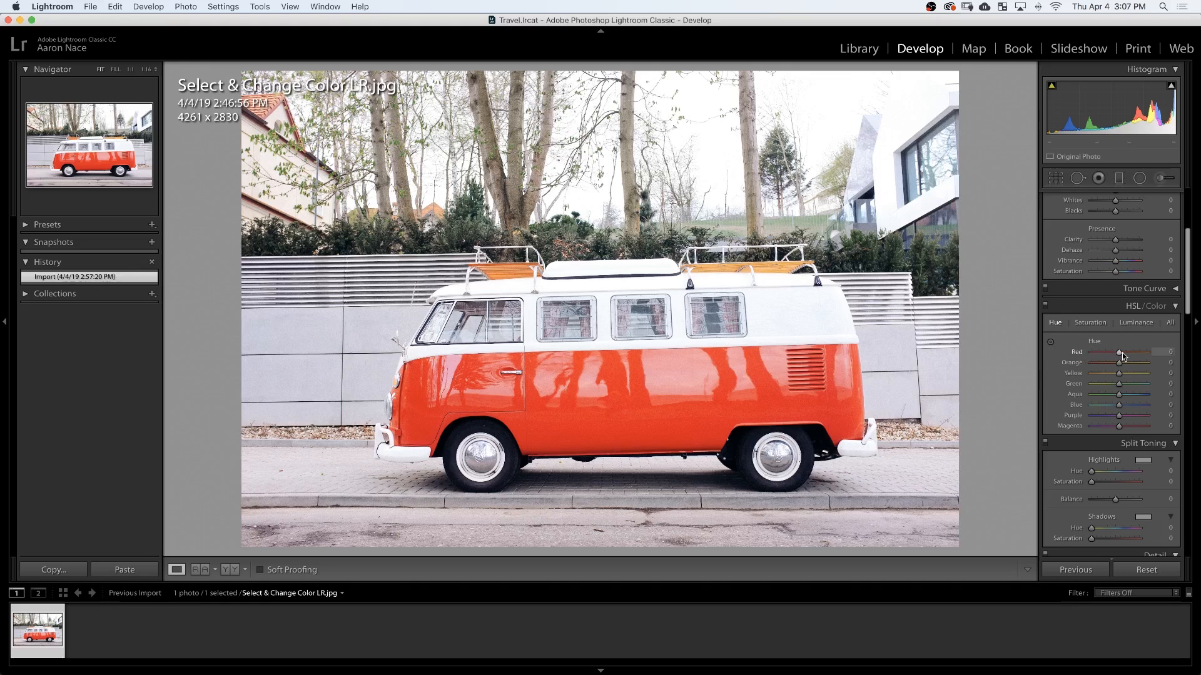
pyautogui.moveTo(1133, 355); pyautogui.dragTo(1116, 355)
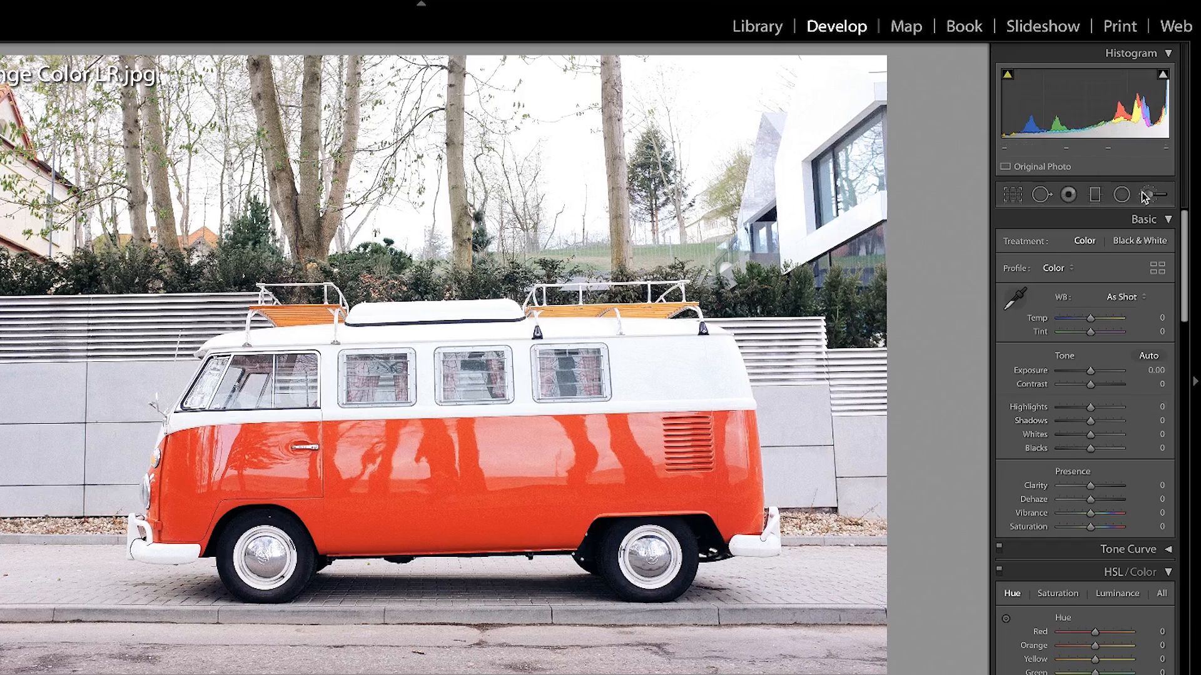
pyautogui.click(1154, 194)
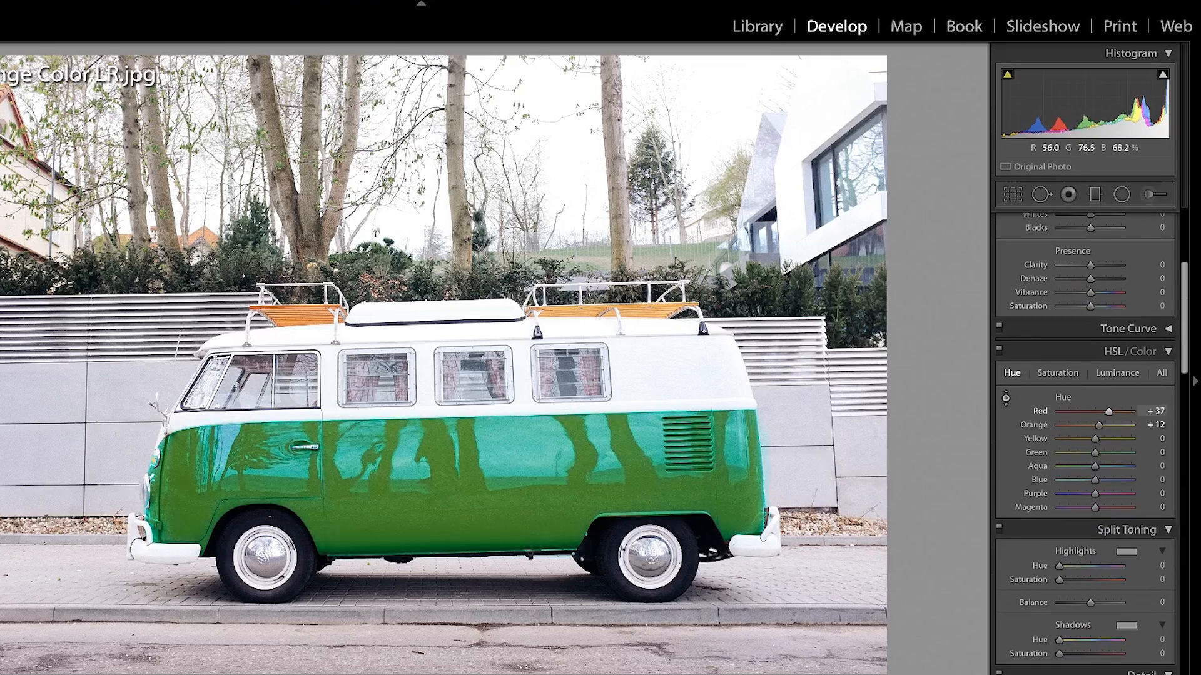
pyautogui.click(859, 48)
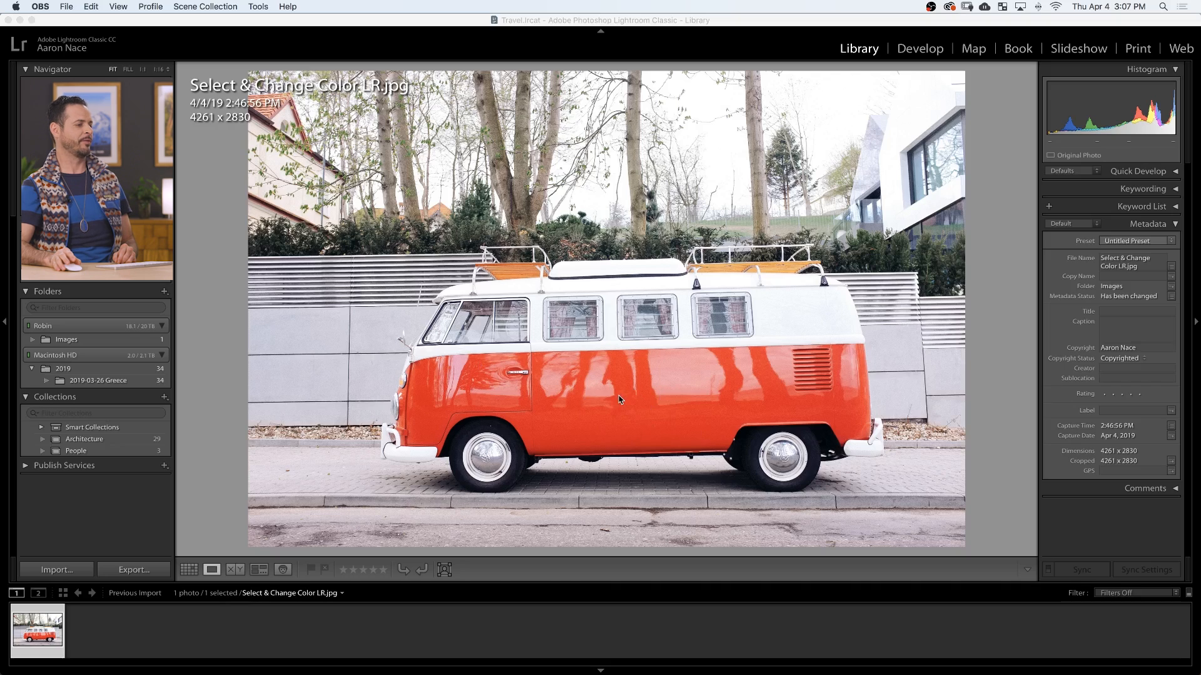
pyautogui.moveTo(730, 301)
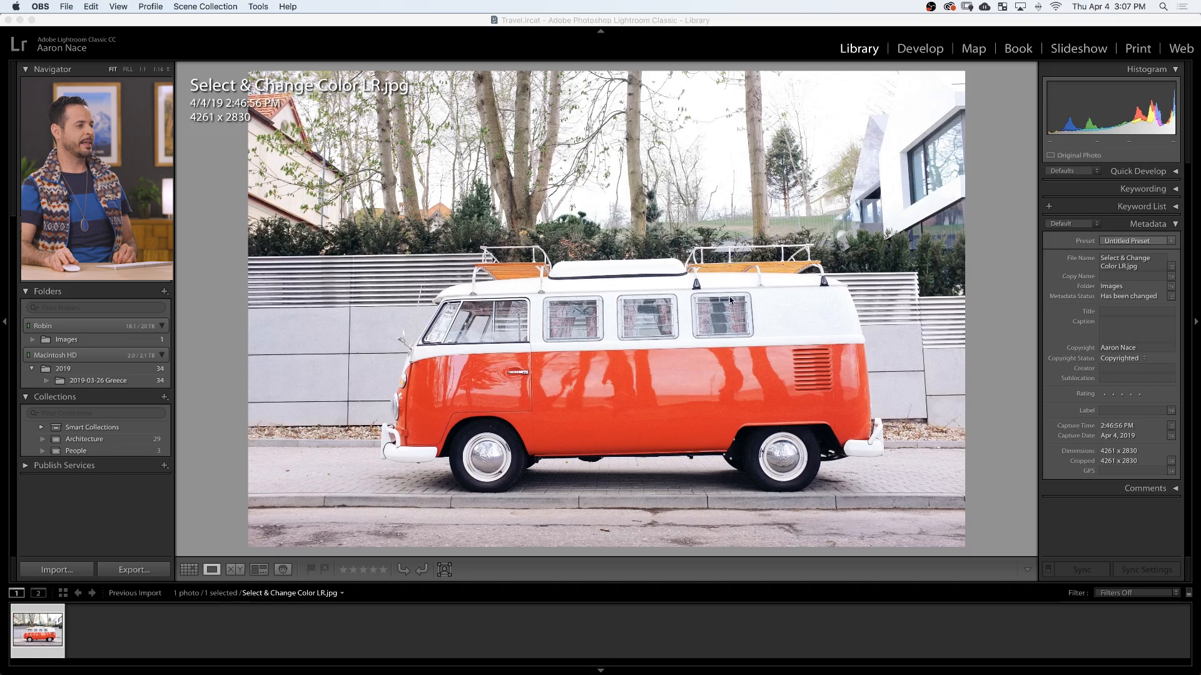
pyautogui.moveTo(734, 275)
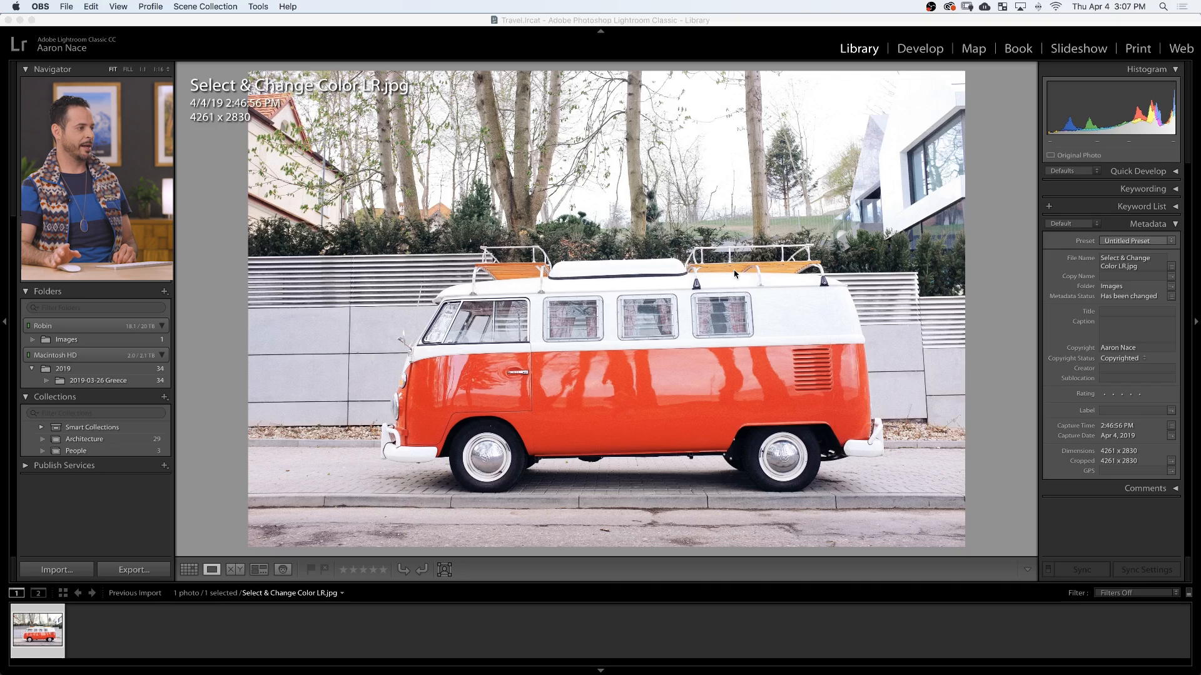
# Switch to the Develop module to edit the van photo.
pyautogui.click(920, 48)
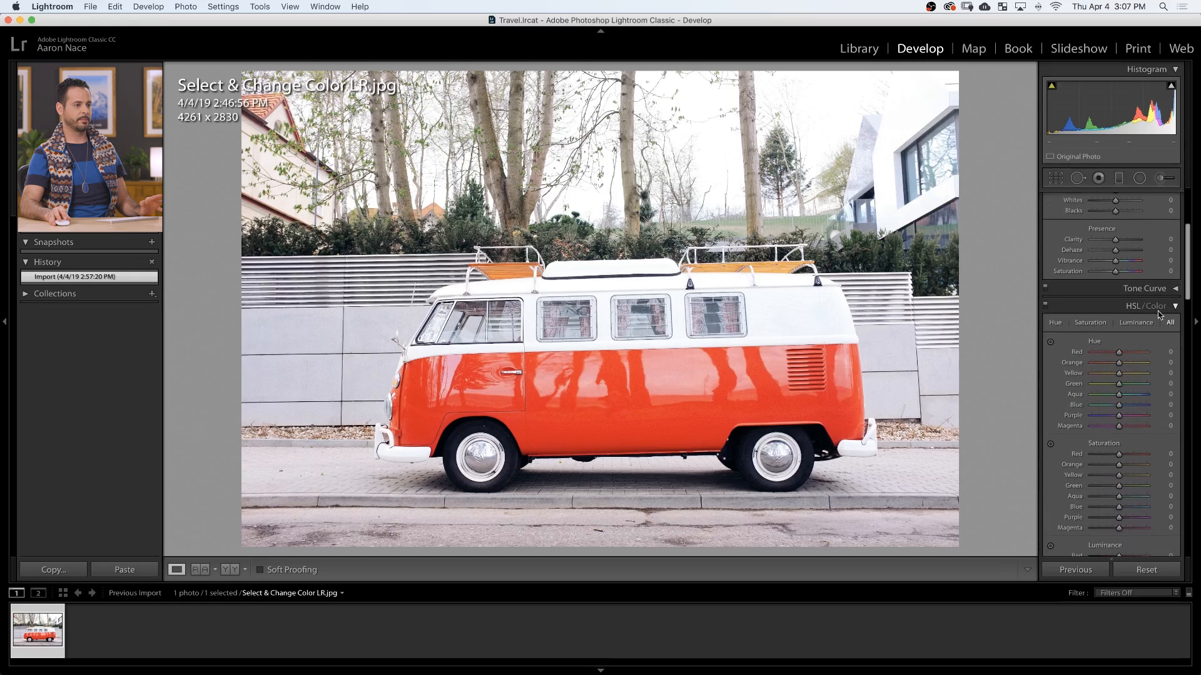
# Show the HSL Hue controls and swing the Orange hue between red and yellow.
pyautogui.click(1090, 322)
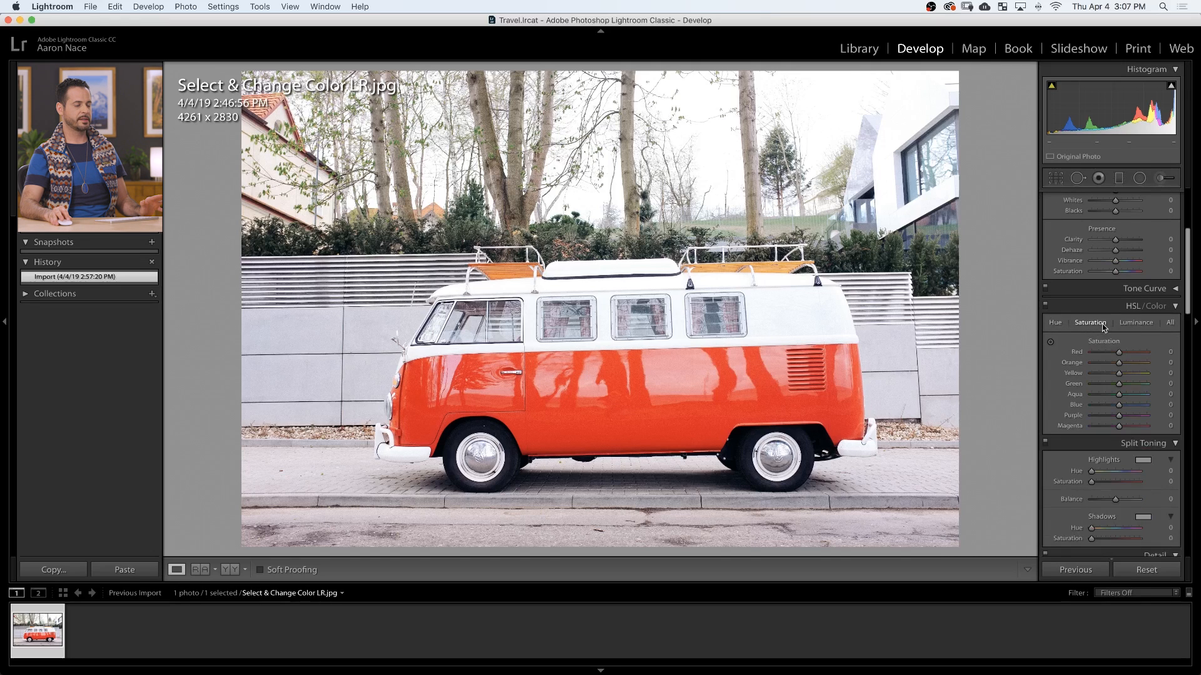
pyautogui.click(1169, 322)
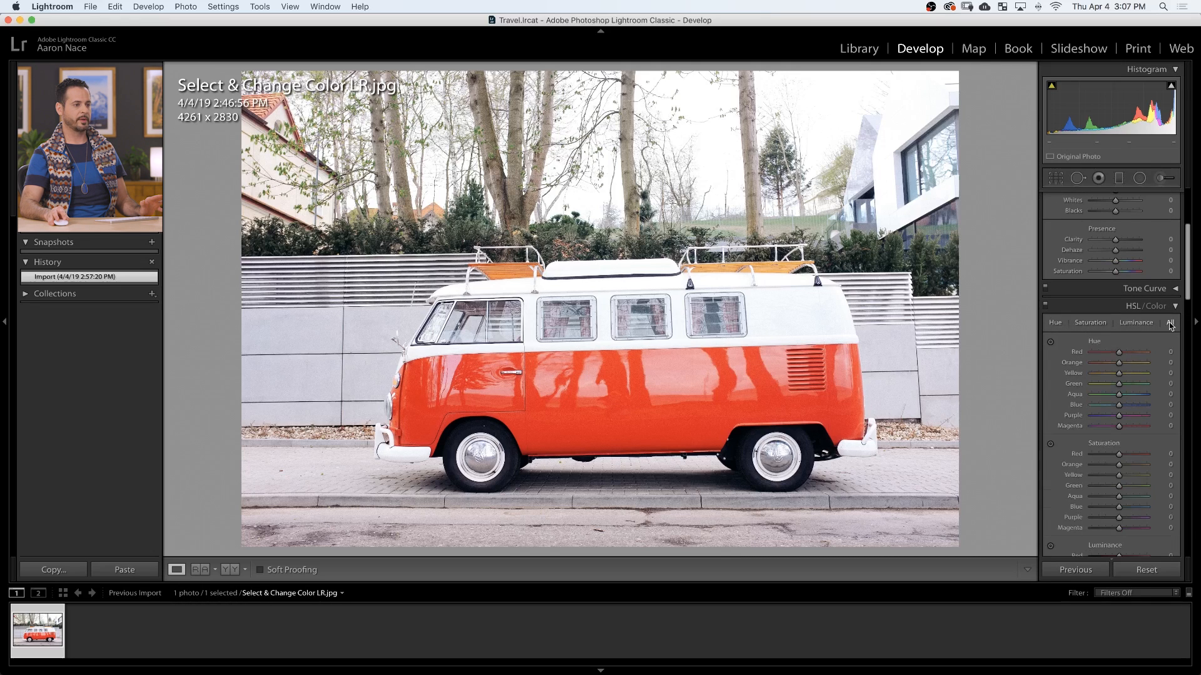
pyautogui.click(1055, 322)
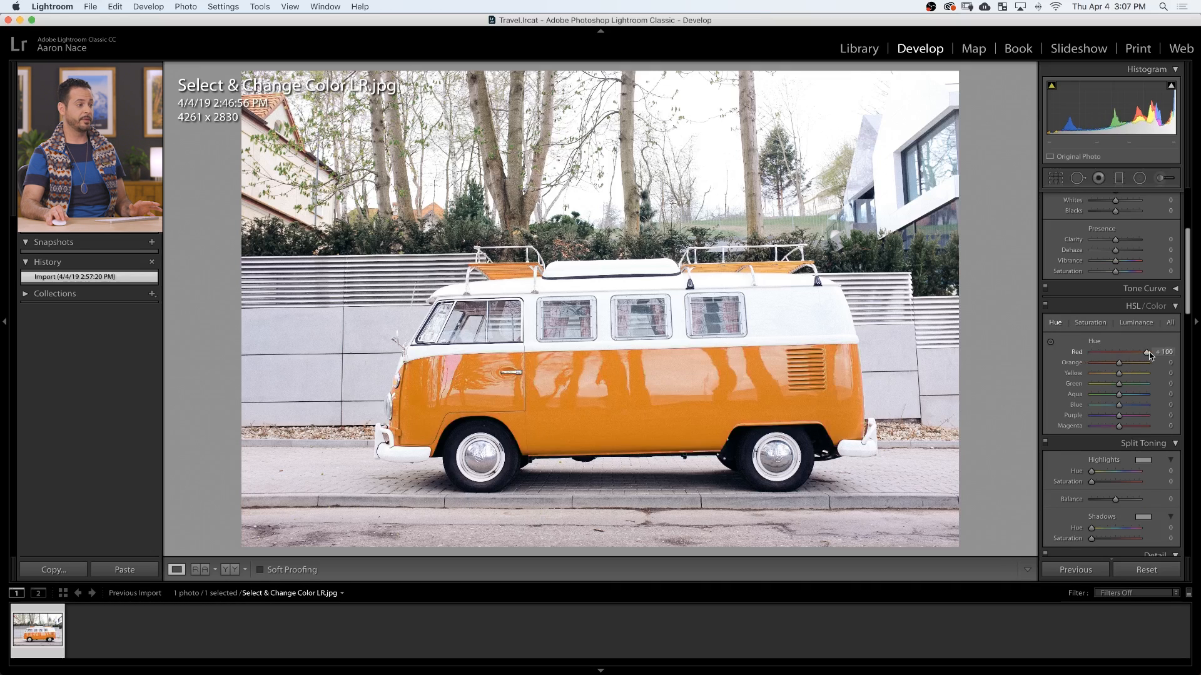
pyautogui.moveTo(1149, 352); pyautogui.dragTo(1135, 351)
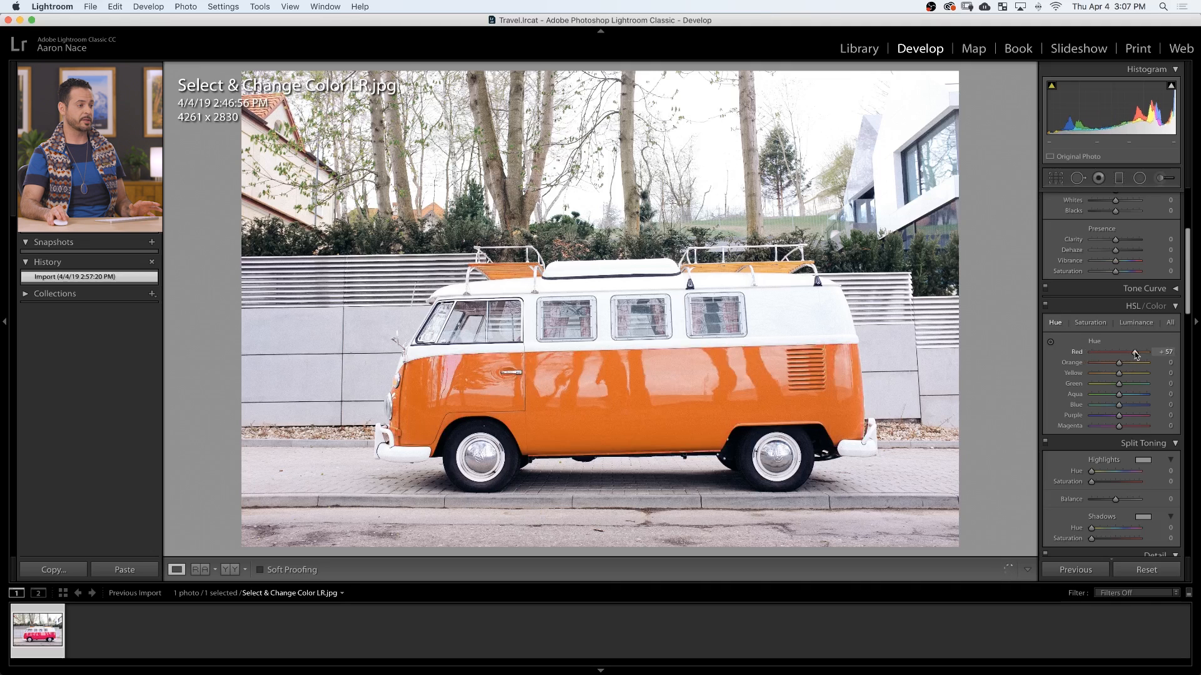
pyautogui.moveTo(1134, 363); pyautogui.dragTo(1157, 362)
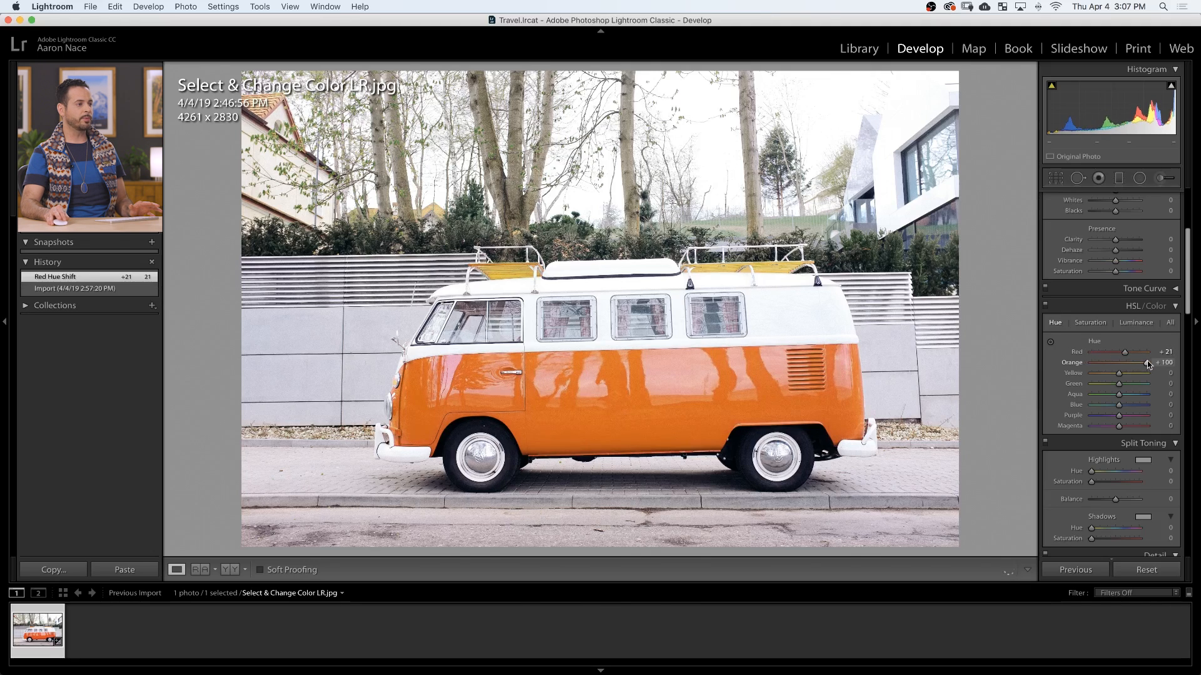
pyautogui.moveTo(1148, 363); pyautogui.dragTo(1112, 363)
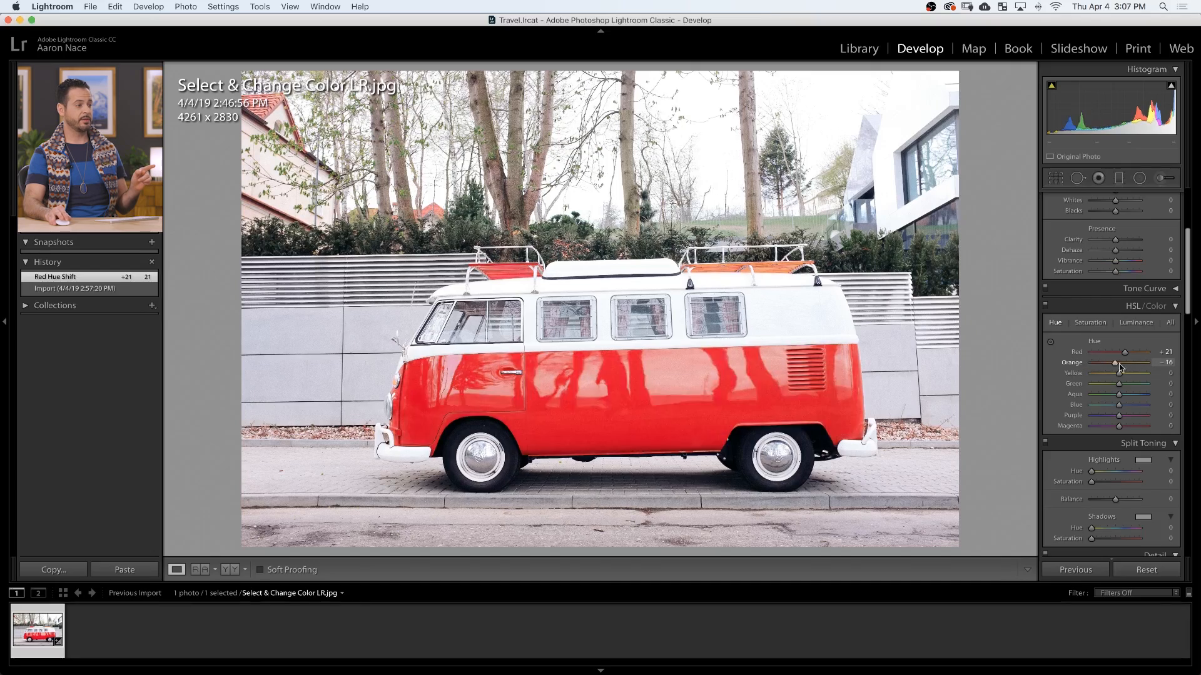
pyautogui.moveTo(1115, 362); pyautogui.dragTo(1092, 362)
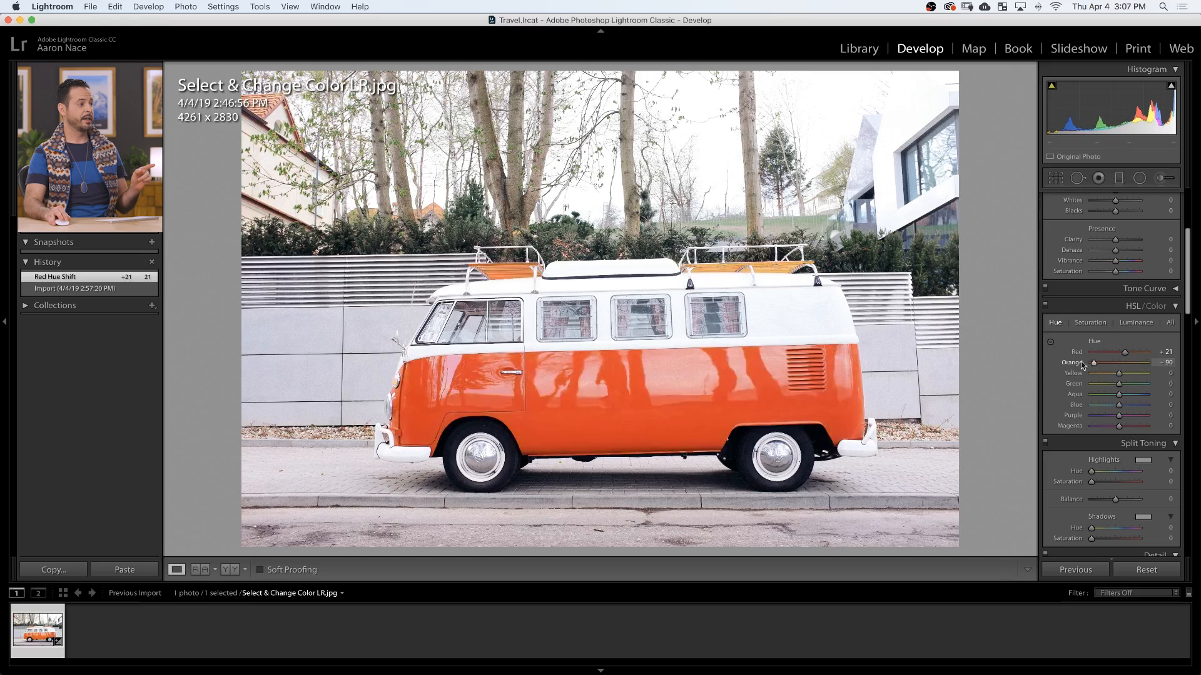
pyautogui.moveTo(1093, 362); pyautogui.dragTo(1145, 362)
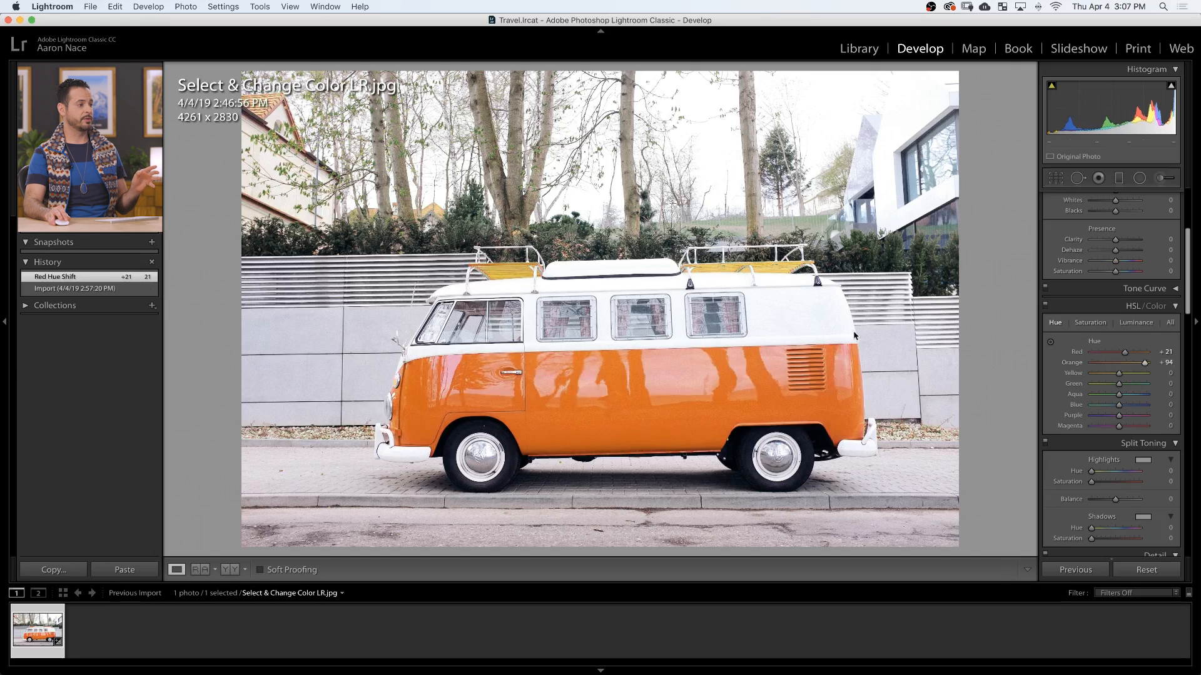
pyautogui.moveTo(1120, 362); pyautogui.dragTo(1149, 362)
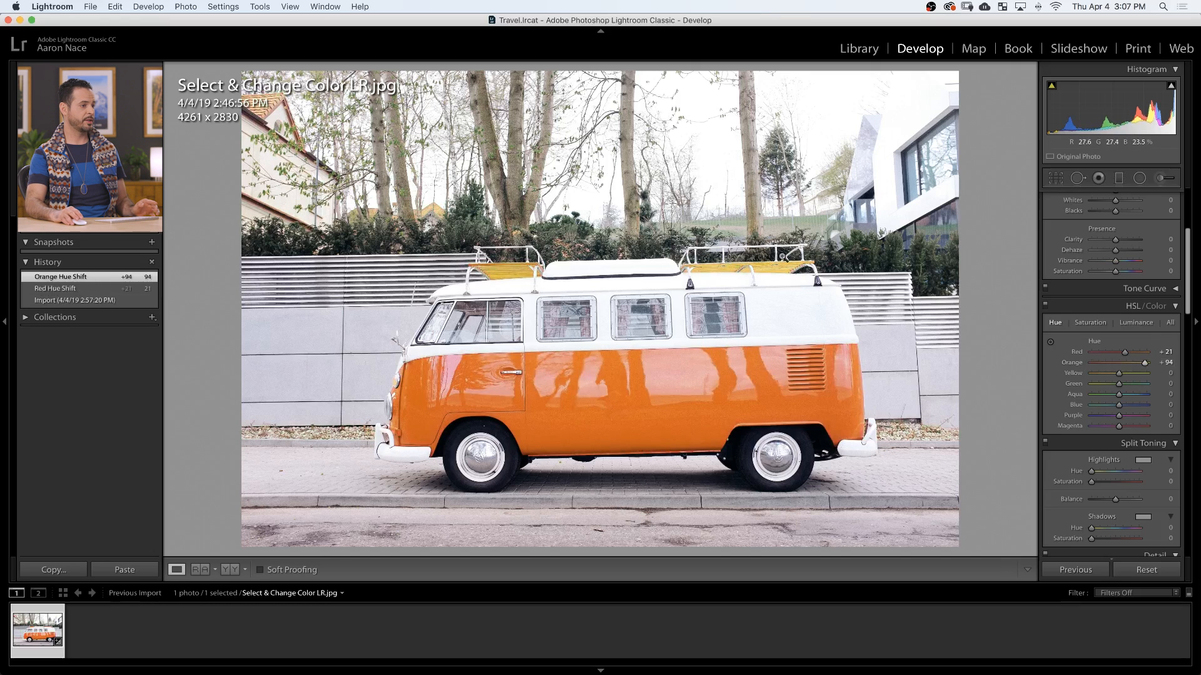
pyautogui.moveTo(1141, 362); pyautogui.dragTo(1095, 362)
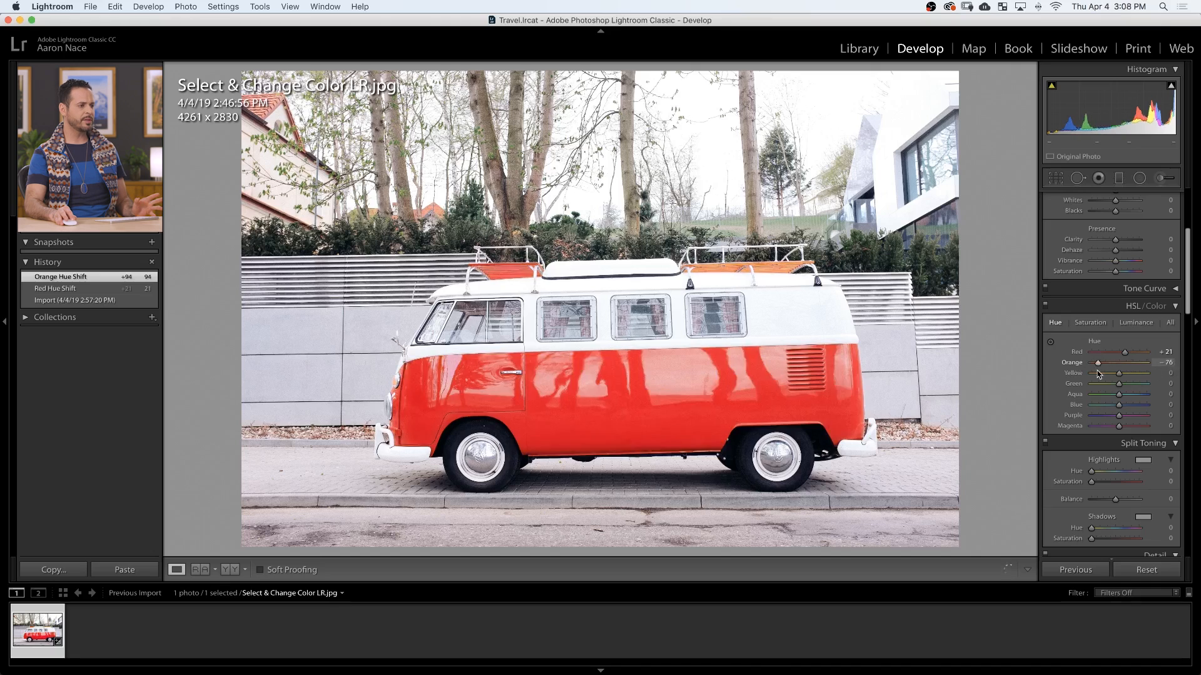
pyautogui.moveTo(1095, 362); pyautogui.dragTo(1115, 362)
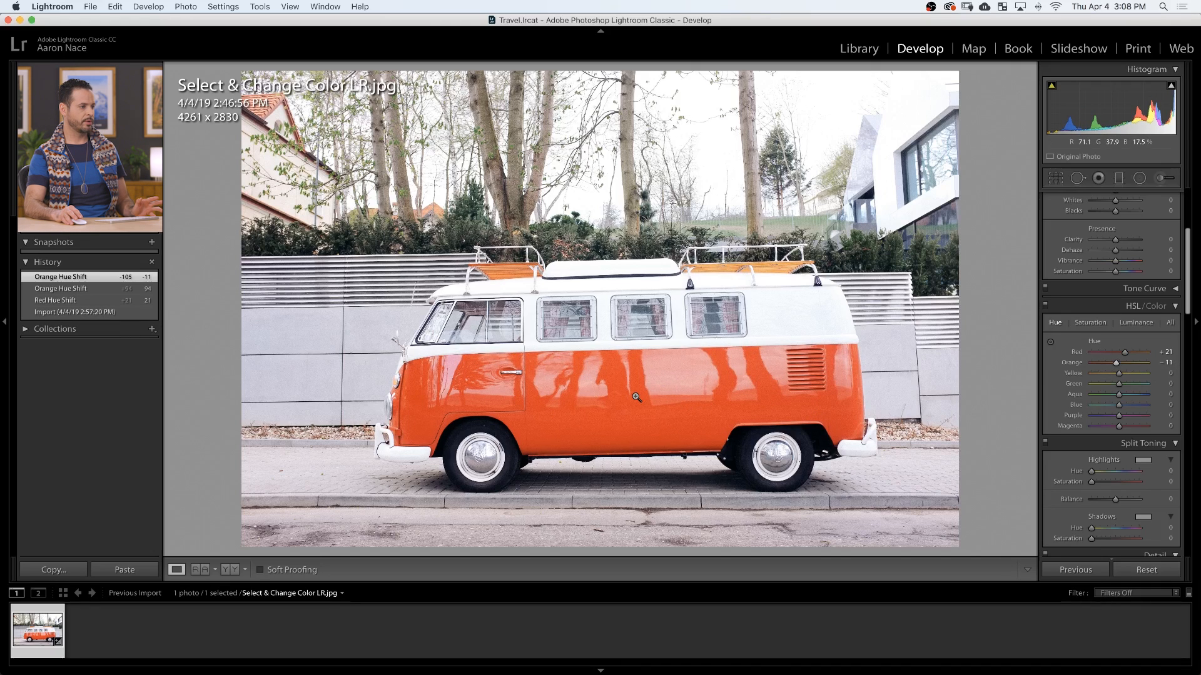
# Swing the Red and Orange hue sliders, ending near Red +7, Orange +1.
pyautogui.moveTo(1133, 351); pyautogui.dragTo(1117, 352)
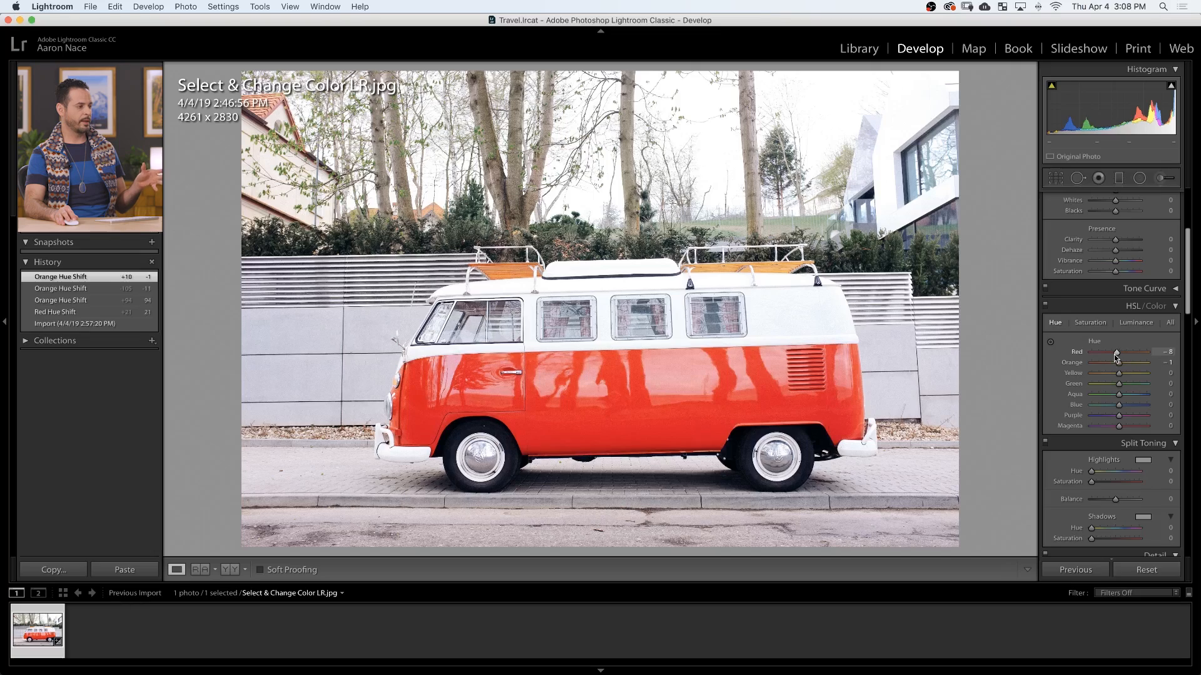
pyautogui.moveTo(1139, 351); pyautogui.dragTo(1090, 351)
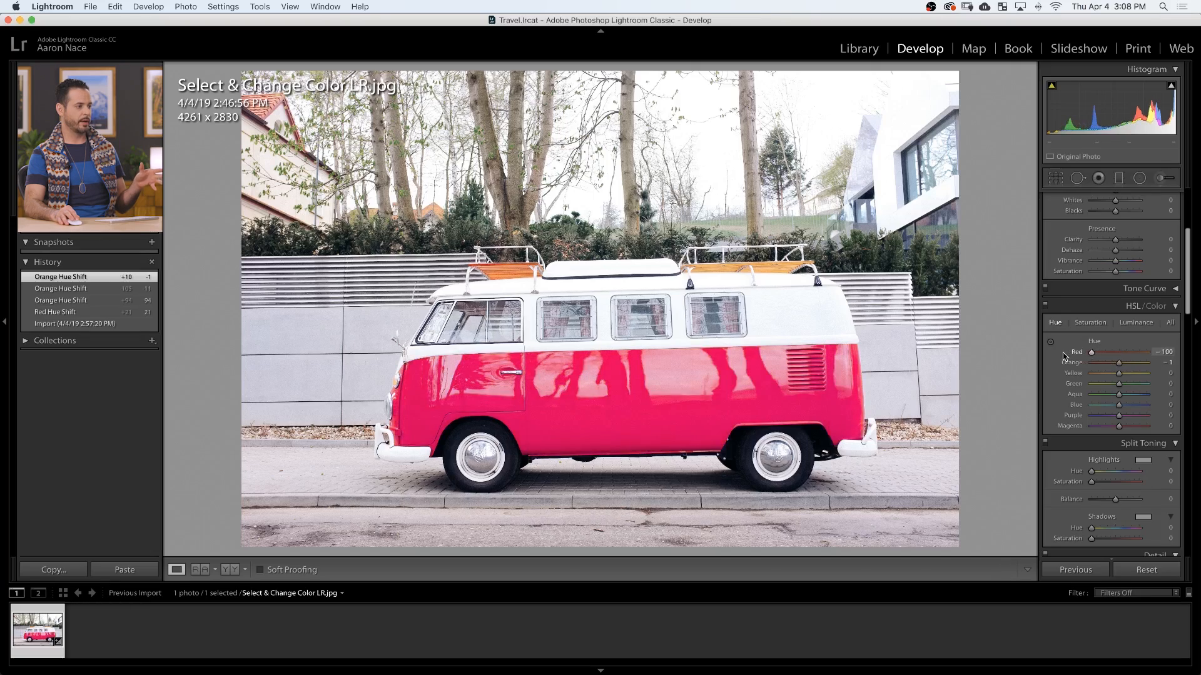
pyautogui.moveTo(1092, 351); pyautogui.dragTo(1141, 352)
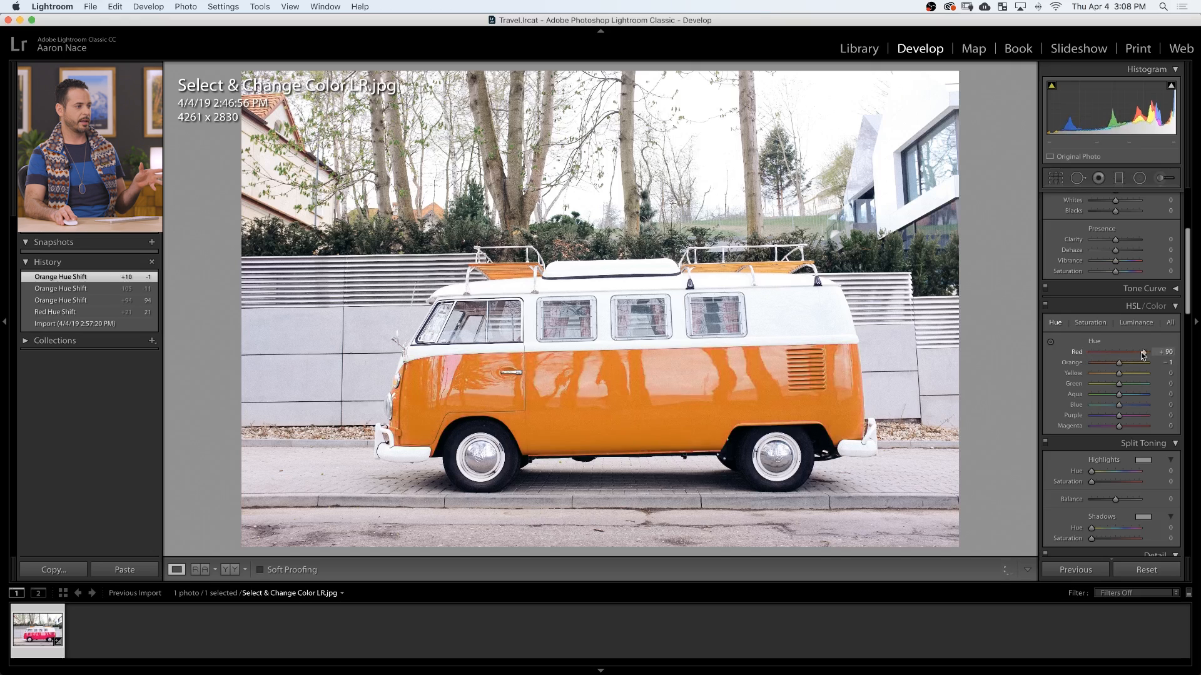
pyautogui.moveTo(1141, 353); pyautogui.dragTo(1156, 353)
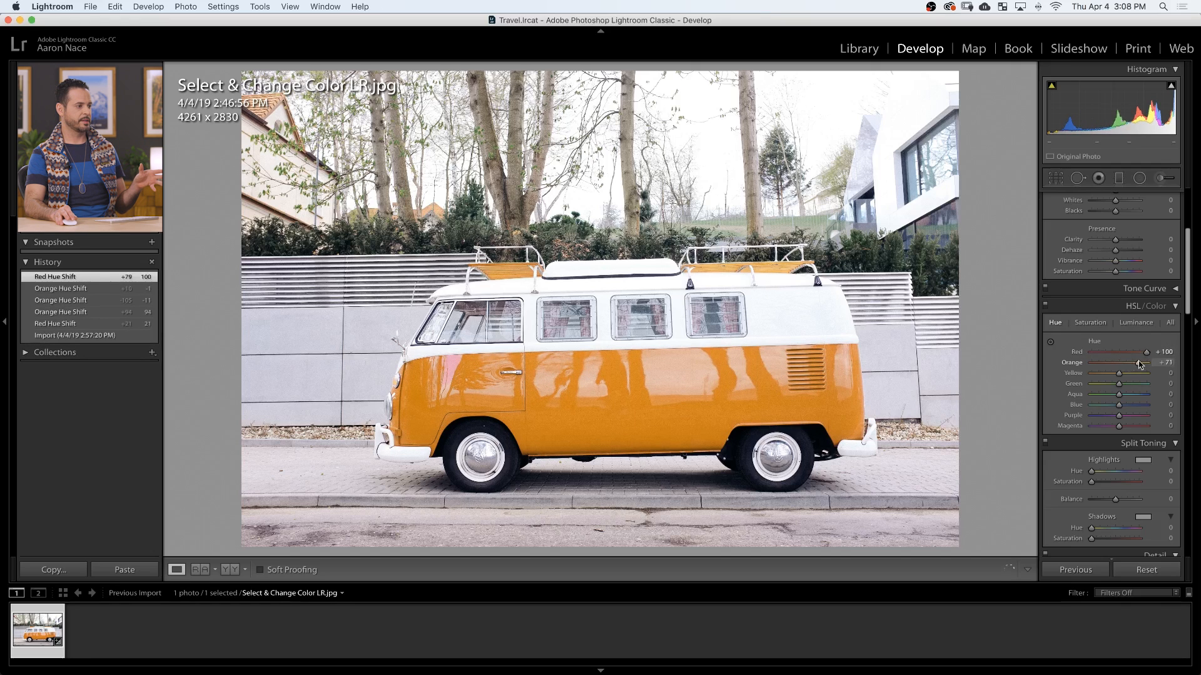
pyautogui.moveTo(1139, 362); pyautogui.dragTo(1157, 363)
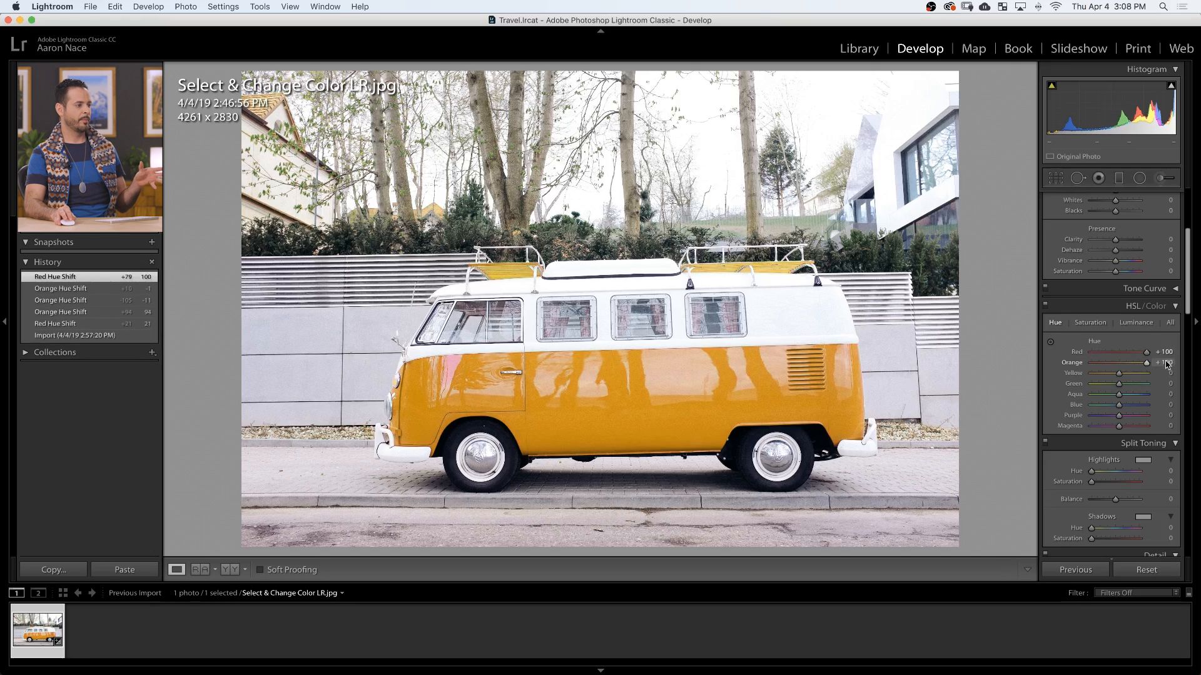
pyautogui.moveTo(1146, 362); pyautogui.dragTo(1118, 362)
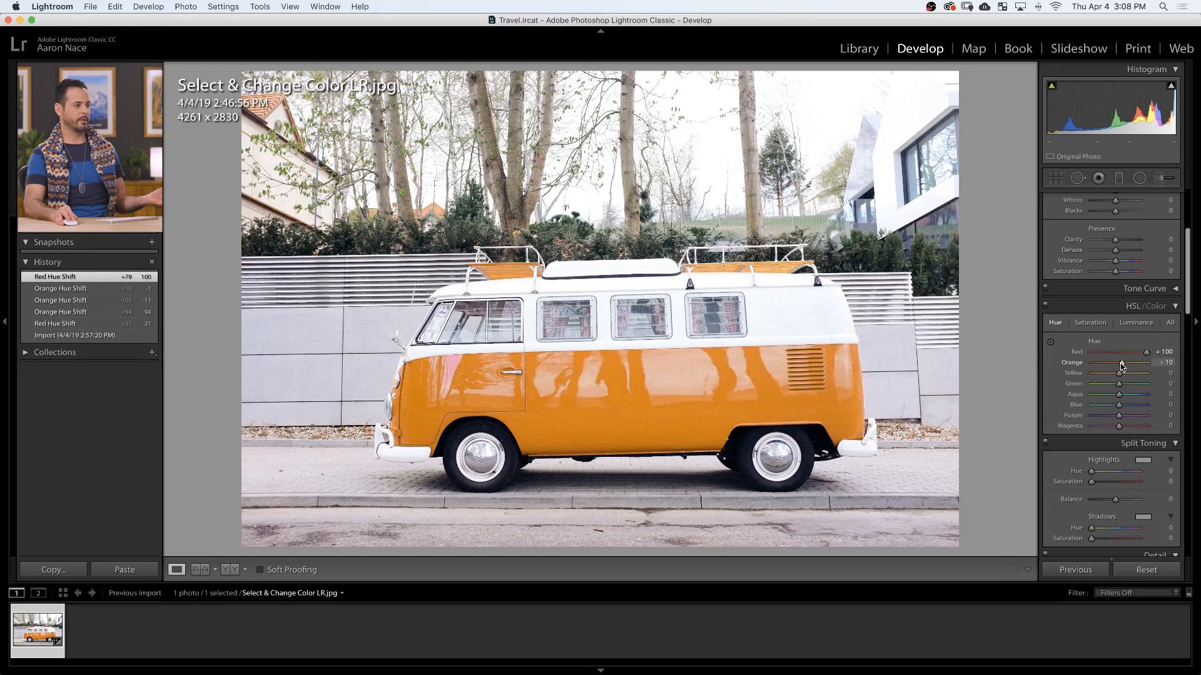
pyautogui.moveTo(1118, 362); pyautogui.dragTo(1091, 363)
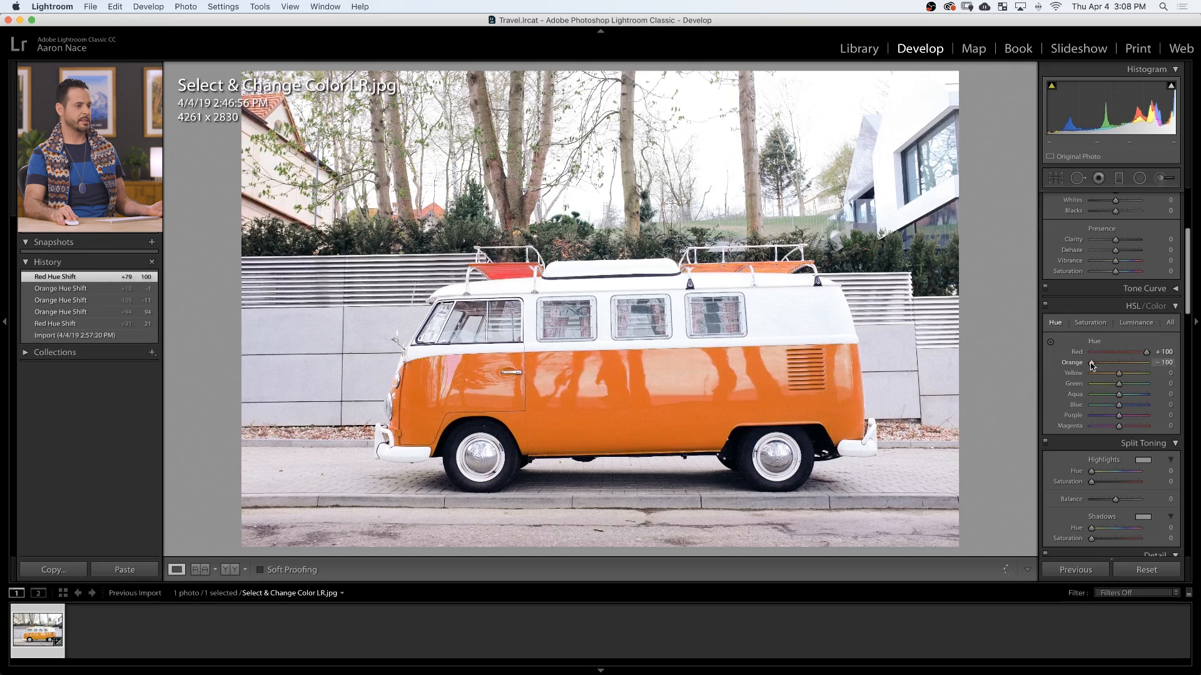
pyautogui.moveTo(1091, 362); pyautogui.dragTo(1141, 362)
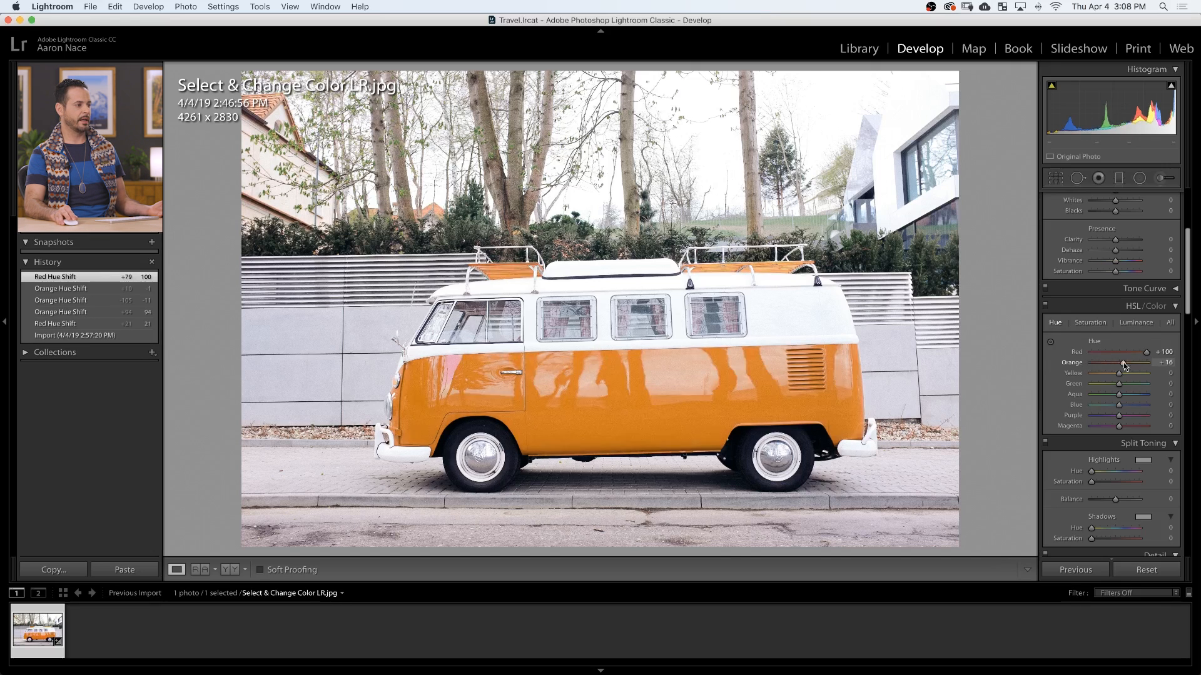
pyautogui.moveTo(1142, 352); pyautogui.dragTo(1119, 351)
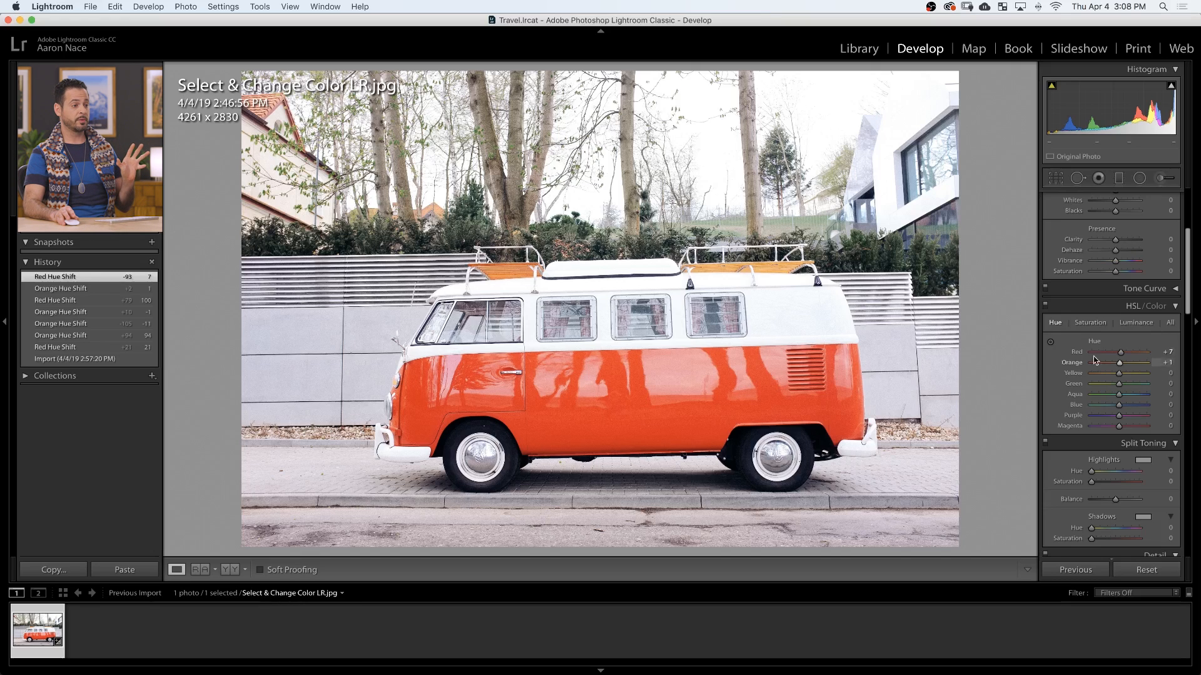
pyautogui.moveTo(1051, 343)
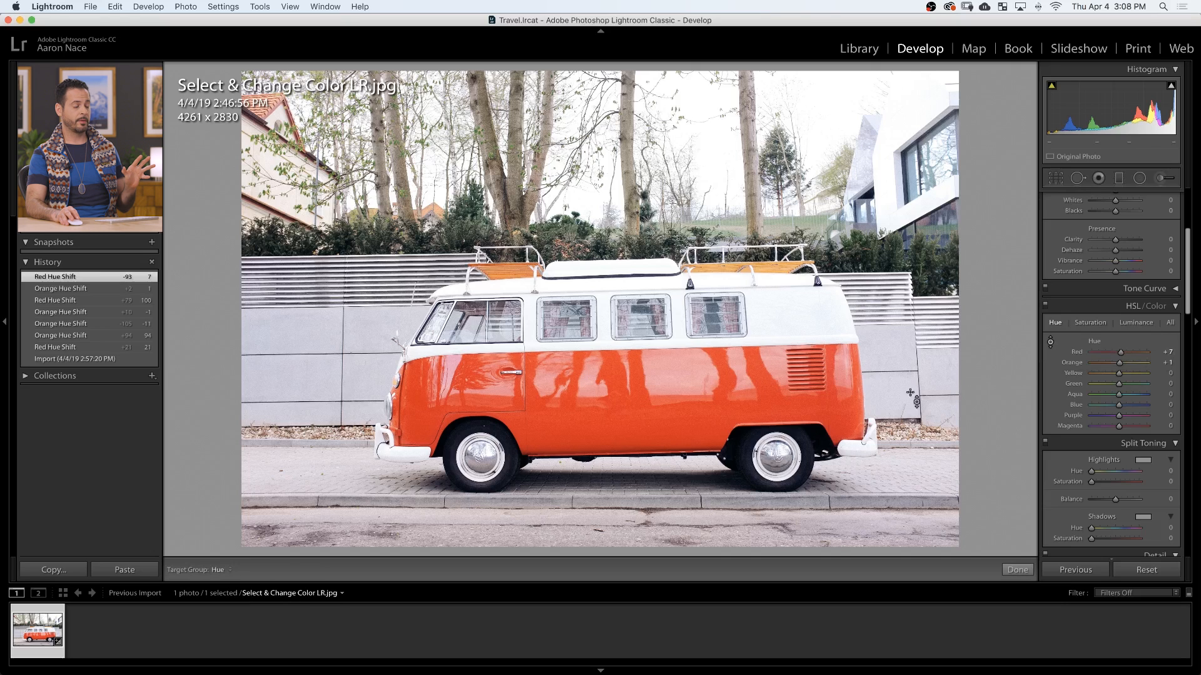
# Drag the Red hue slider back and forth to preview the van's hue shifts.
pyautogui.moveTo(1139, 352); pyautogui.dragTo(1116, 351)
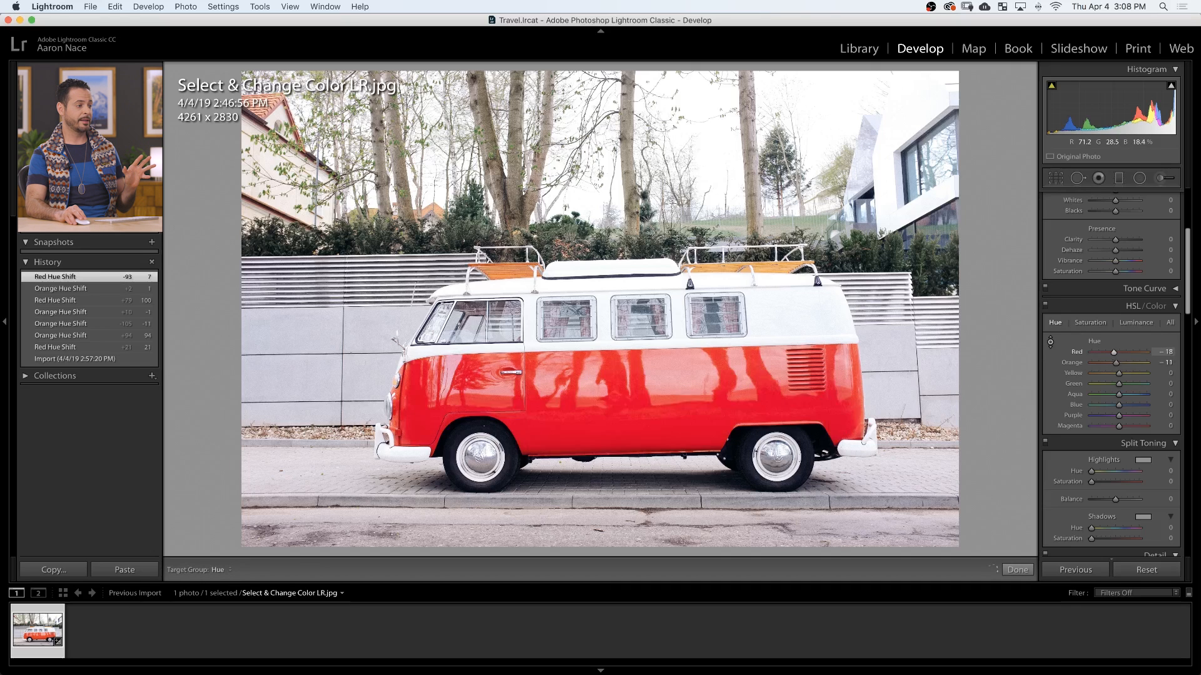
pyautogui.moveTo(1117, 352); pyautogui.dragTo(1141, 353)
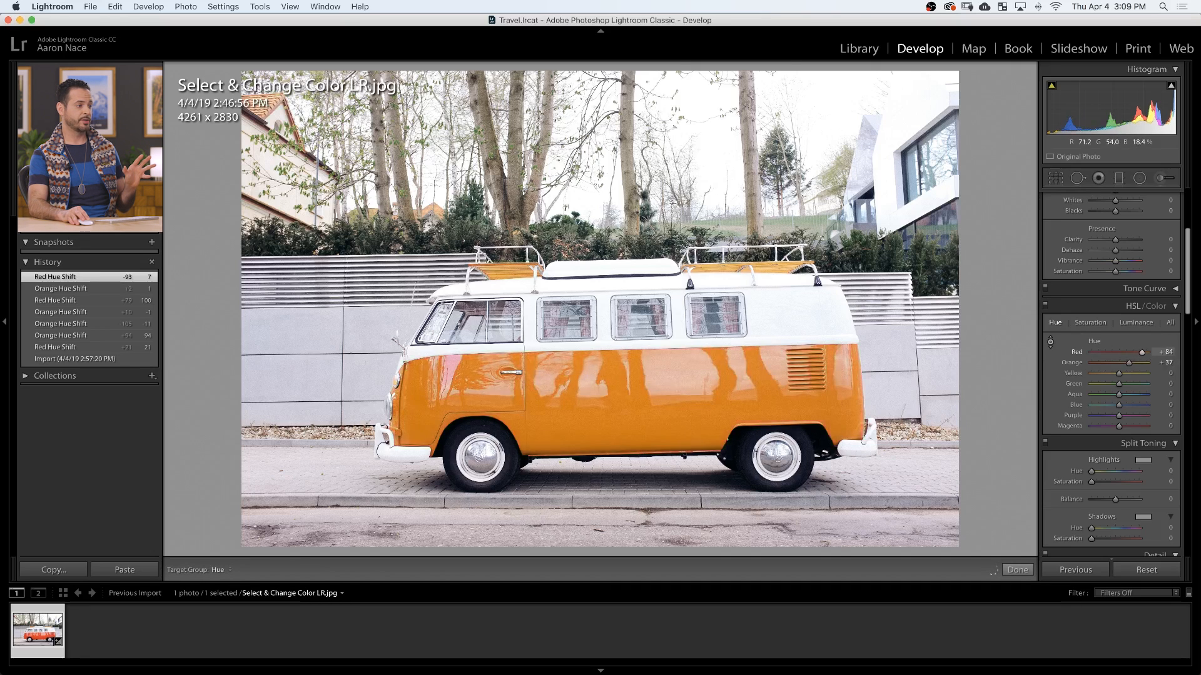
pyautogui.moveTo(1141, 351); pyautogui.dragTo(1156, 351)
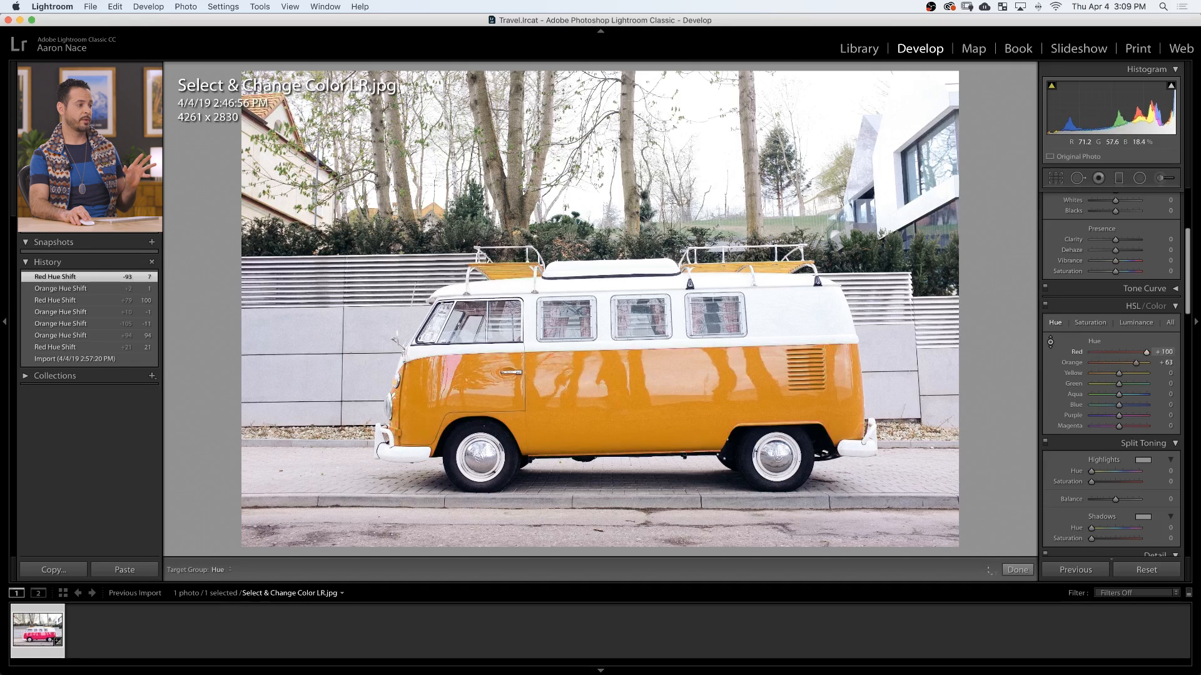
pyautogui.moveTo(1141, 352); pyautogui.dragTo(1126, 351)
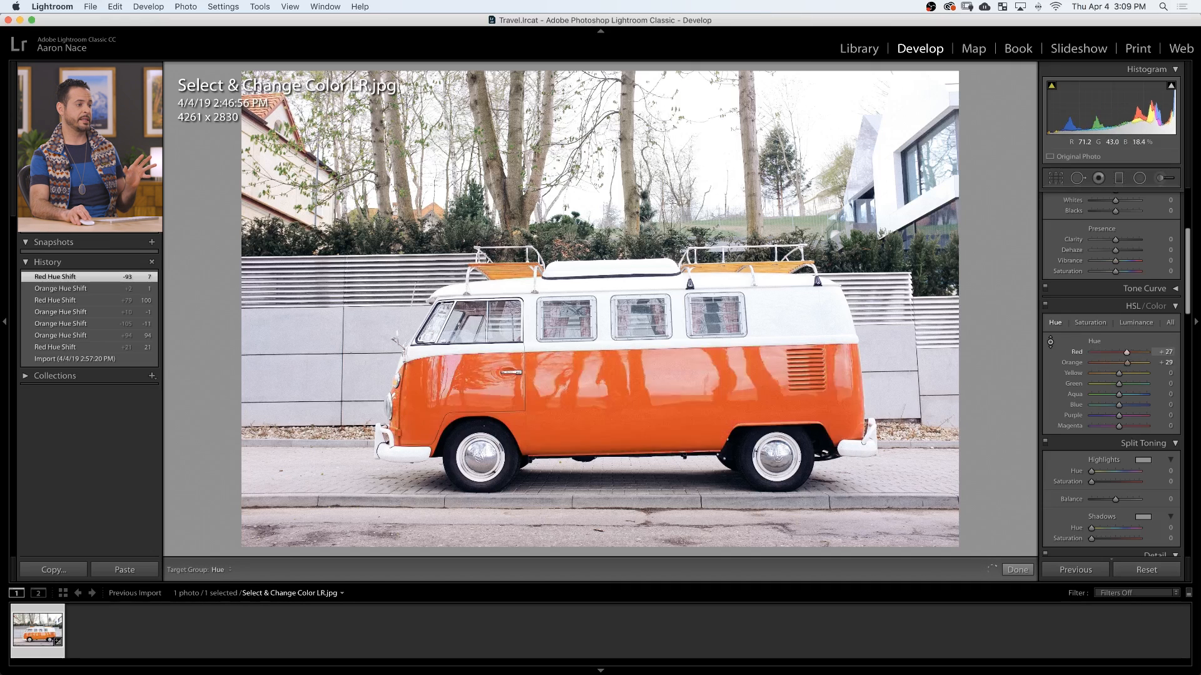
pyautogui.moveTo(1126, 352); pyautogui.dragTo(1109, 351)
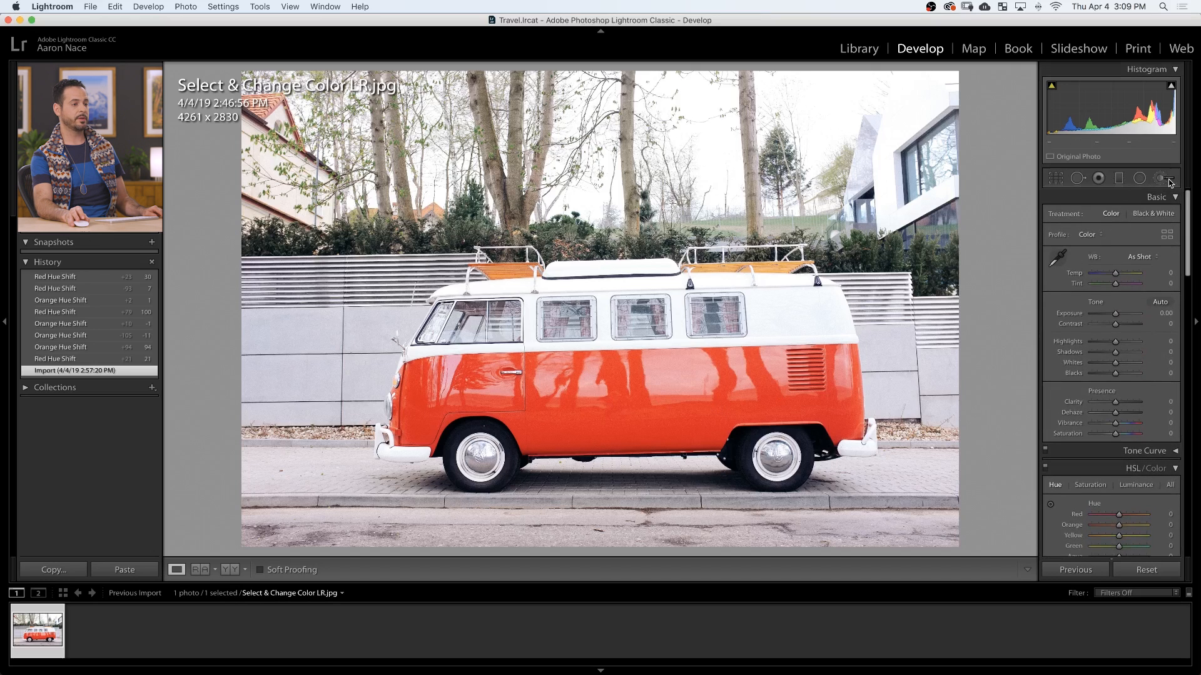
pyautogui.moveTo(1108, 115)
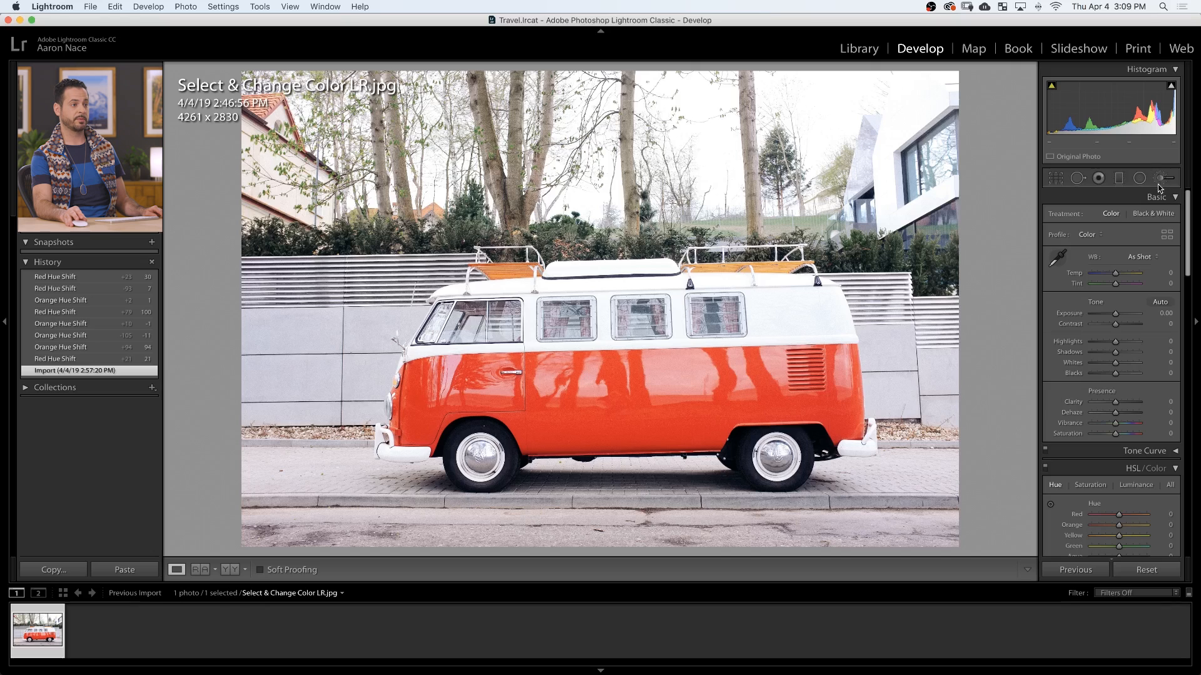
# Select the Adjustment Brush with Feather 3, Flow 100, and shrink its size.
pyautogui.click(1159, 179)
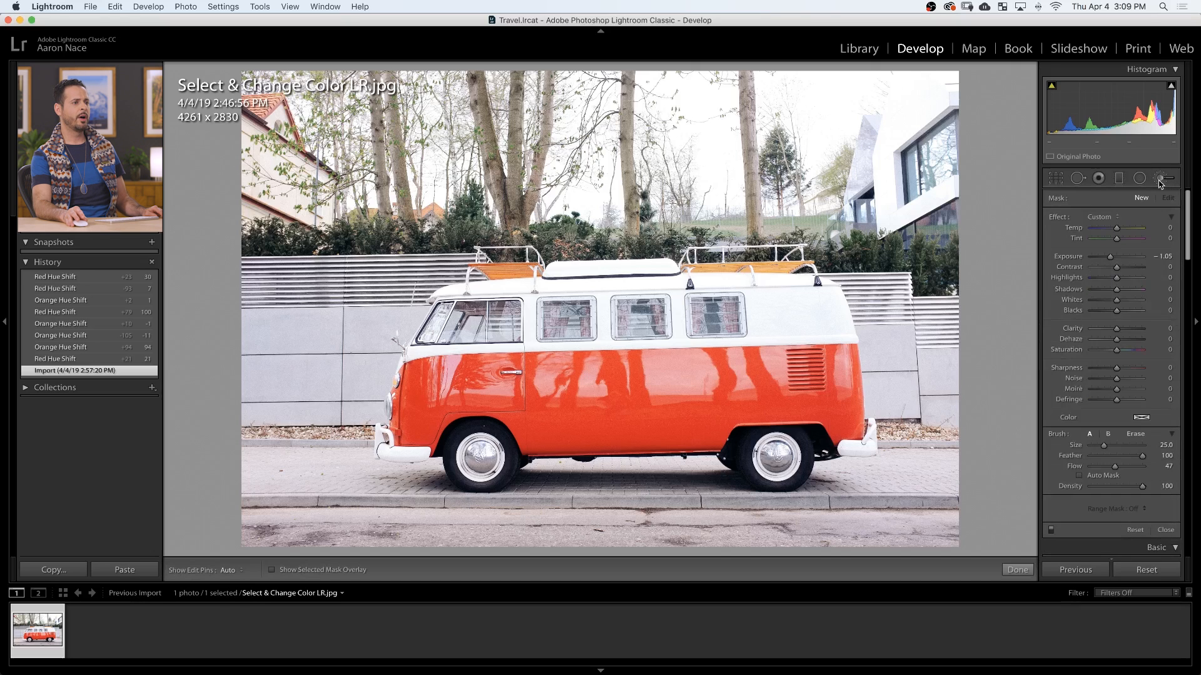
pyautogui.moveTo(578, 391)
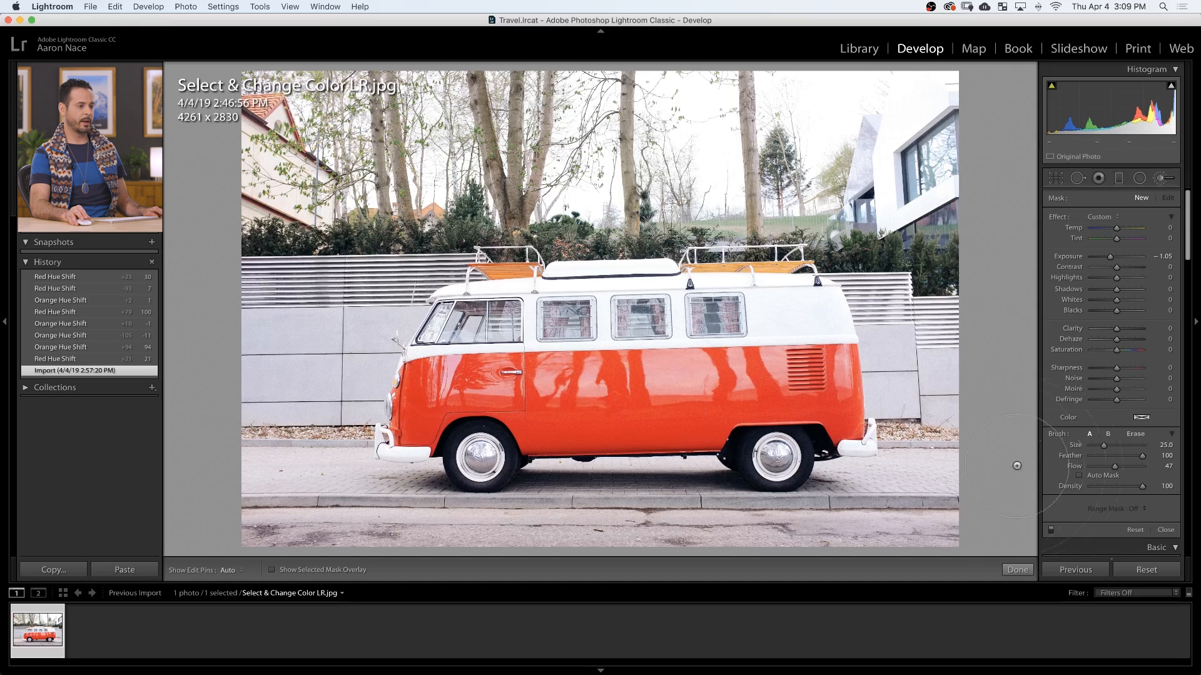
pyautogui.moveTo(1141, 456); pyautogui.dragTo(1092, 456)
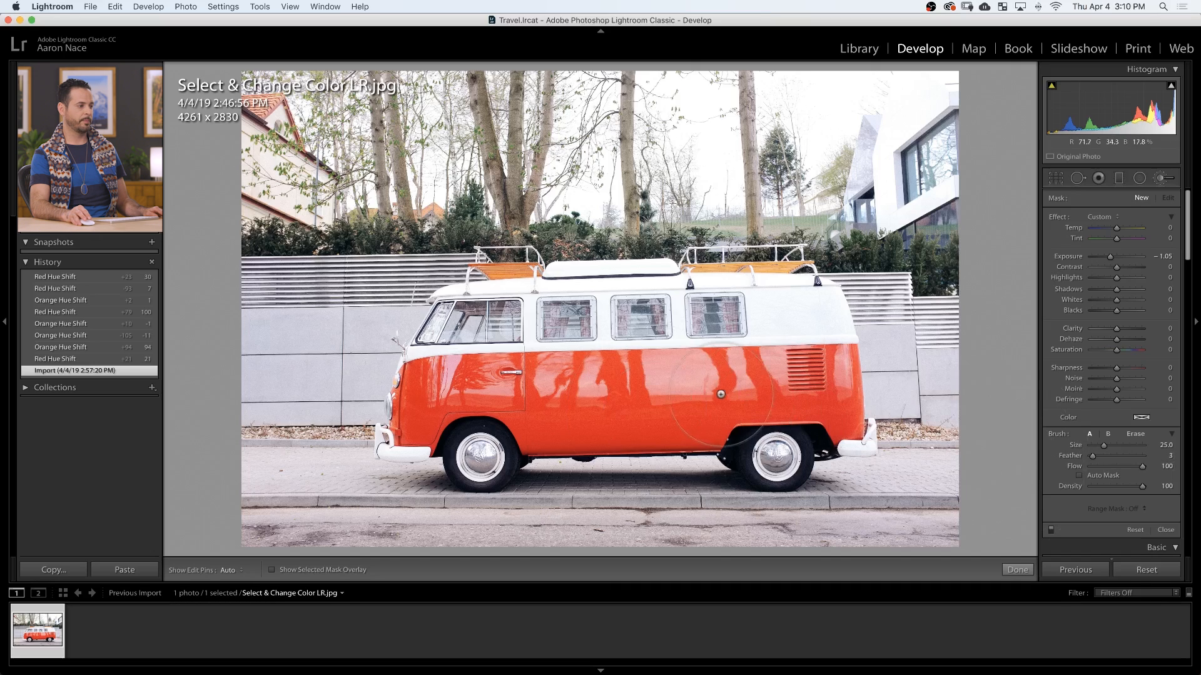
pyautogui.press('[')
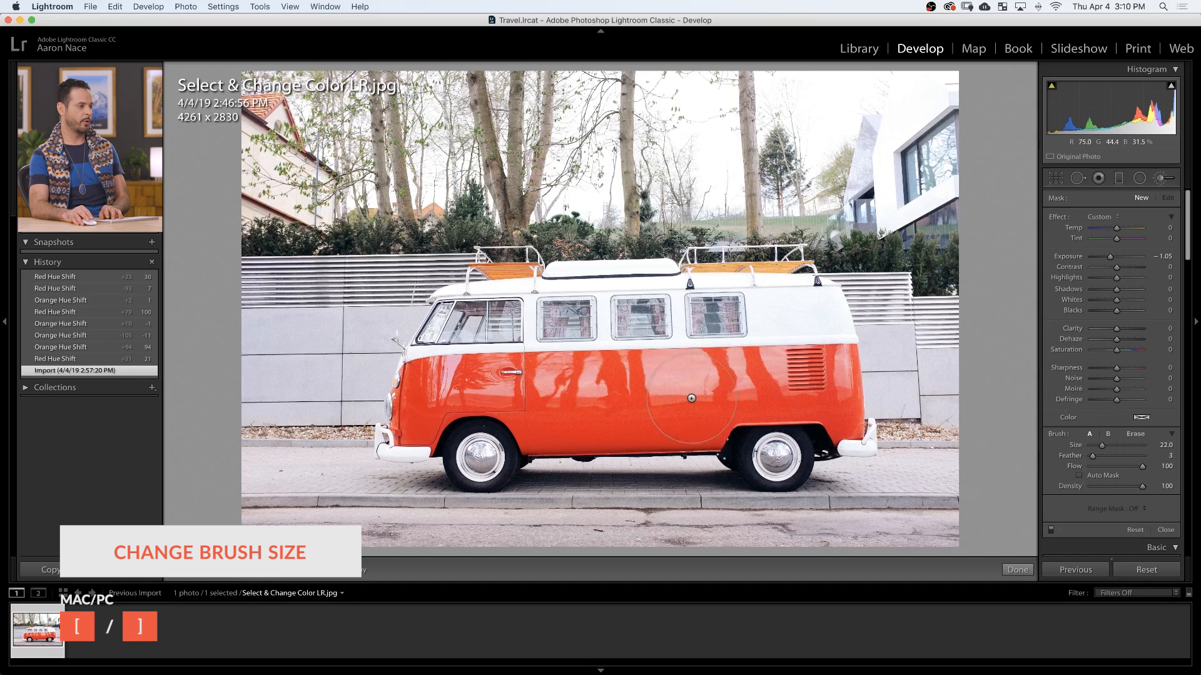
pyautogui.press('[')
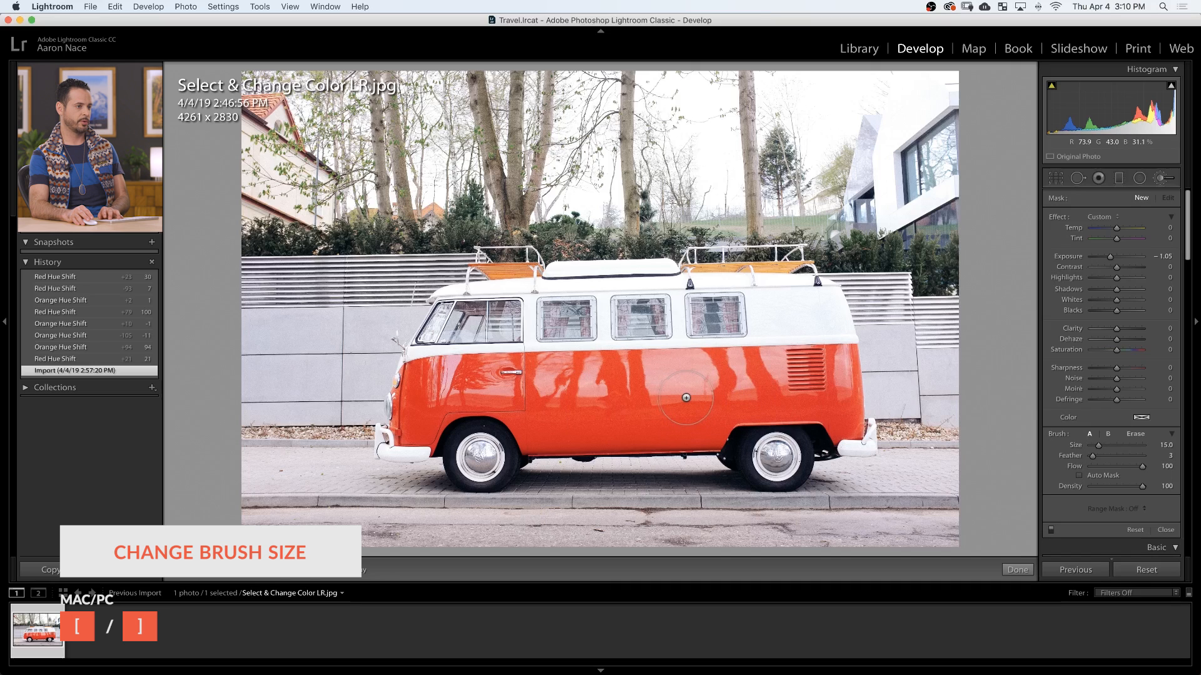
pyautogui.press('[')
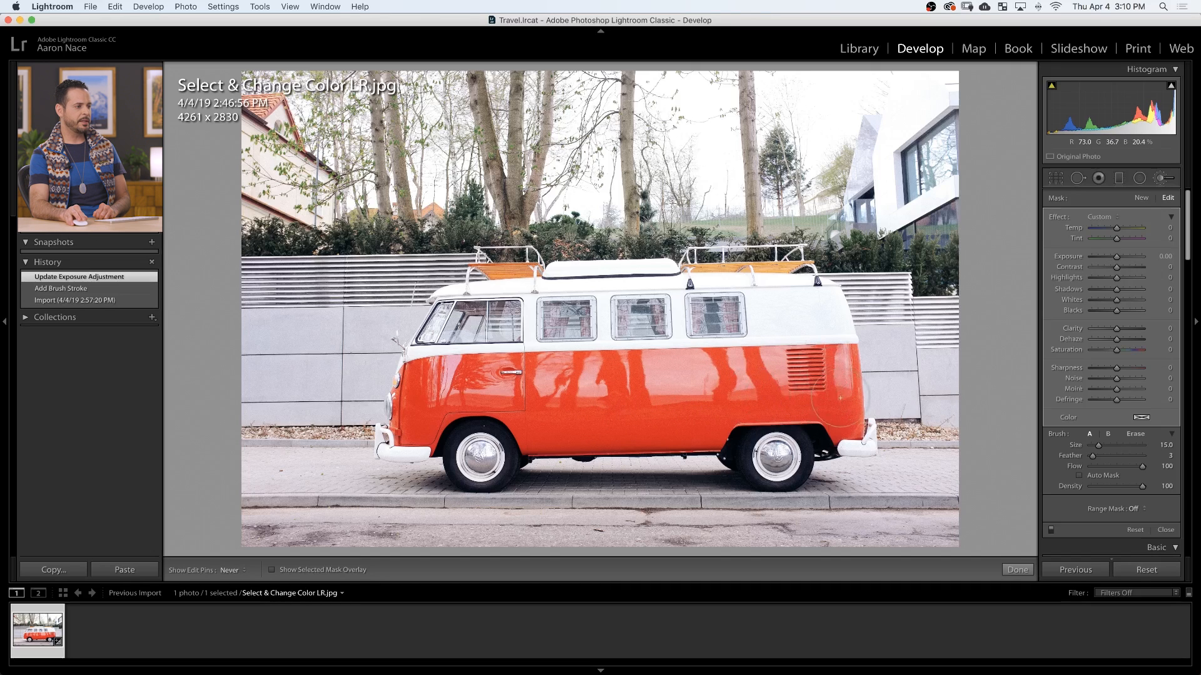
# Paint the van's remaining lower body into the mask, checking coverage with a brief exposure test.
pyautogui.click(606, 386)
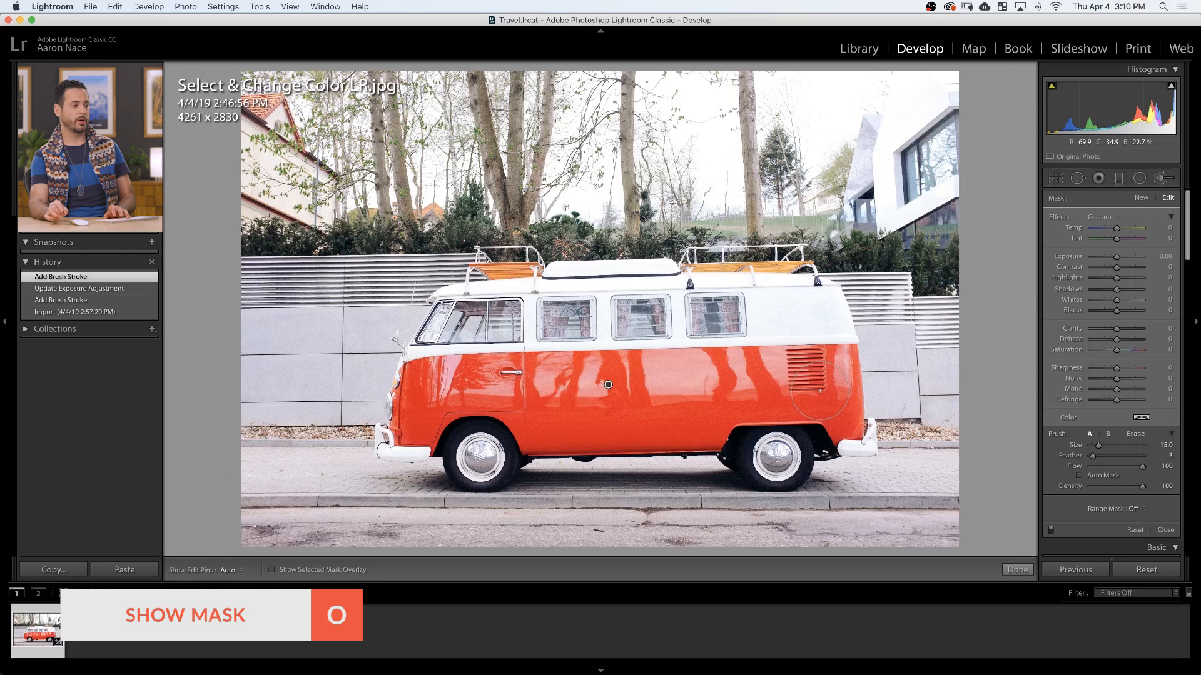
pyautogui.click(272, 570)
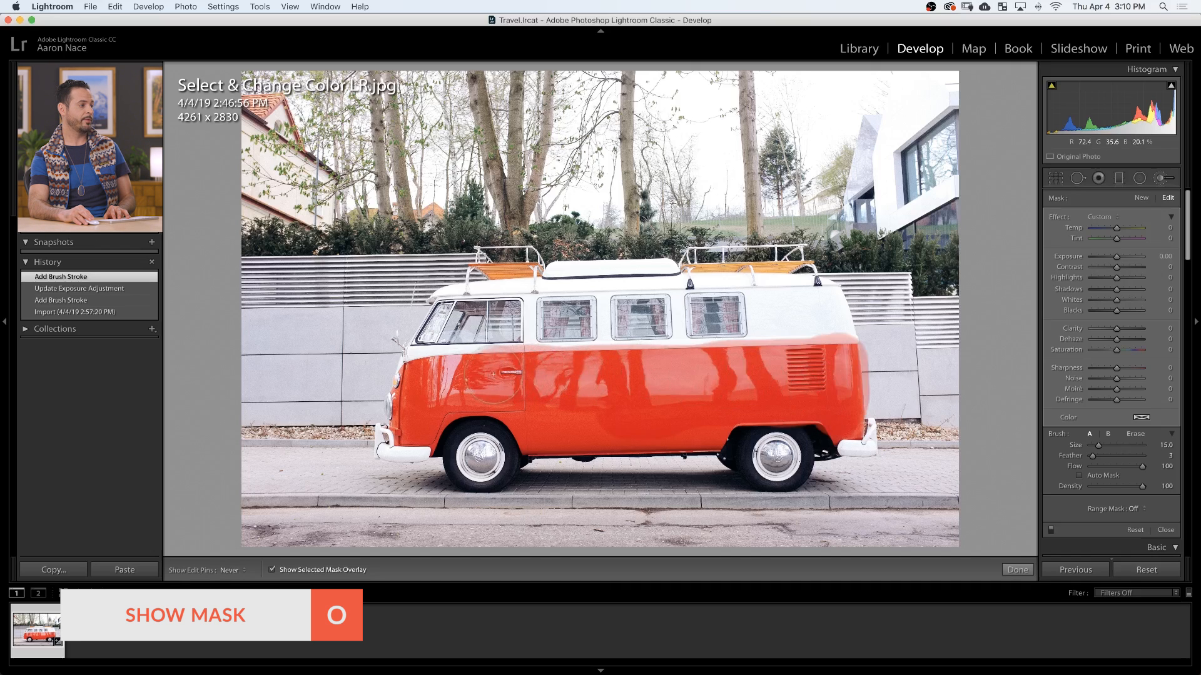
pyautogui.moveTo(710, 407)
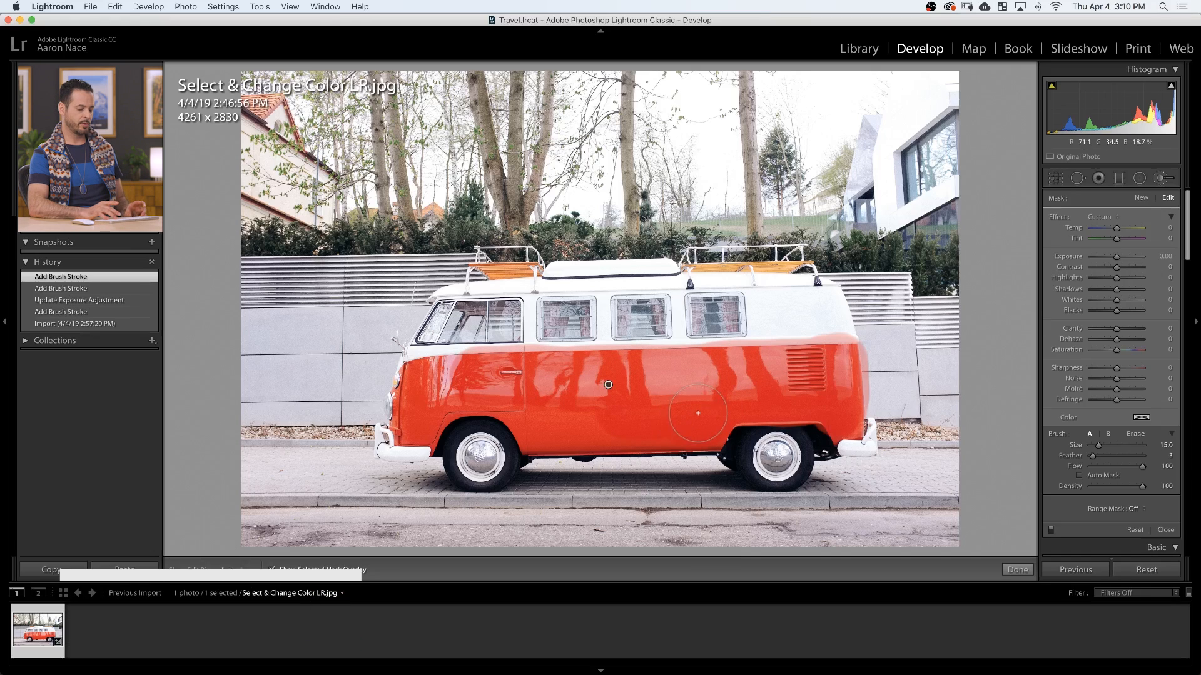
pyautogui.press('shift+o')
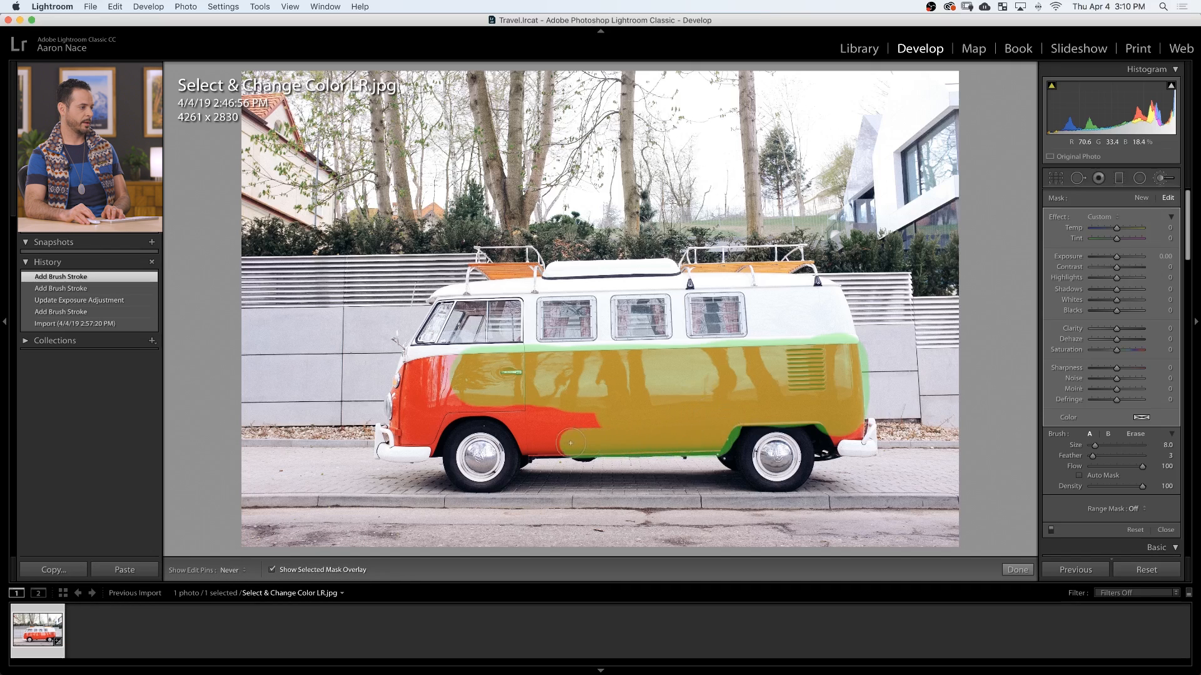
pyautogui.moveTo(571, 443); pyautogui.dragTo(596, 419)
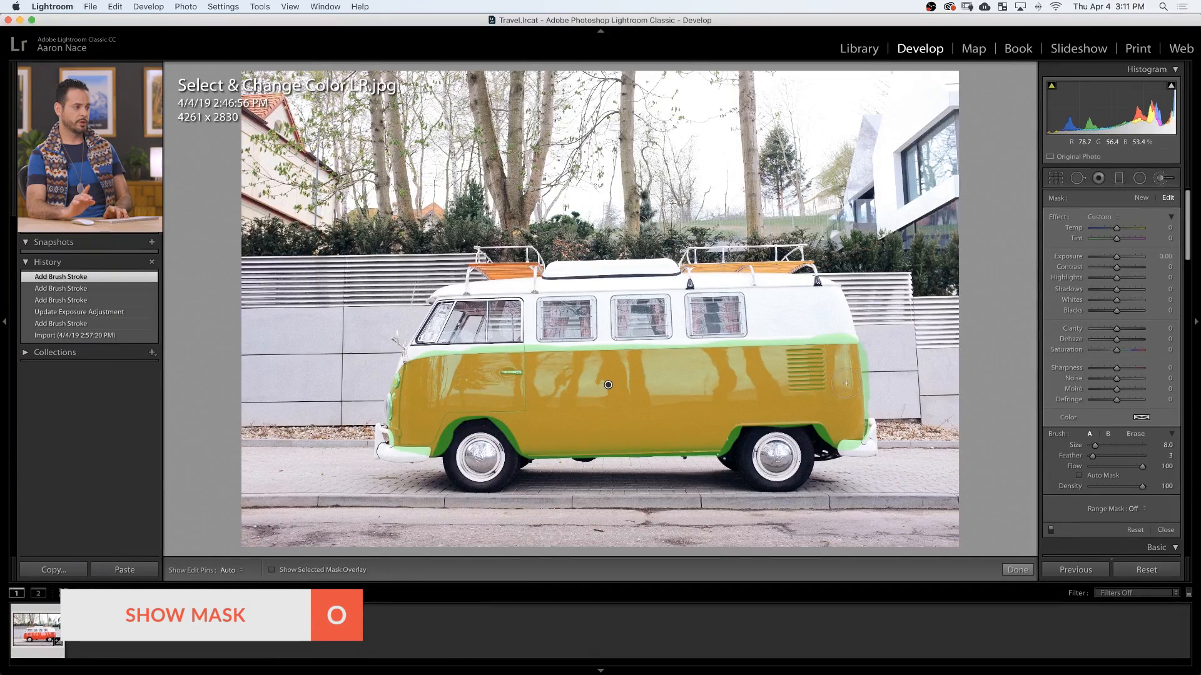
pyautogui.moveTo(1119, 256); pyautogui.dragTo(1141, 256)
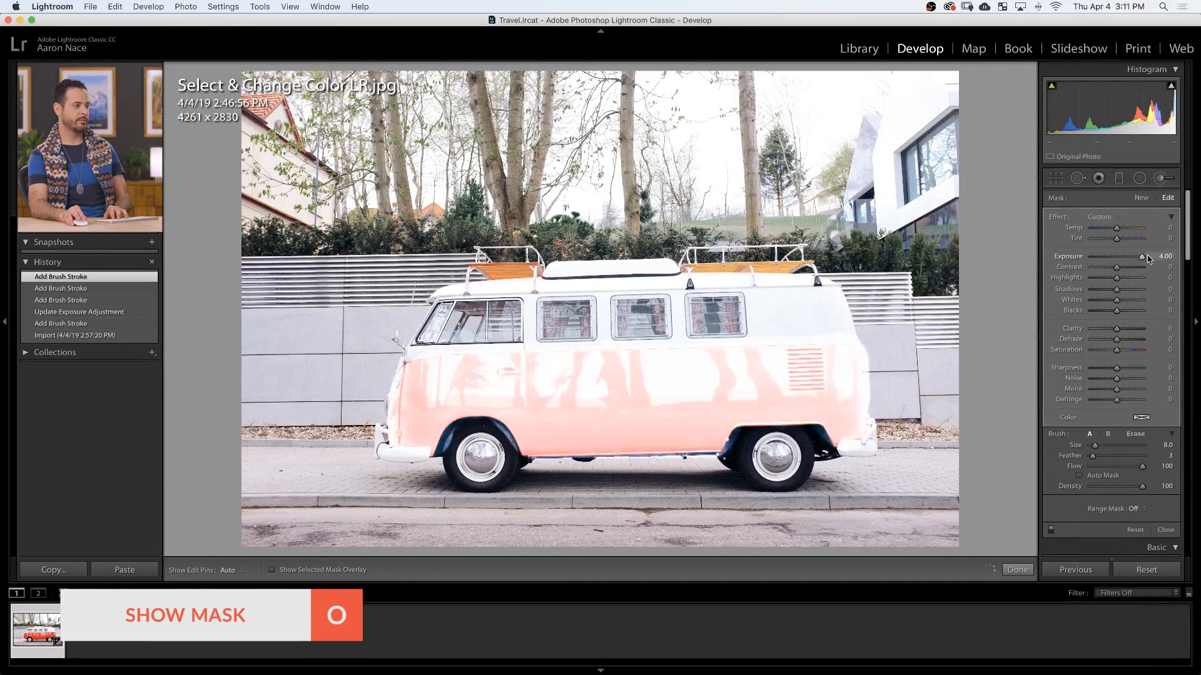
pyautogui.moveTo(1141, 257); pyautogui.dragTo(1123, 257)
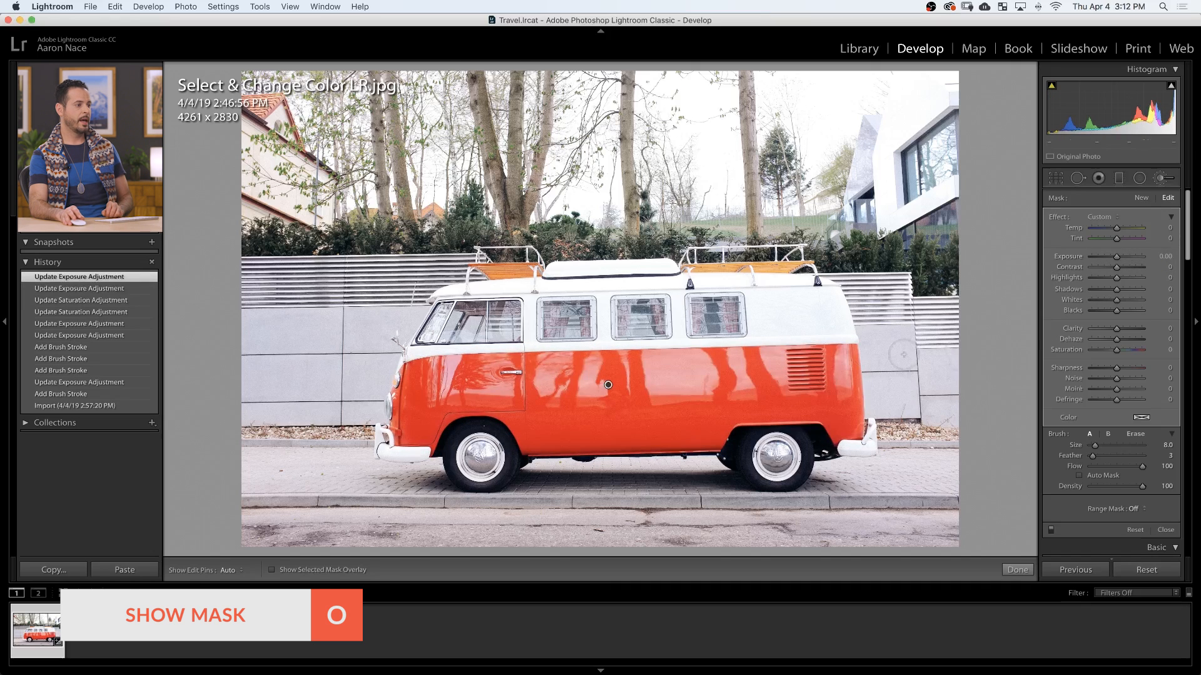
# Show the mask overlay and set the Range Mask dropdown to Color.
pyautogui.click(271, 569)
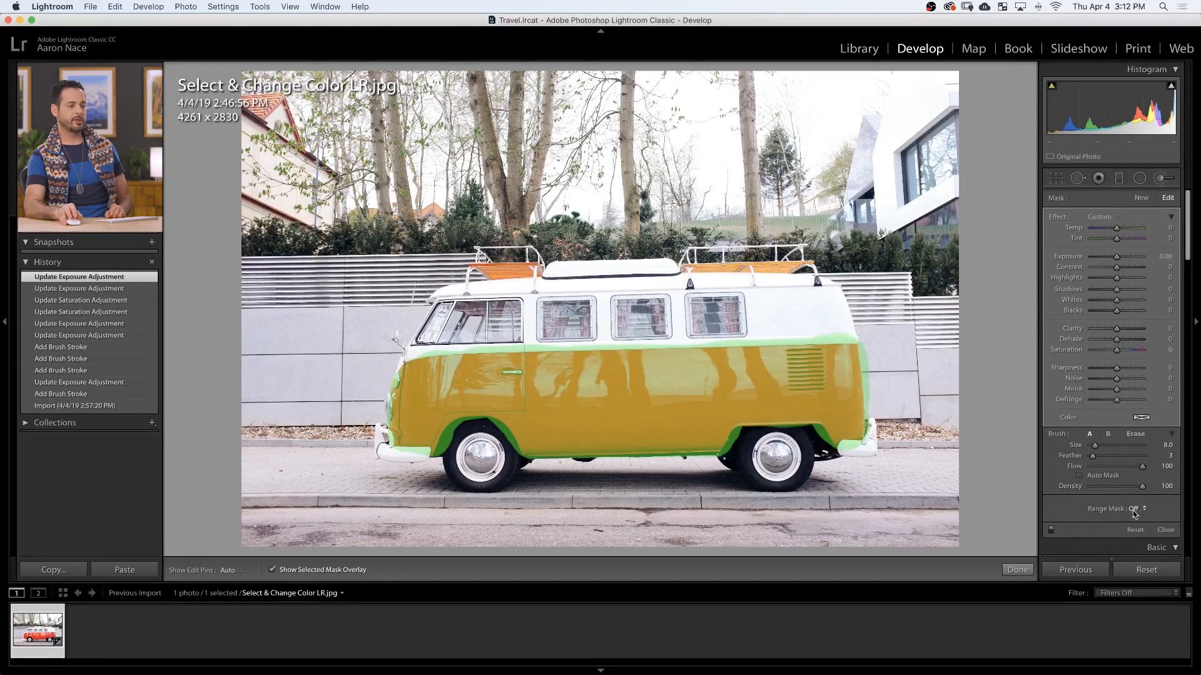
pyautogui.moveTo(1133, 513)
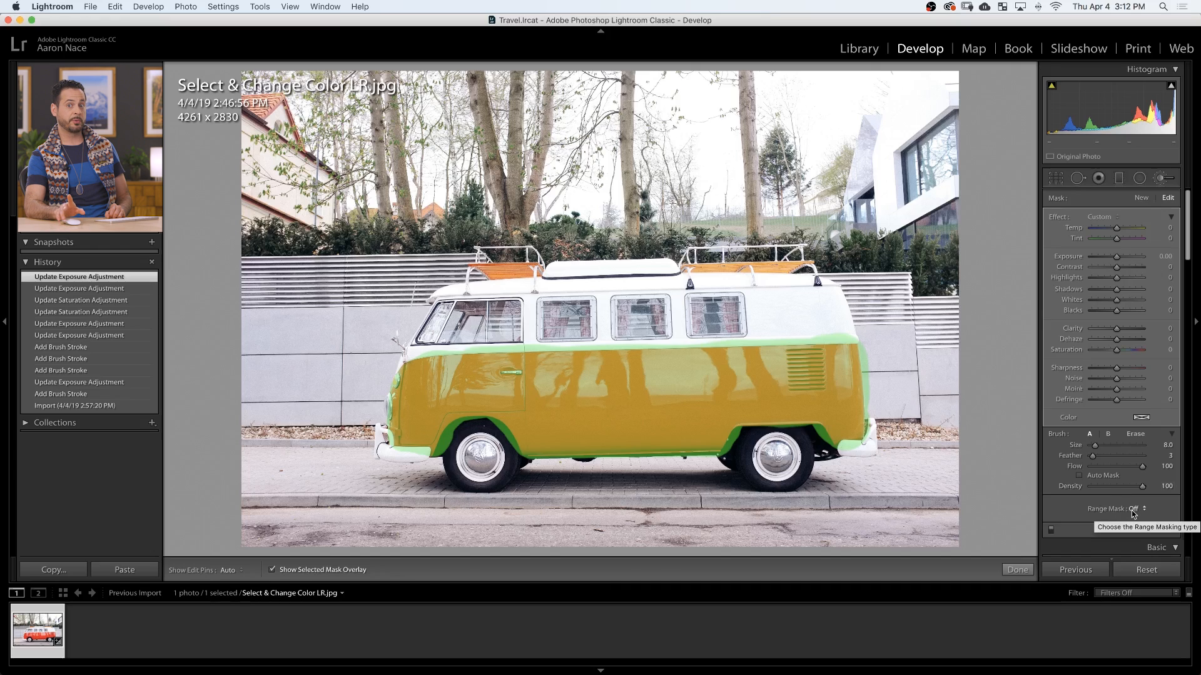
pyautogui.click(1140, 509)
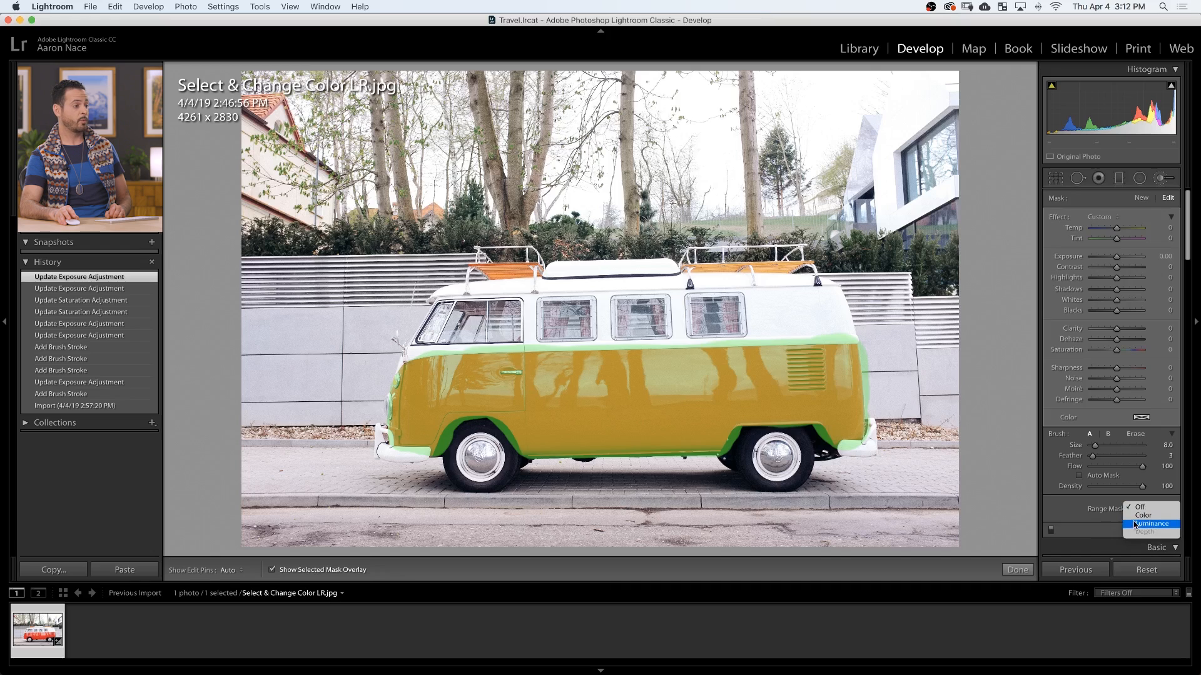
pyautogui.moveTo(1143, 516)
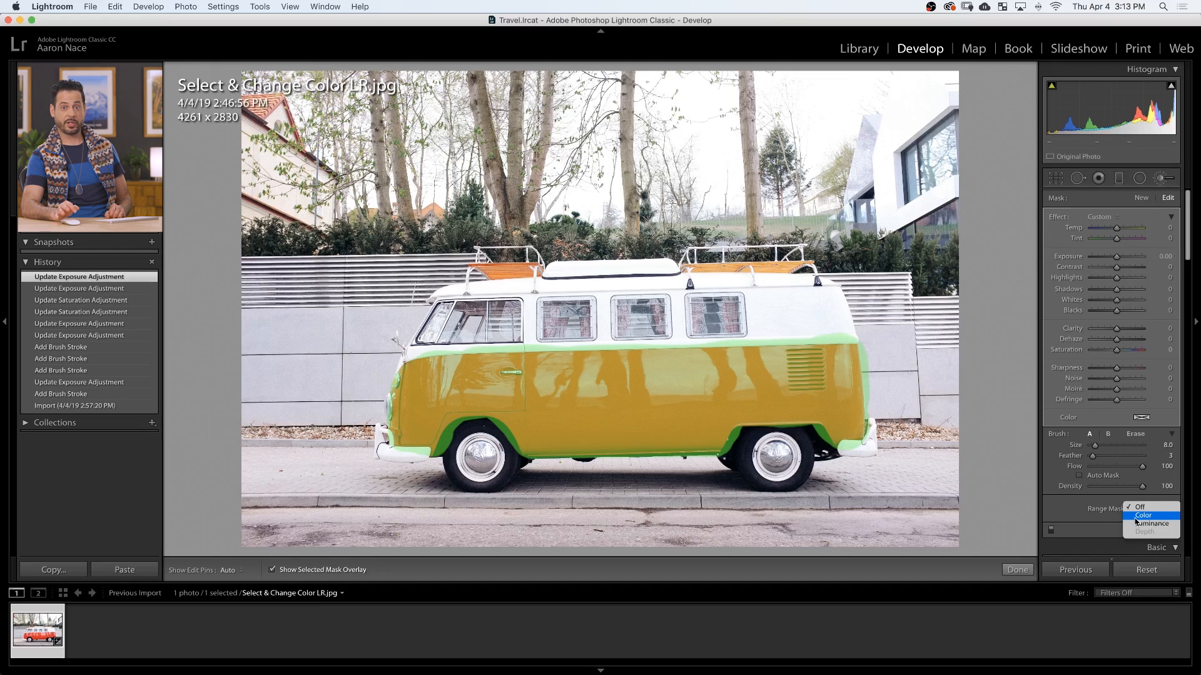
pyautogui.click(1144, 515)
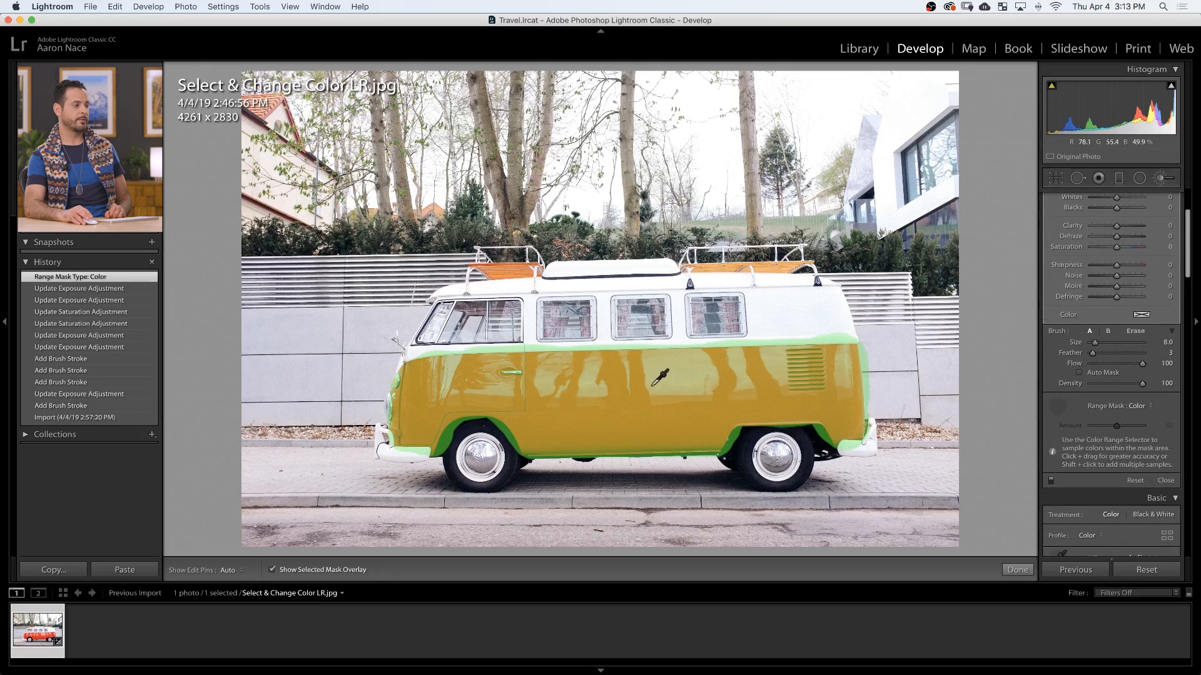
# Sample the van's orange-red paint with the range eyedropper and hide the overlay.
pyautogui.moveTo(635, 372); pyautogui.dragTo(700, 425)
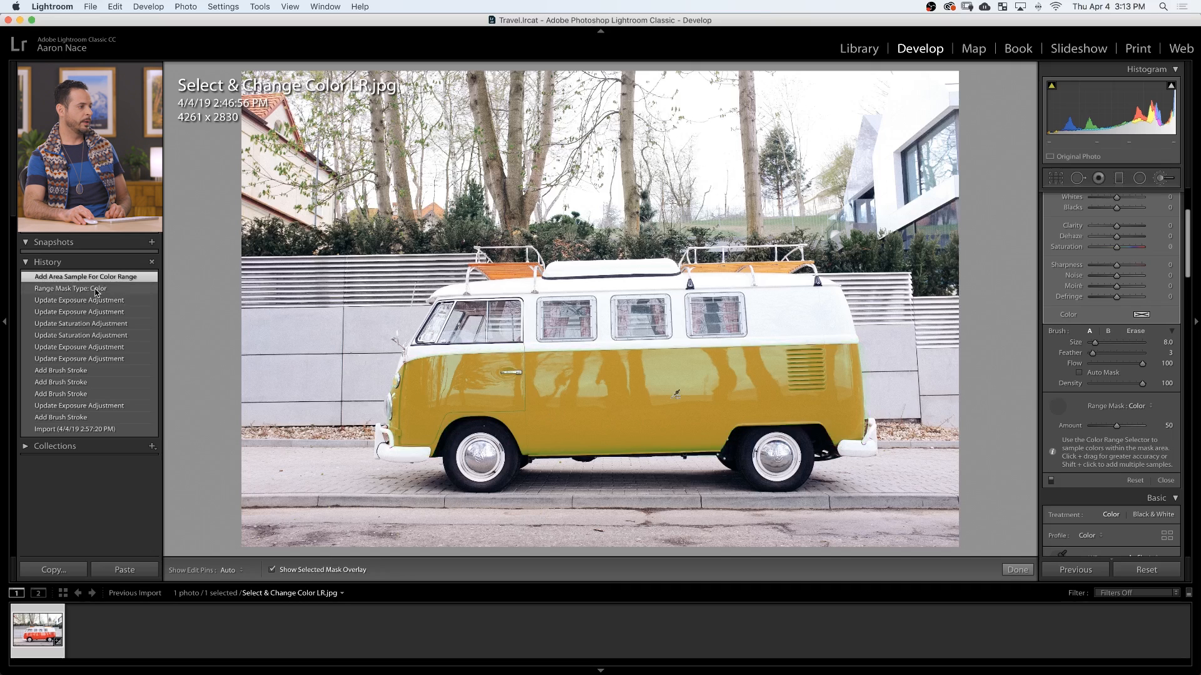
pyautogui.click(70, 288)
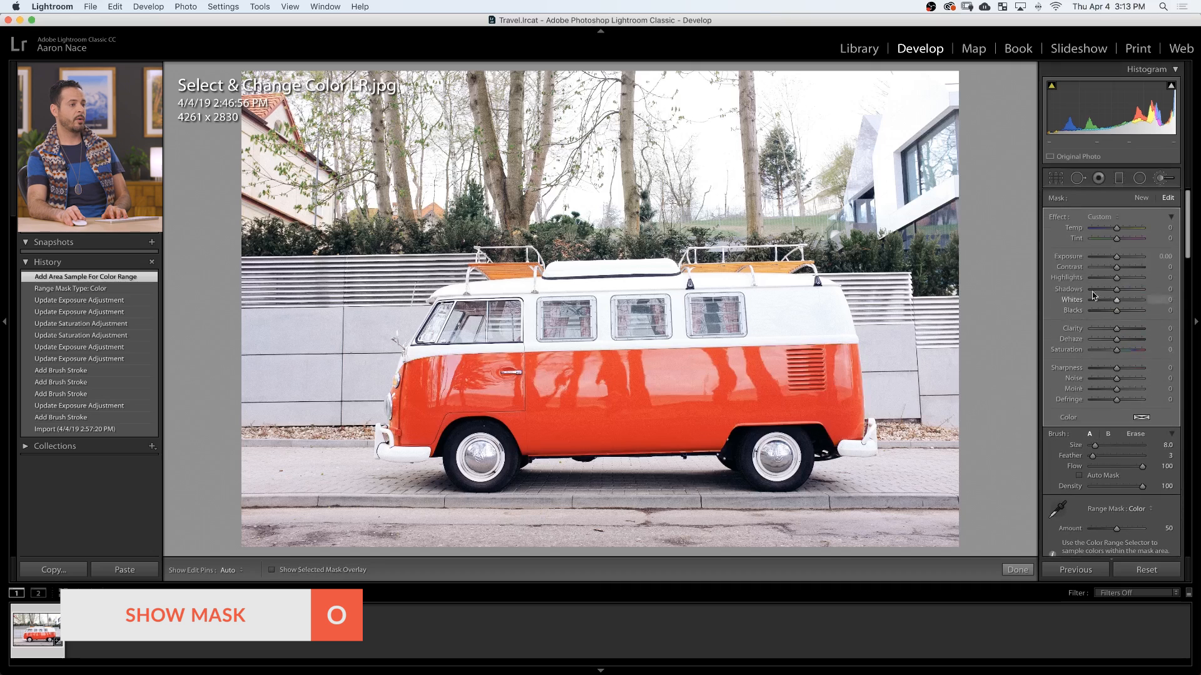
# Test raising and lowering exposure on the color-masked van body.
pyautogui.moveTo(1118, 256); pyautogui.dragTo(1140, 256)
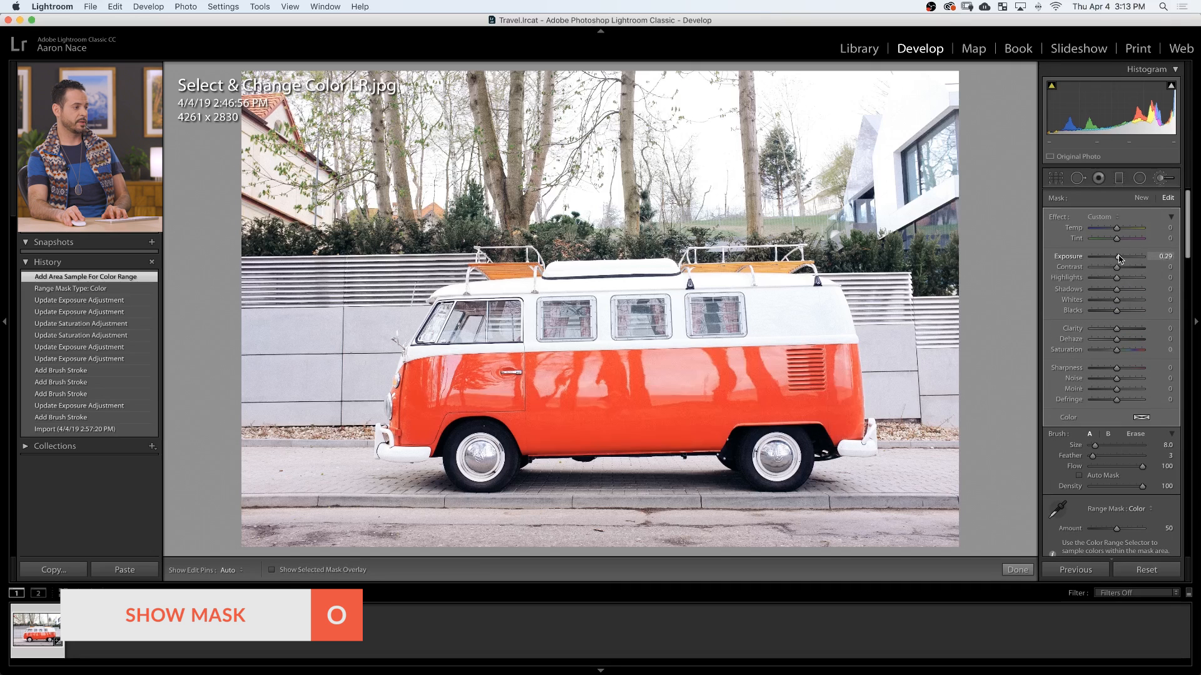
pyautogui.moveTo(1116, 256); pyautogui.dragTo(1126, 256)
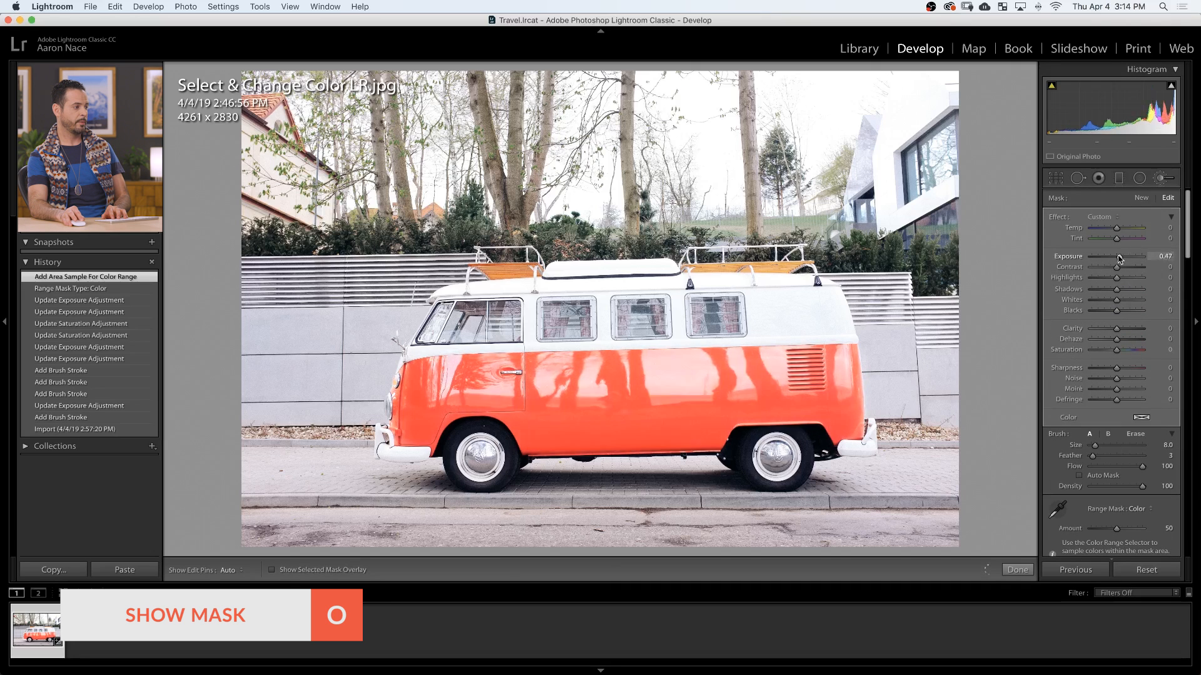
pyautogui.moveTo(1134, 256); pyautogui.dragTo(1118, 256)
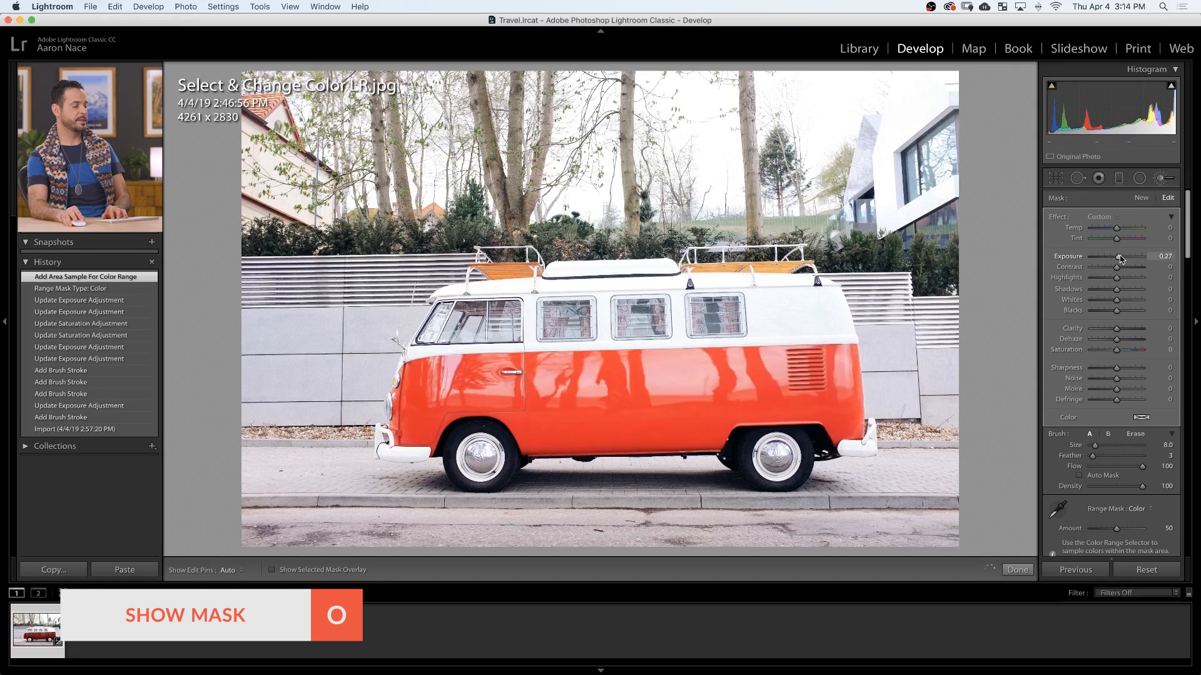
pyautogui.moveTo(1141, 256); pyautogui.dragTo(1129, 256)
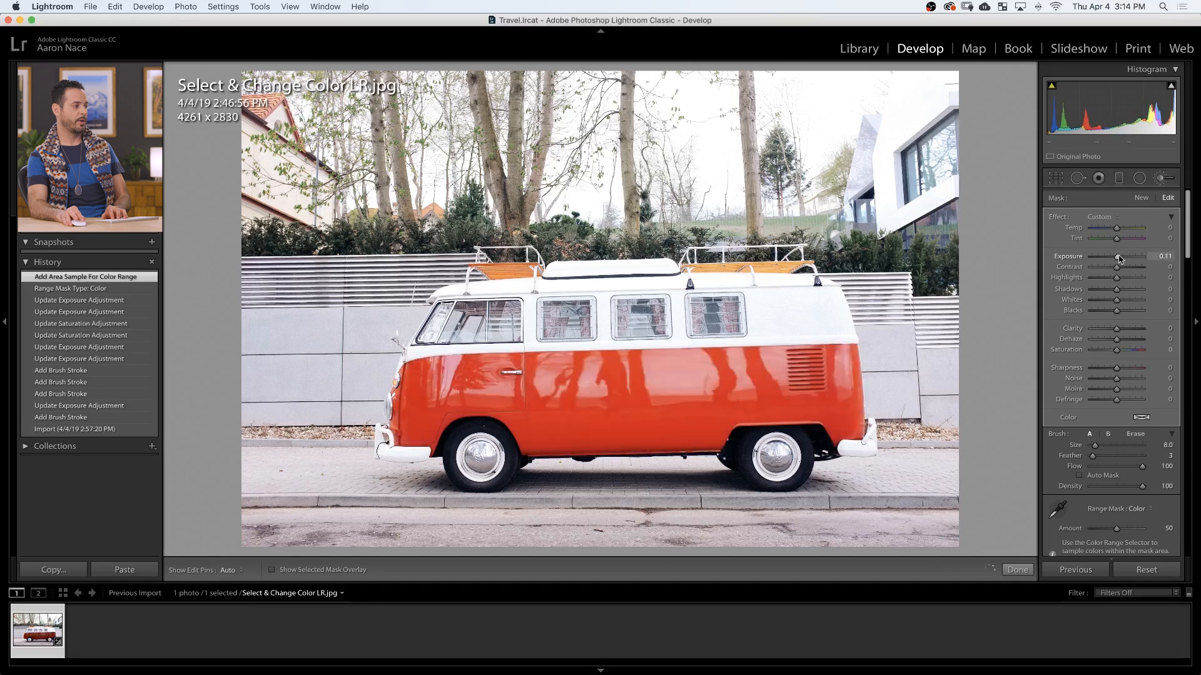
pyautogui.moveTo(1126, 256); pyautogui.dragTo(1141, 256)
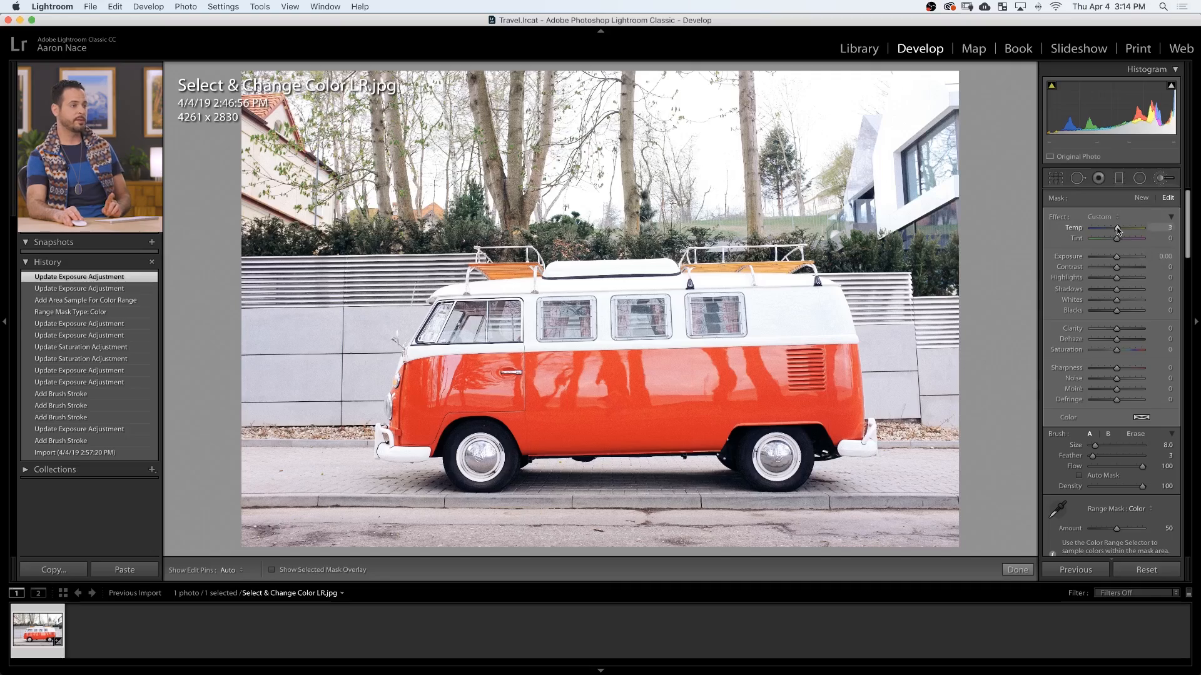
# Push the mask's Temp and Tint to their extremes, then bring them back.
pyautogui.moveTo(1139, 228); pyautogui.dragTo(1115, 228)
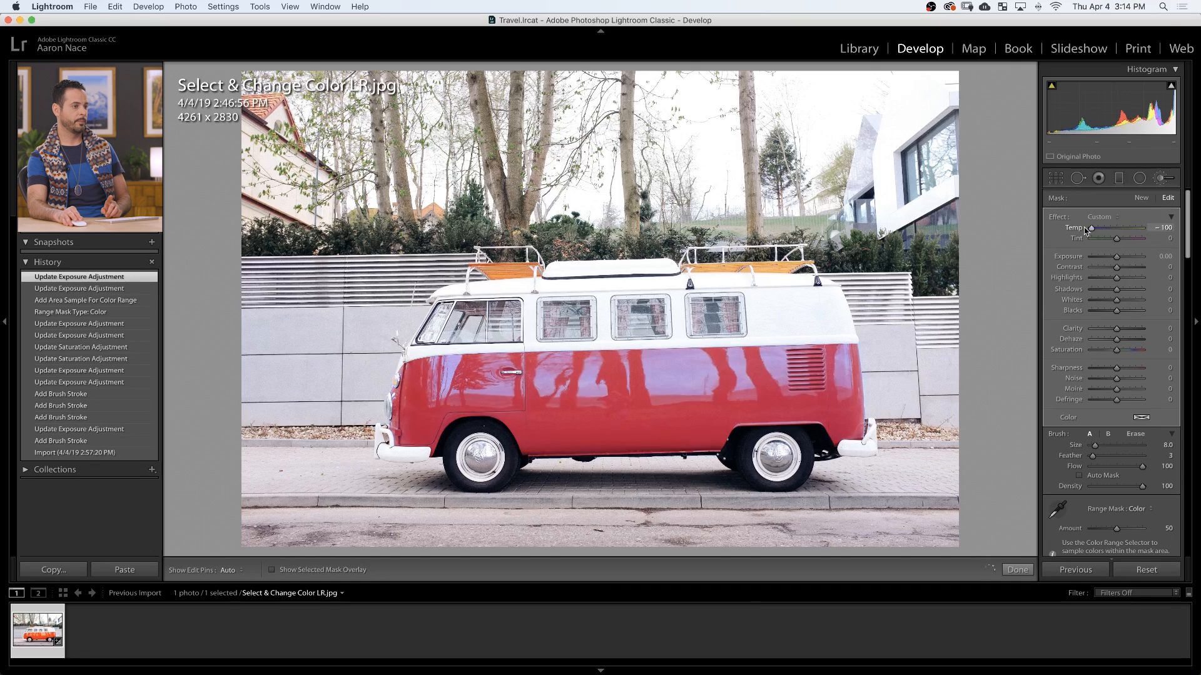
pyautogui.moveTo(1089, 228); pyautogui.dragTo(1140, 228)
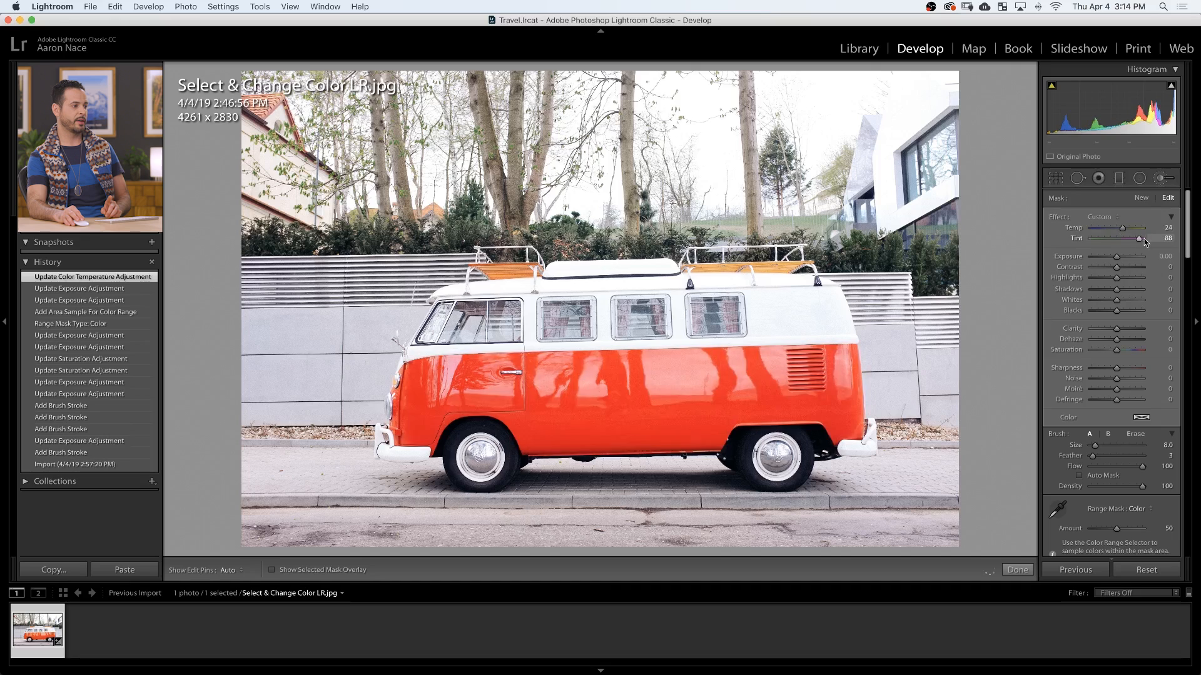
pyautogui.moveTo(1133, 238); pyautogui.dragTo(1091, 238)
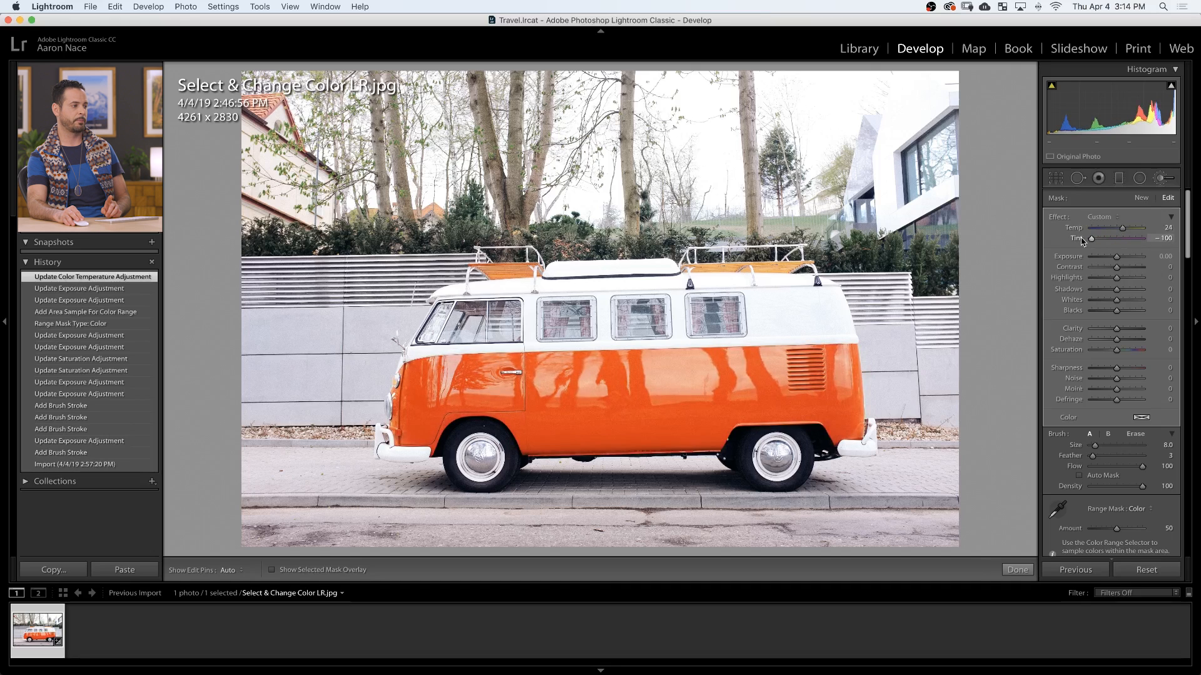
pyautogui.moveTo(1089, 238); pyautogui.dragTo(1141, 238)
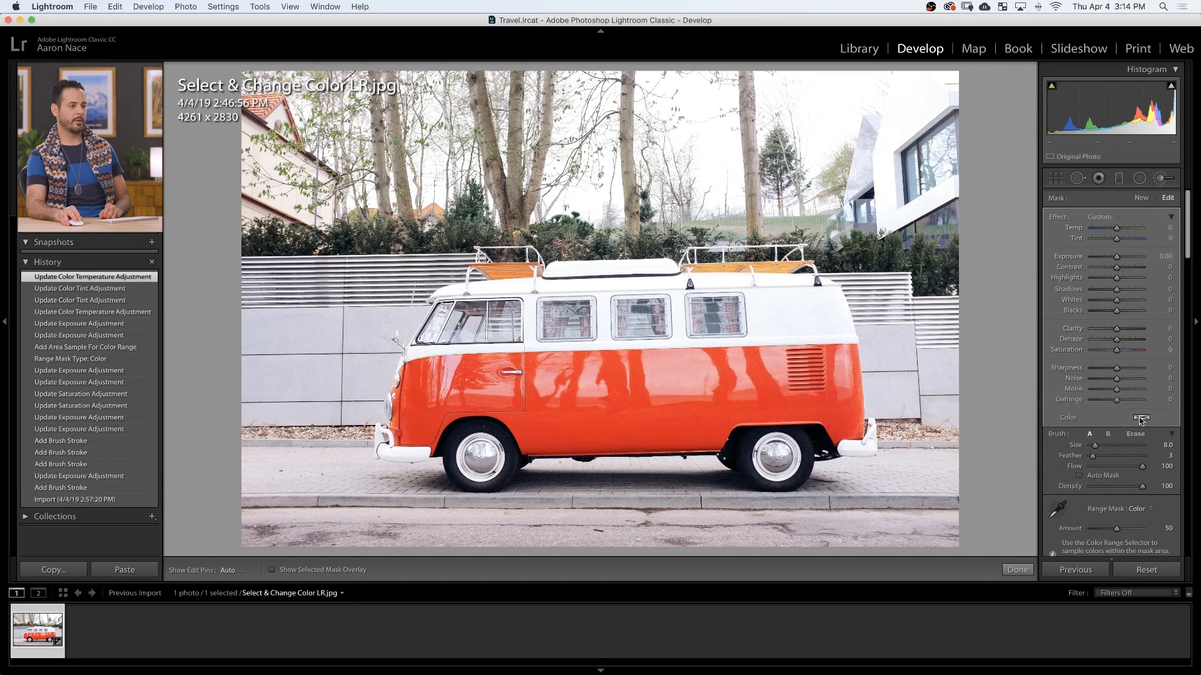
# Pick a teal color tint for the masked van body.
pyautogui.click(1142, 417)
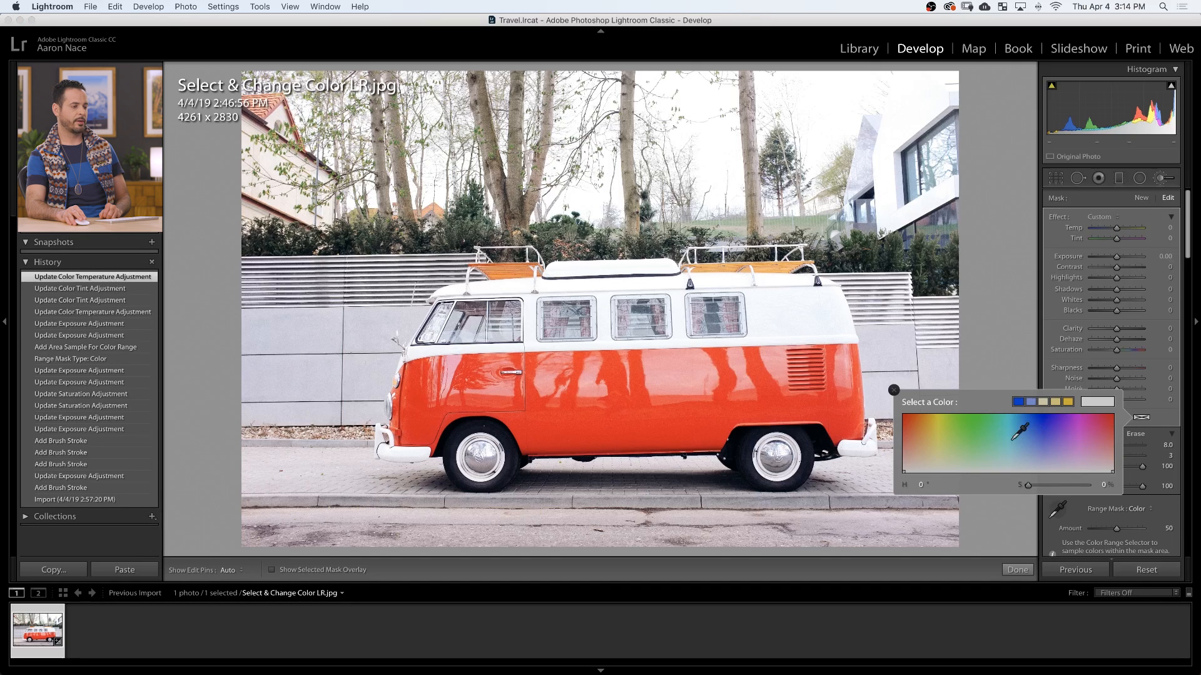
pyautogui.click(1009, 430)
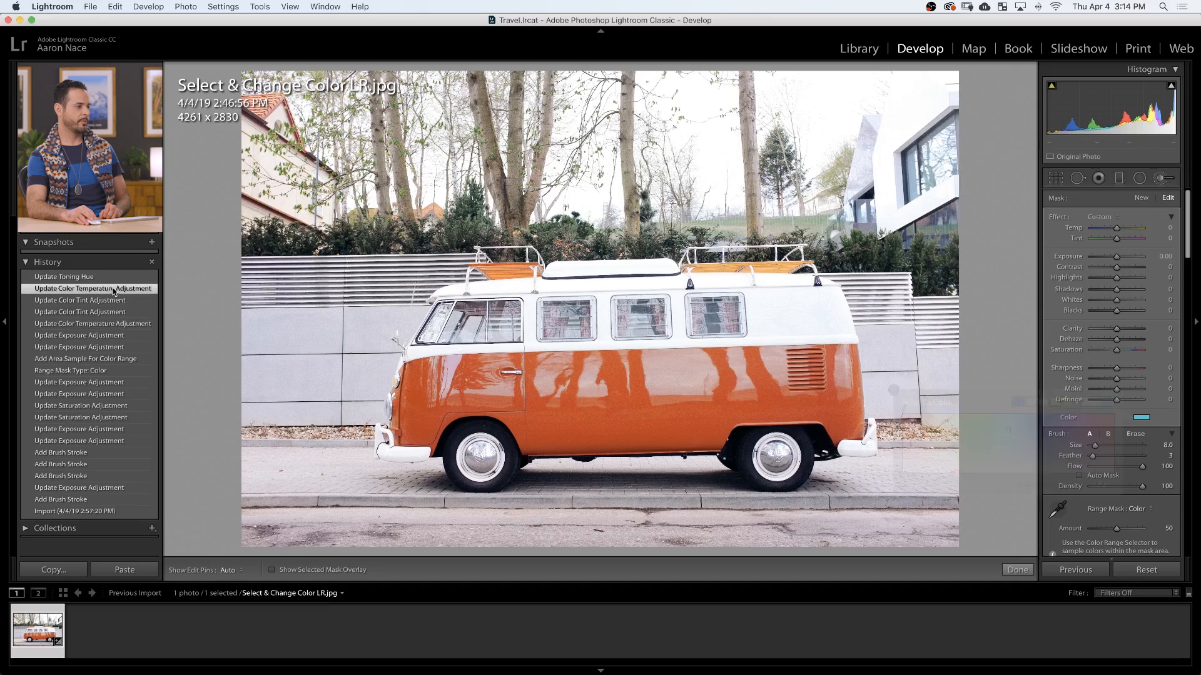
pyautogui.click(64, 276)
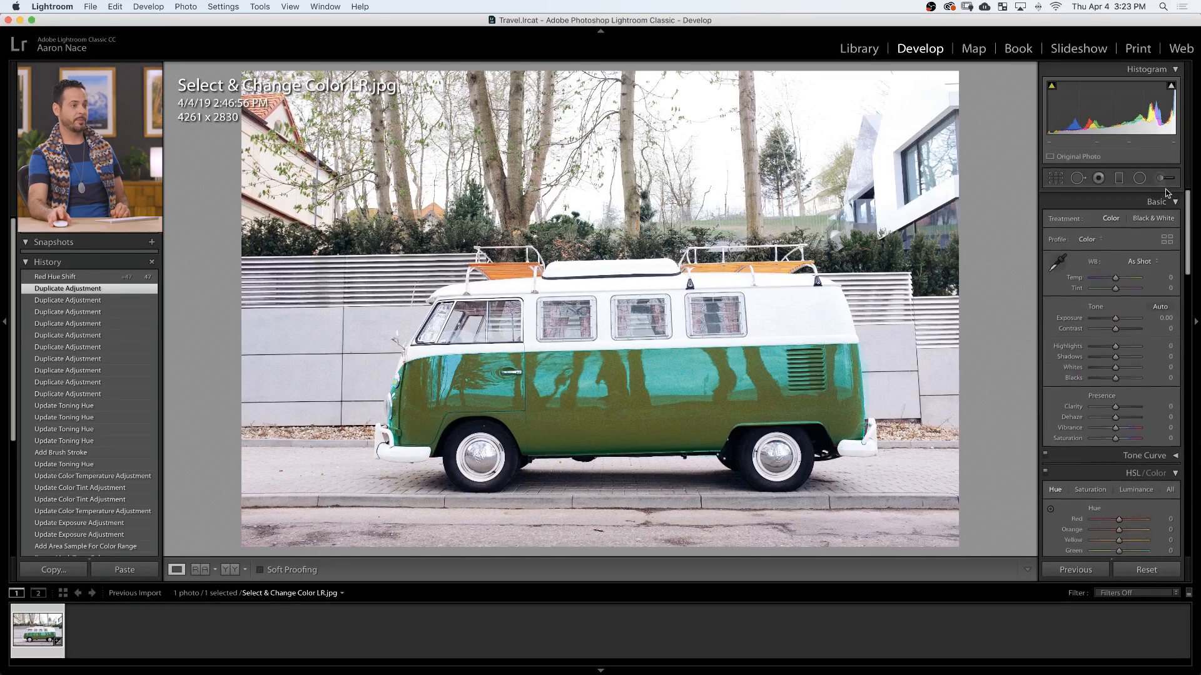
# Raise the Red and Orange hue sliders in the HSL/Color panel.
pyautogui.click(1161, 178)
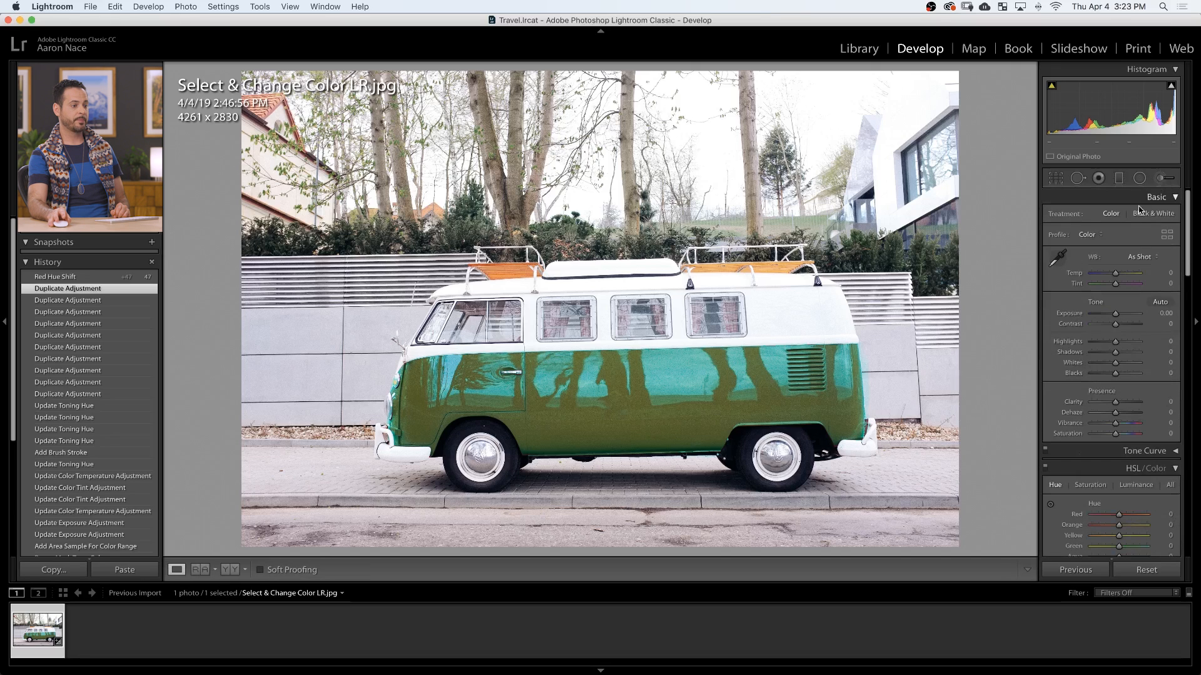
pyautogui.scroll(-3)
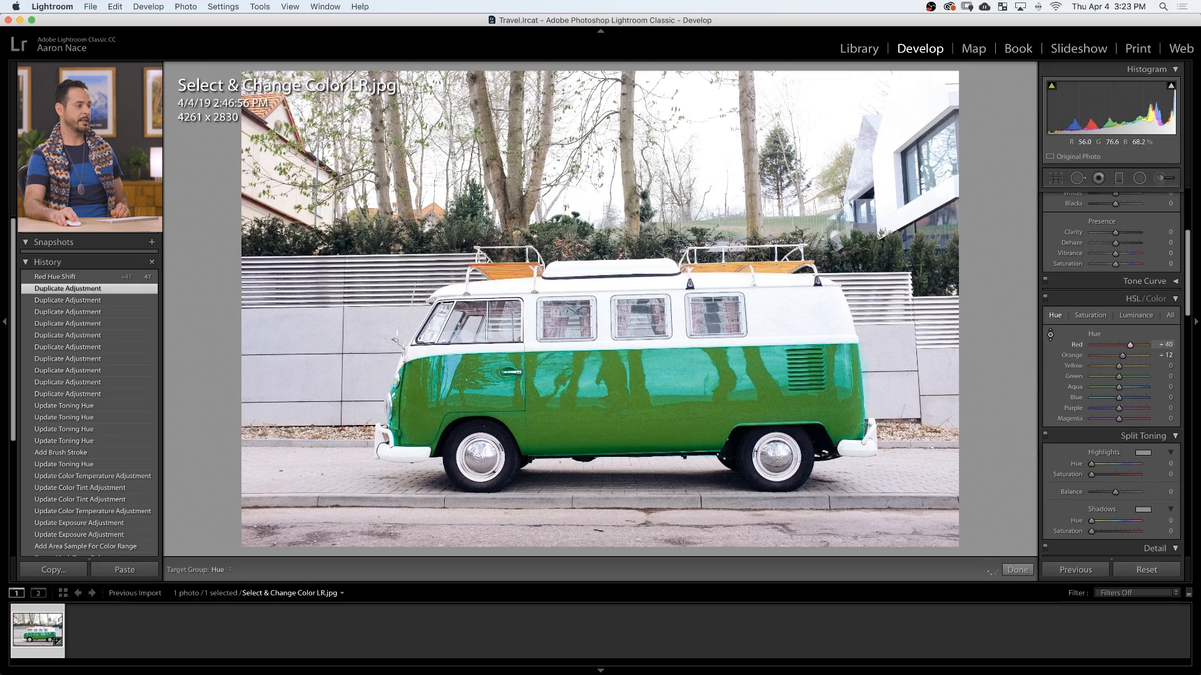
pyautogui.moveTo(1139, 345); pyautogui.dragTo(1146, 344)
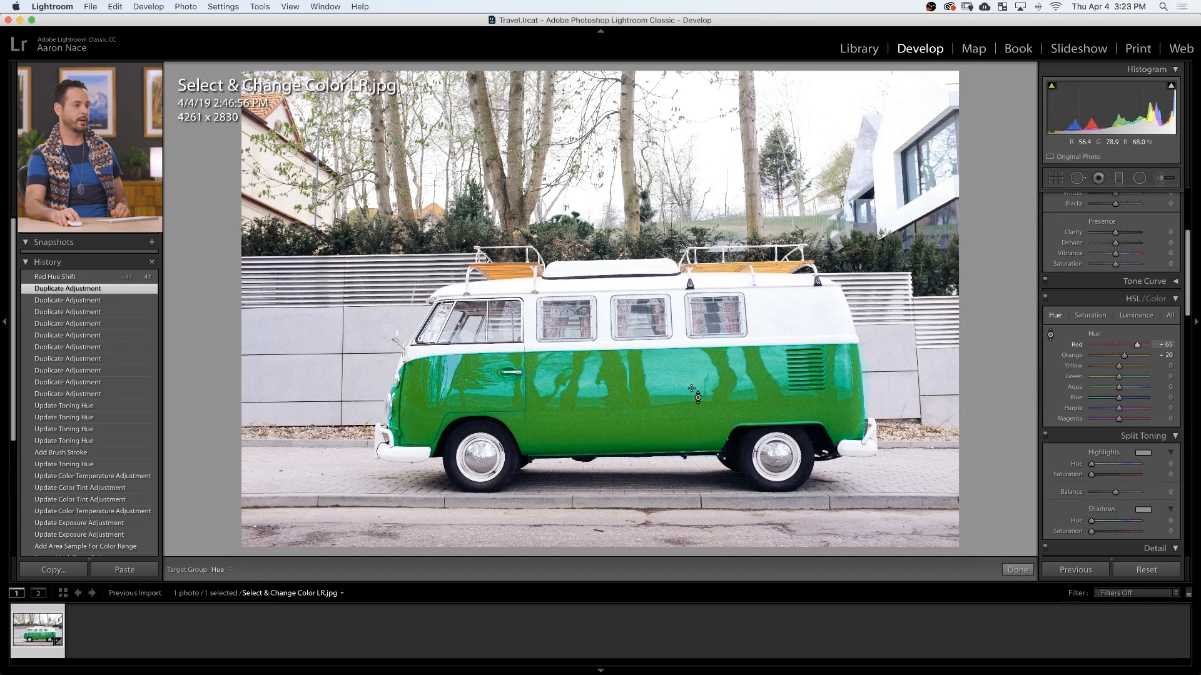
# Lower the Red and Orange saturation on the Saturation tab.
pyautogui.click(1090, 315)
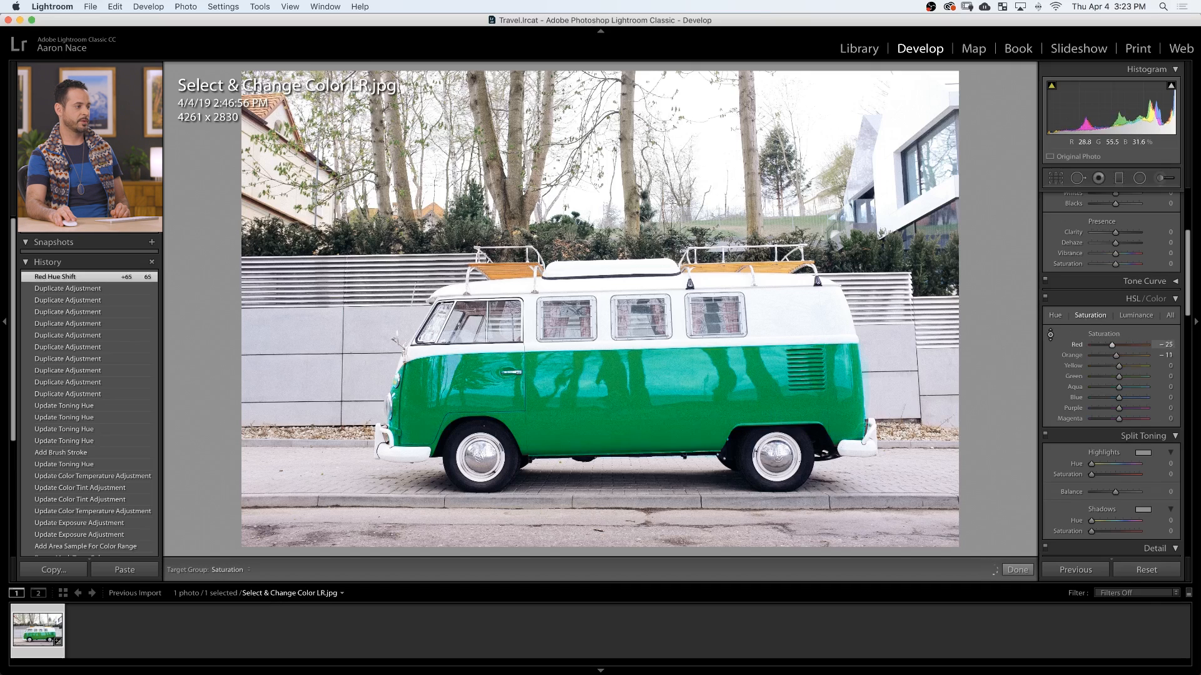
pyautogui.moveTo(1117, 344); pyautogui.dragTo(1106, 345)
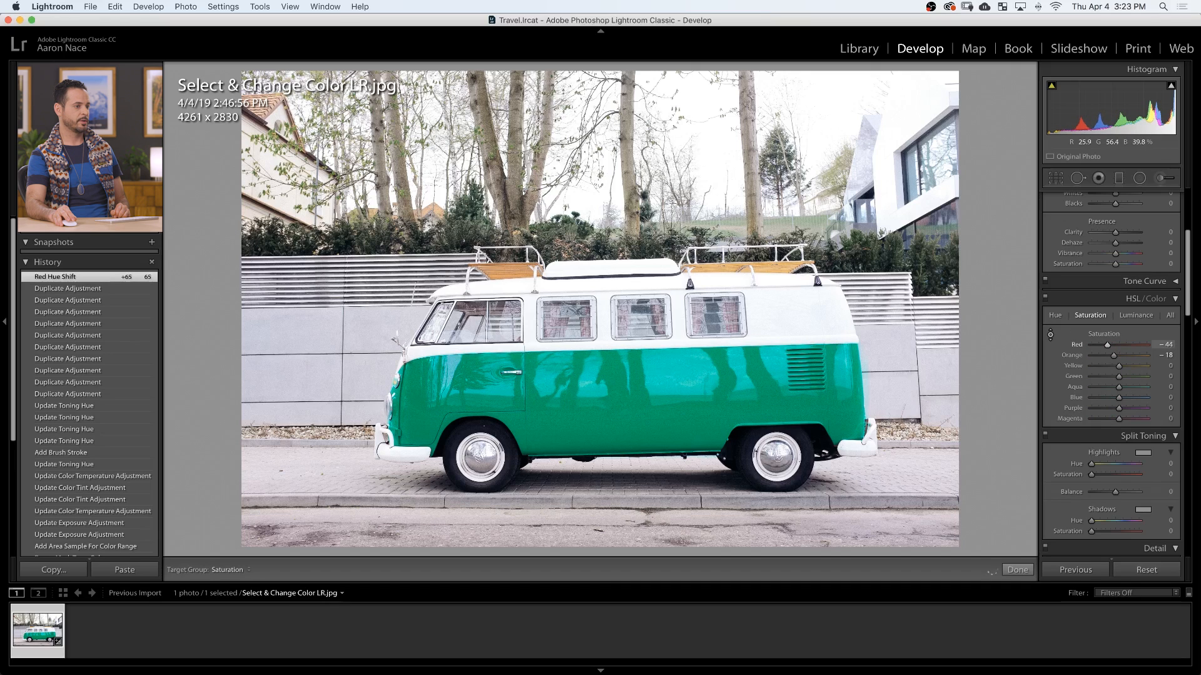
pyautogui.moveTo(1110, 345); pyautogui.dragTo(1096, 344)
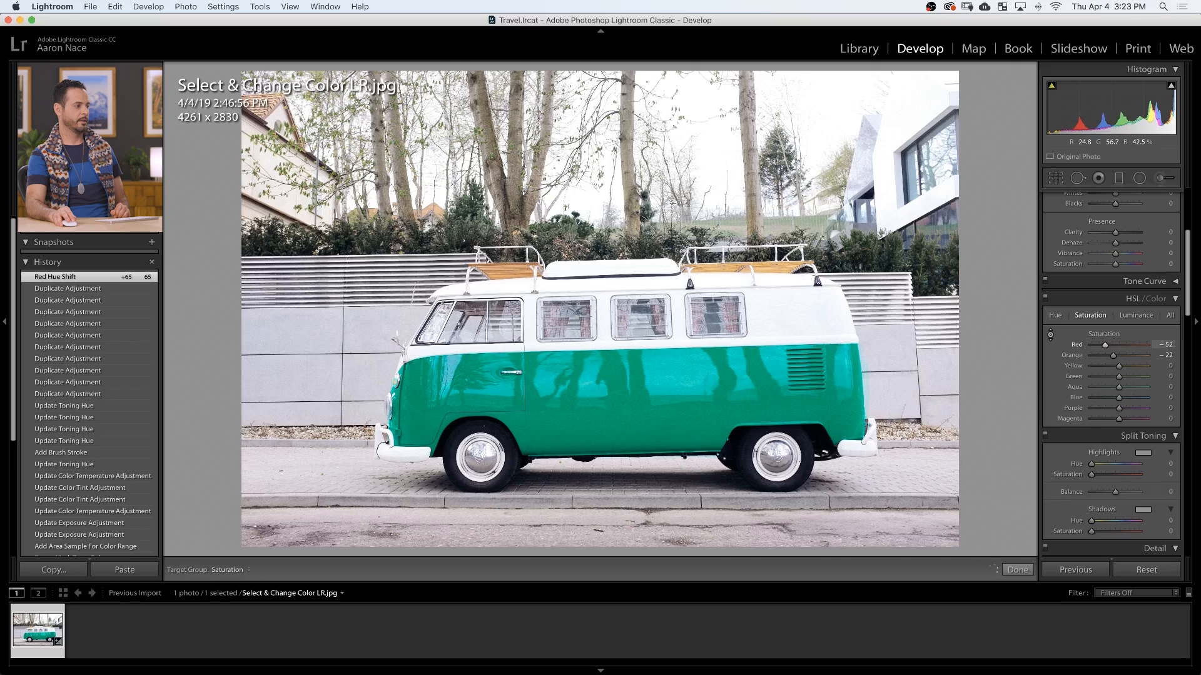
pyautogui.moveTo(1104, 344); pyautogui.dragTo(1101, 344)
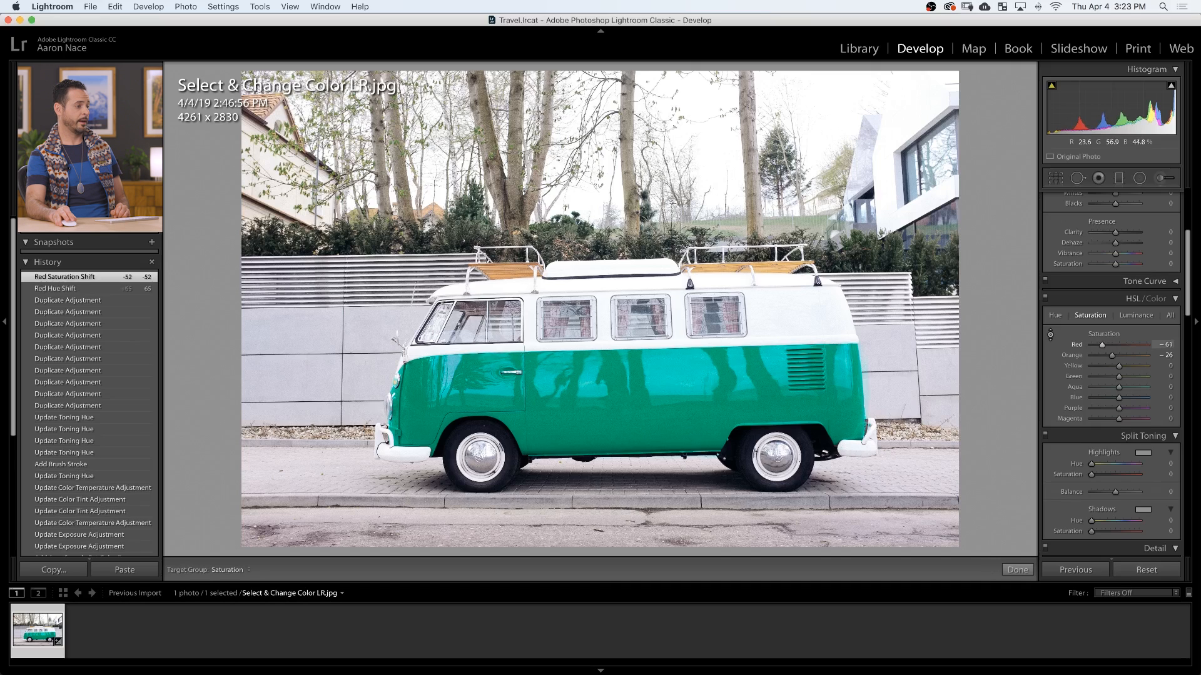
pyautogui.moveTo(1115, 344); pyautogui.dragTo(1103, 344)
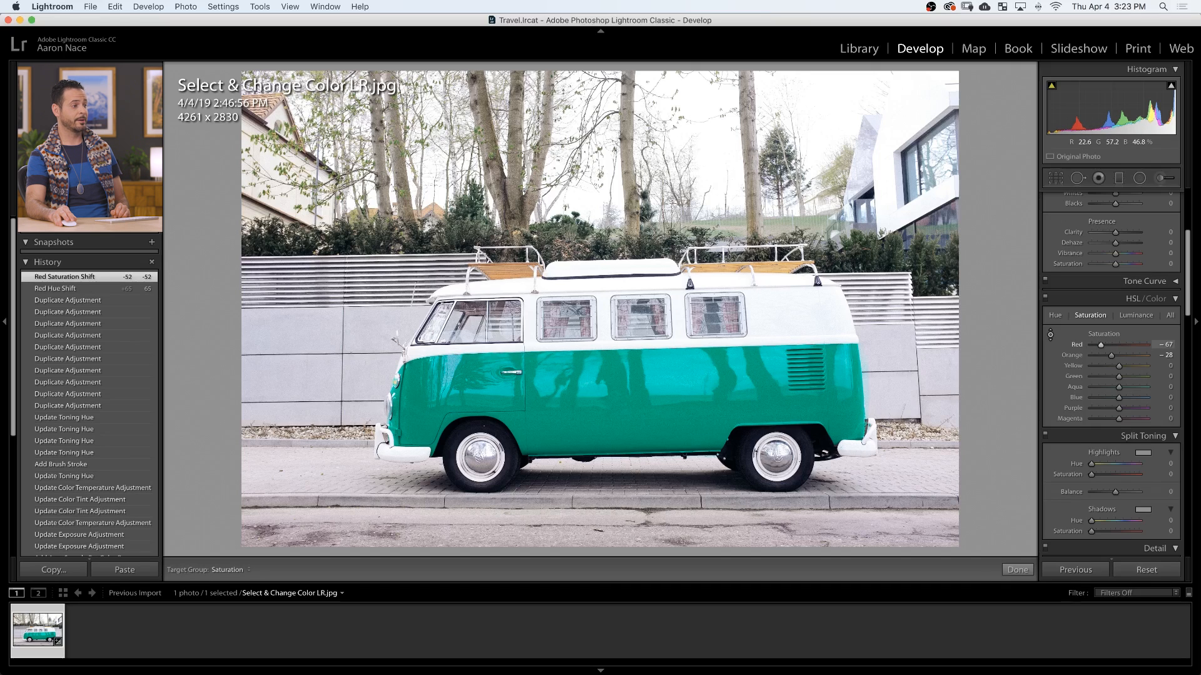
# Push Red Hue to +100 and shift Orange Hue the opposite way.
pyautogui.click(1055, 315)
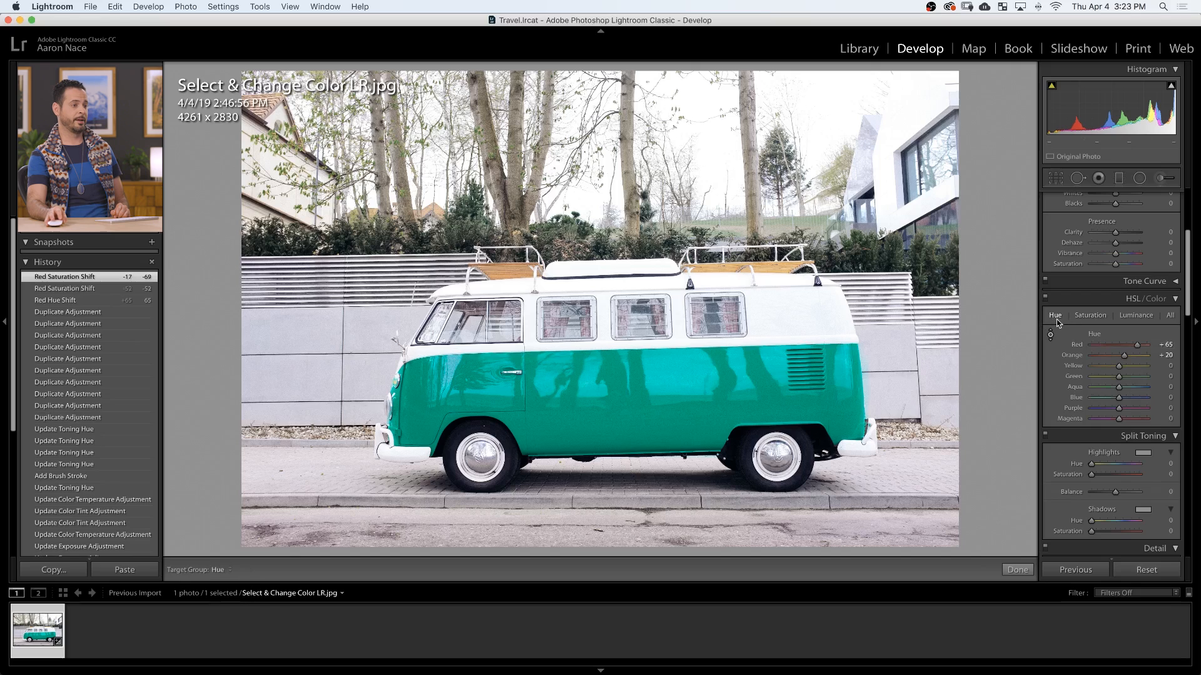
pyautogui.moveTo(1137, 345); pyautogui.dragTo(1131, 345)
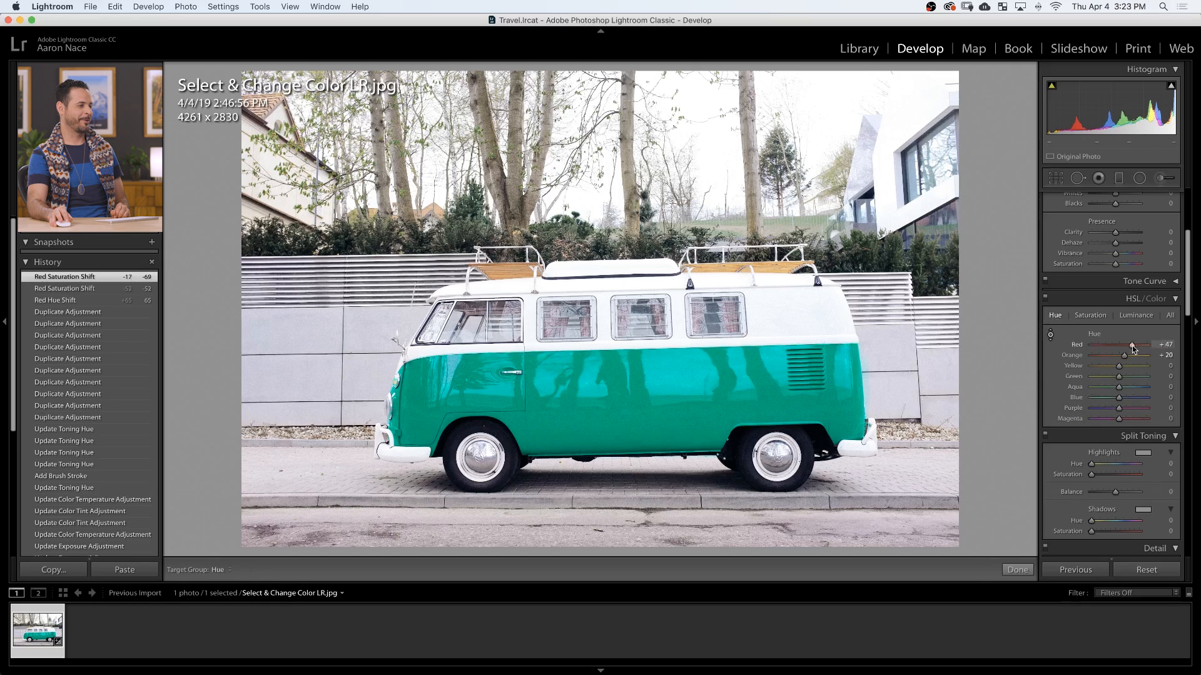
pyautogui.moveTo(1132, 345); pyautogui.dragTo(1147, 345)
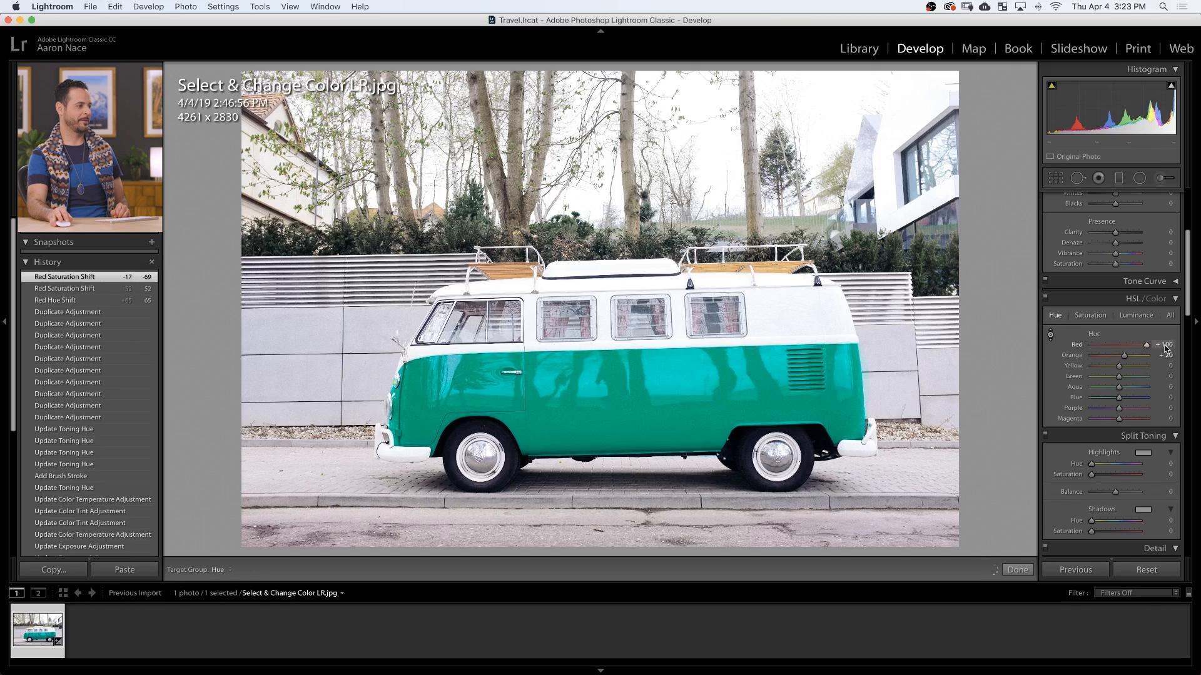
pyautogui.moveTo(1133, 354); pyautogui.dragTo(1114, 355)
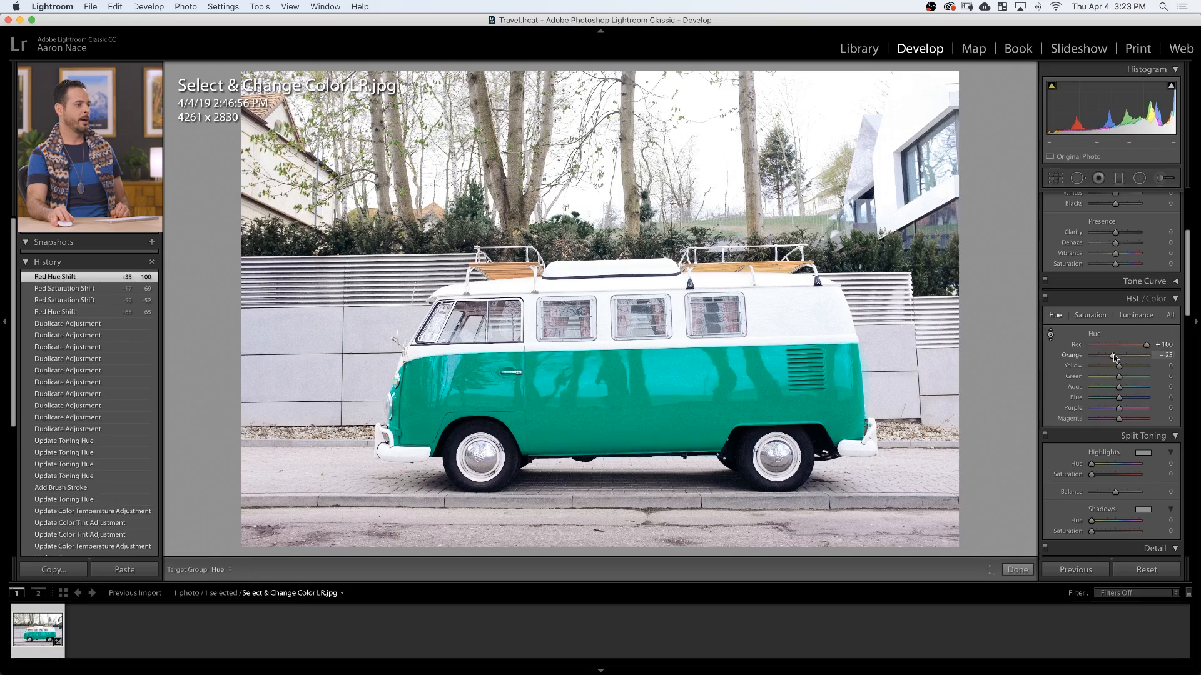
pyautogui.moveTo(1113, 355); pyautogui.dragTo(1115, 356)
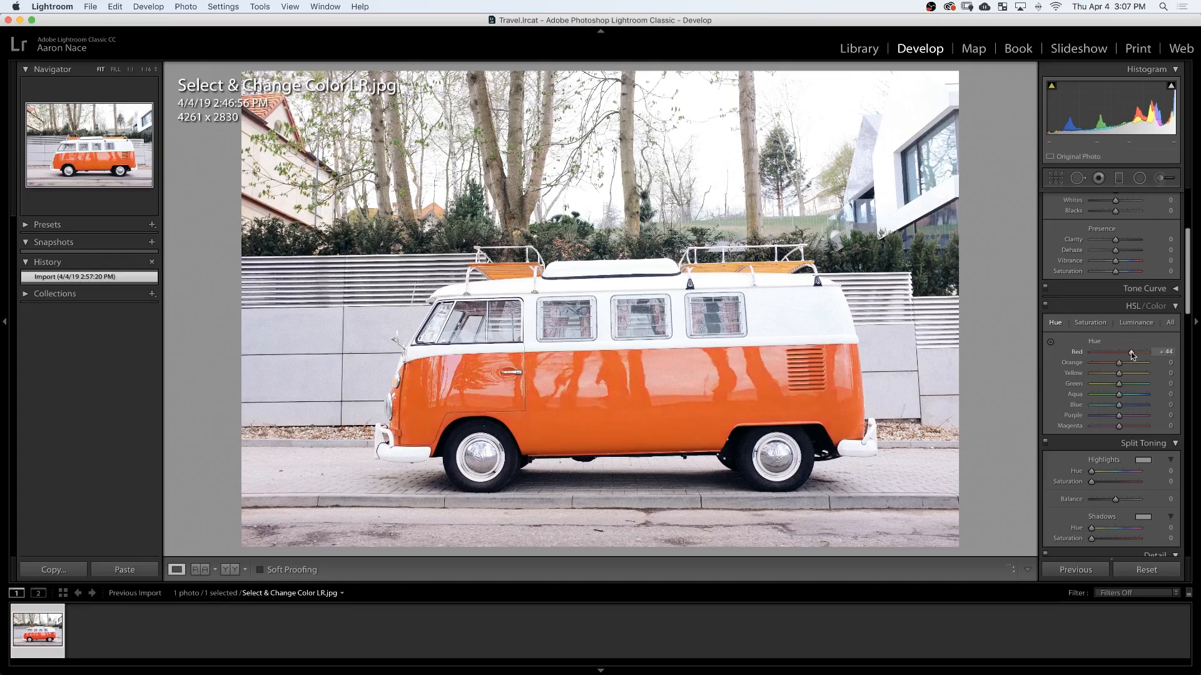
# Compare extreme Red and Orange hue shifts, then reset both hues to zero.
pyautogui.moveTo(1126, 352); pyautogui.dragTo(1136, 352)
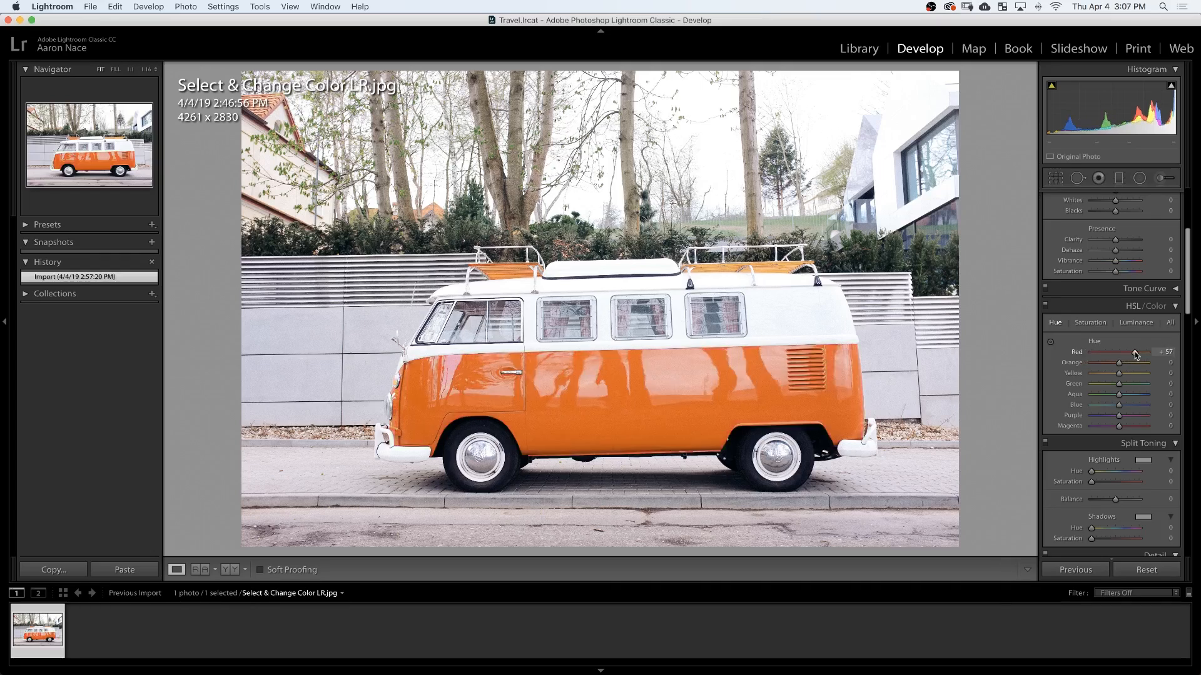
pyautogui.moveTo(1133, 362); pyautogui.dragTo(1106, 362)
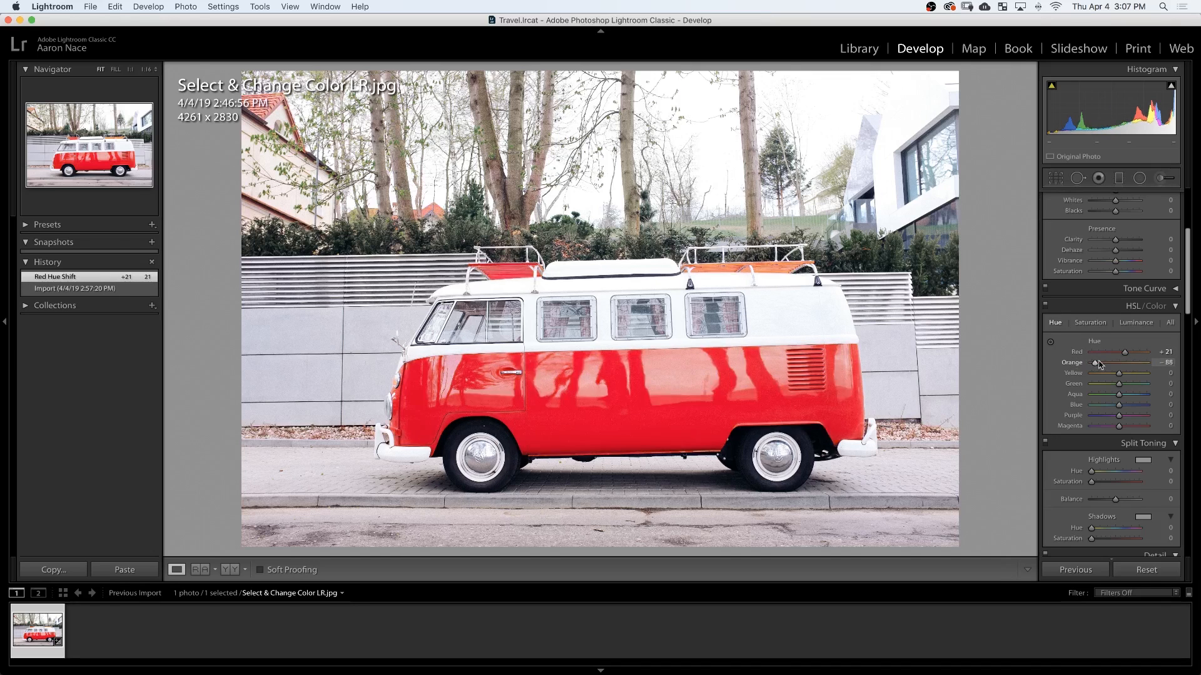
pyautogui.moveTo(1126, 362); pyautogui.dragTo(1137, 362)
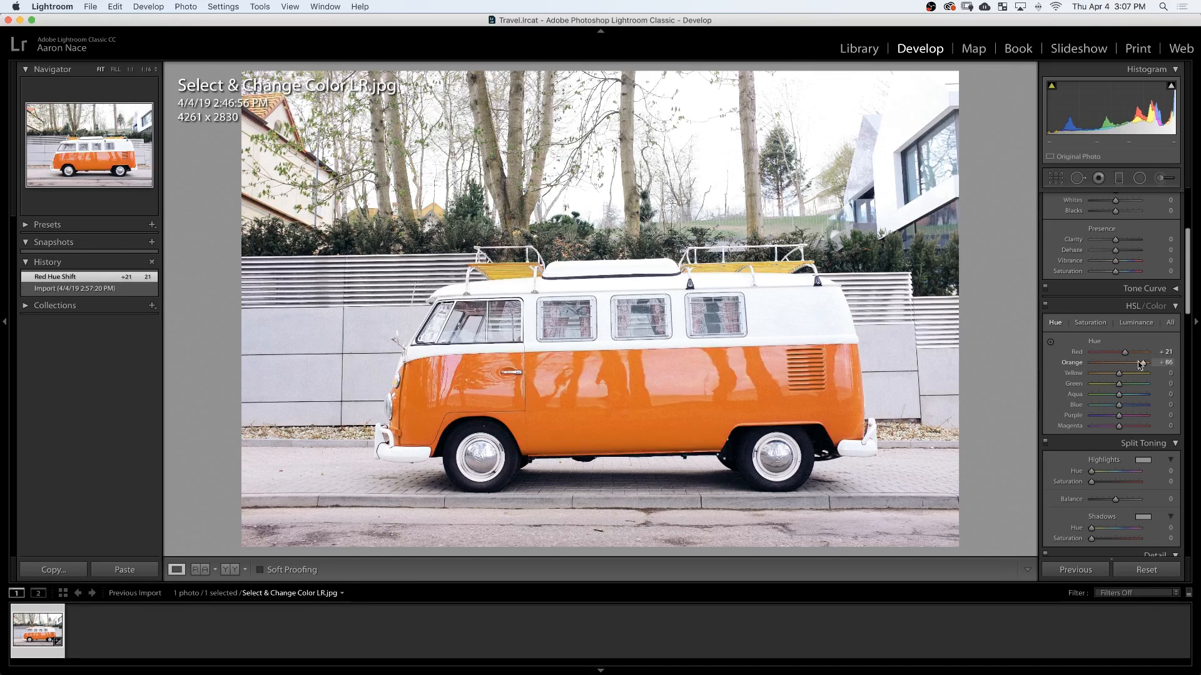
pyautogui.moveTo(1140, 362); pyautogui.dragTo(1103, 363)
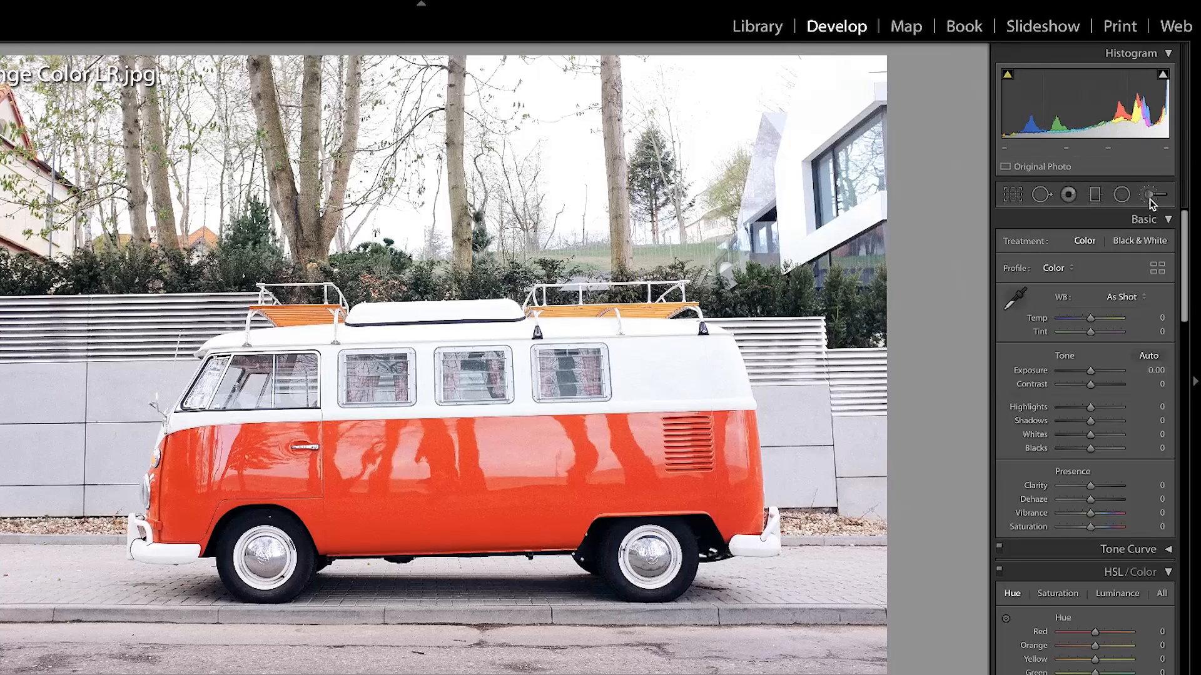
# Reopen the van brush mask, set Range Mask to Color, and sample the body paint.
pyautogui.click(1152, 194)
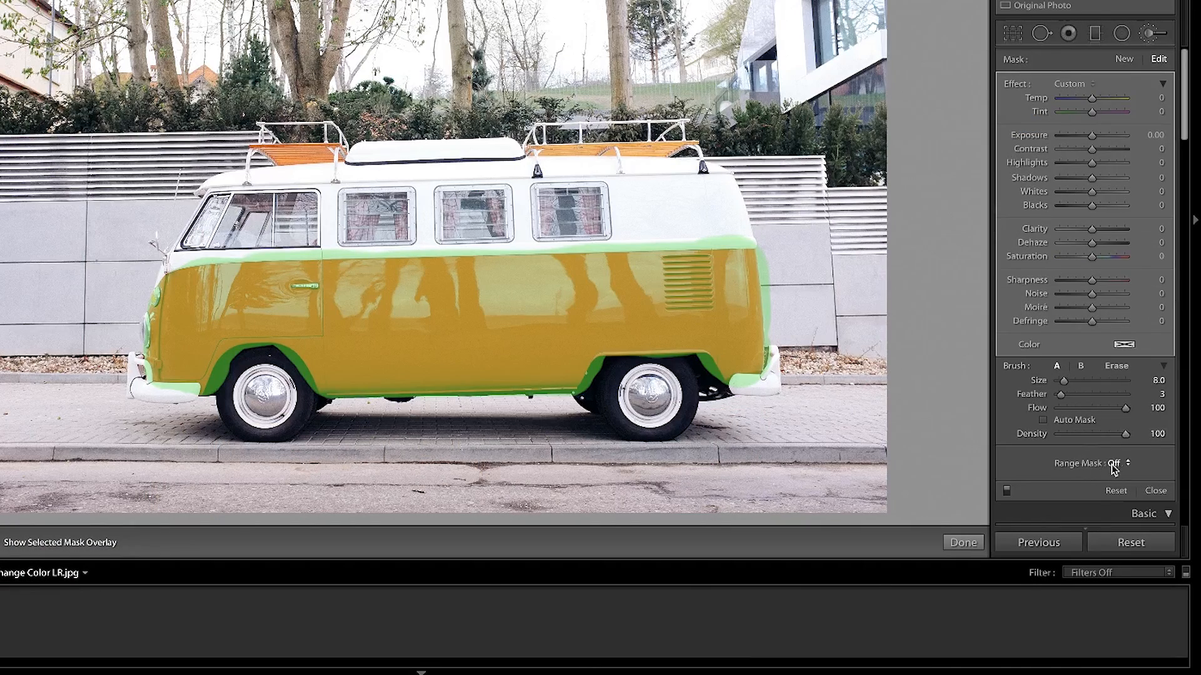
pyautogui.click(1127, 463)
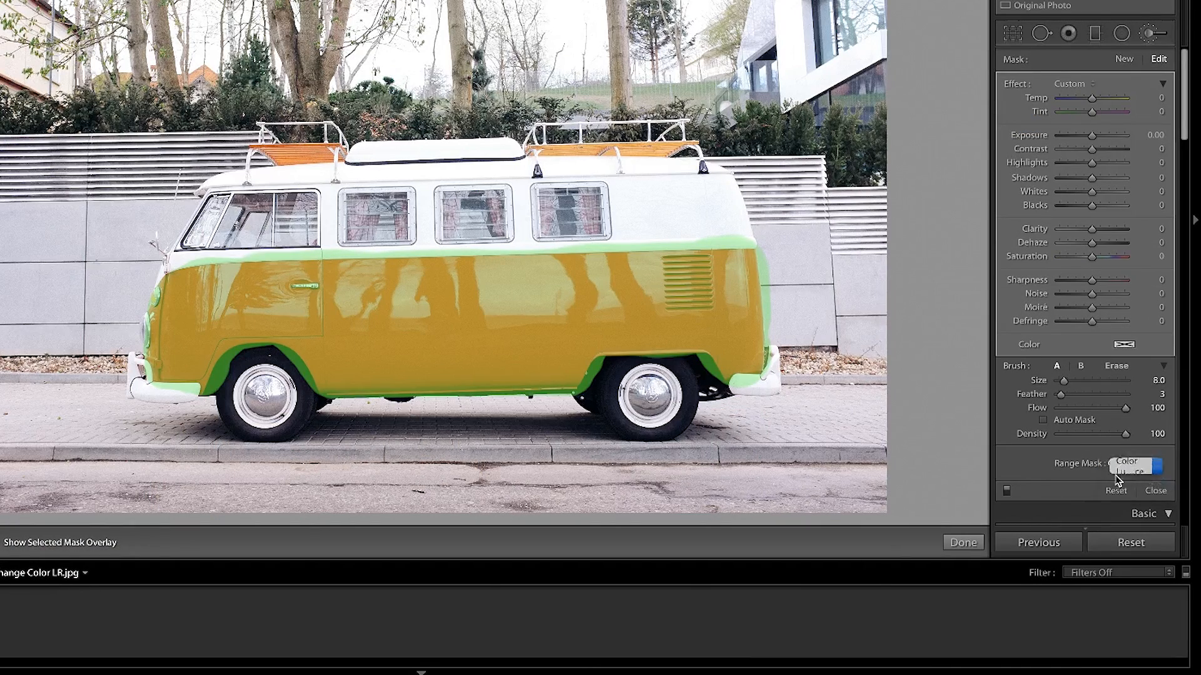
pyautogui.click(1131, 463)
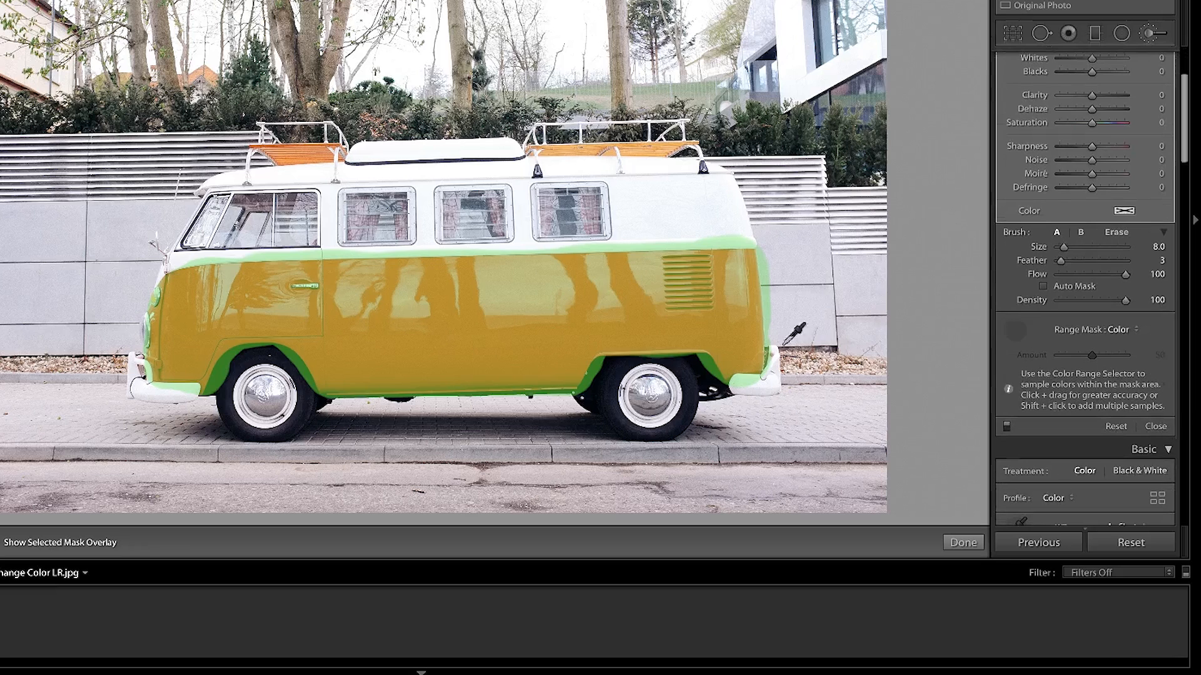
pyautogui.moveTo(470, 282); pyautogui.dragTo(553, 352)
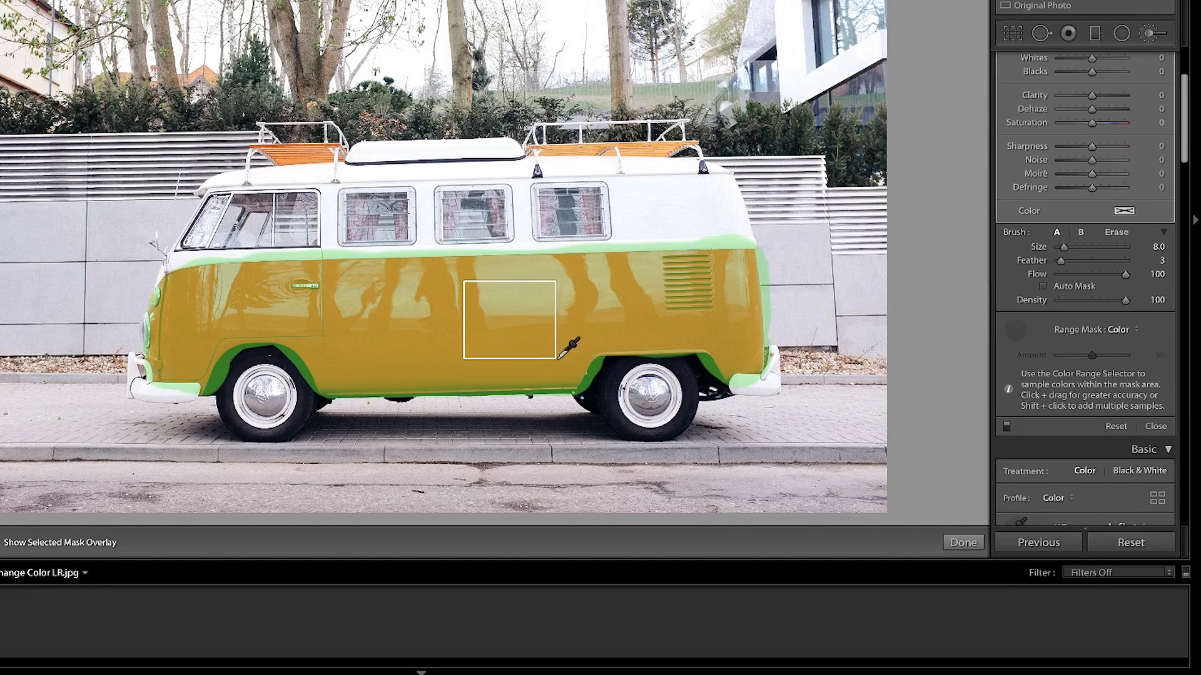